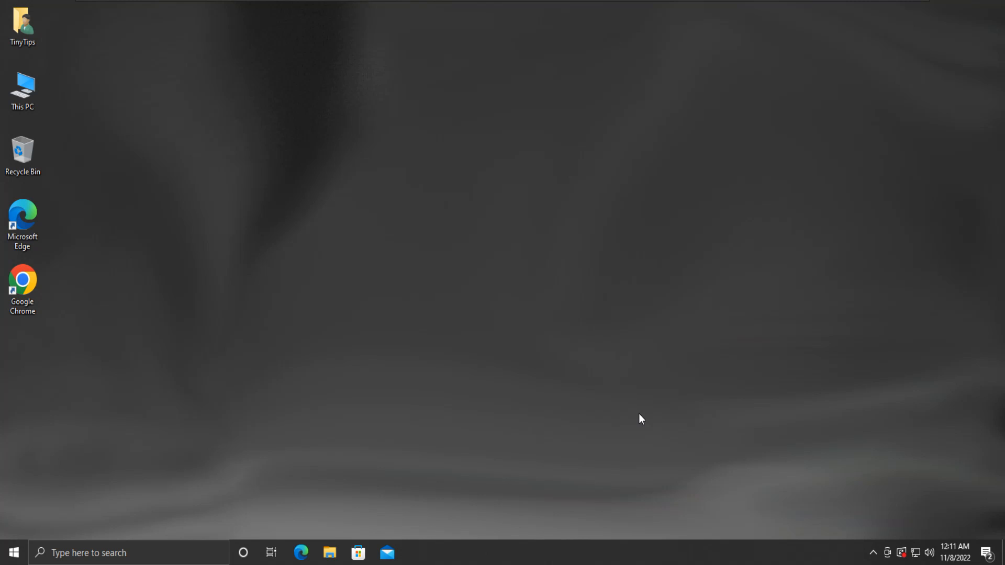
pyautogui.moveTo(526, 400)
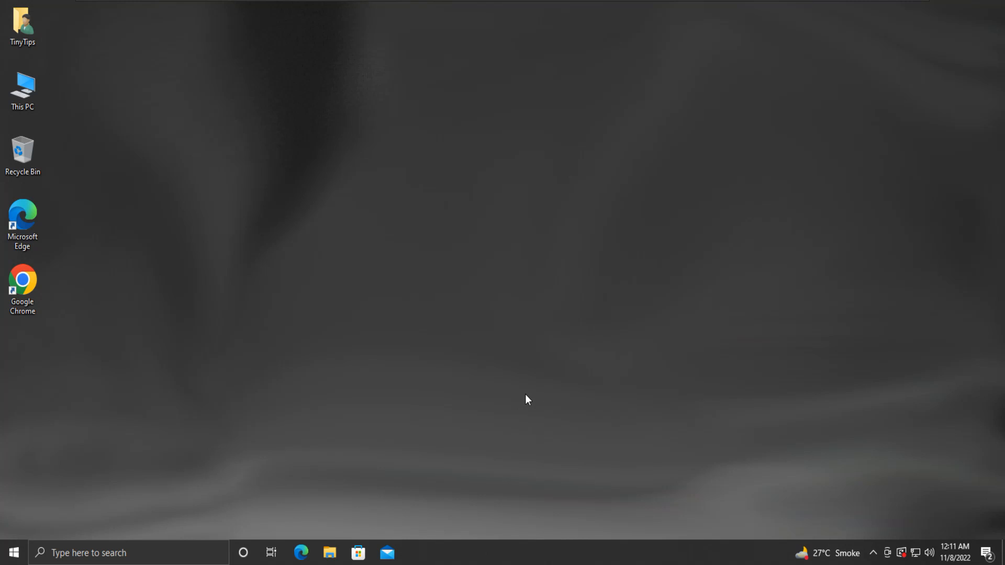
pyautogui.moveTo(62, 107)
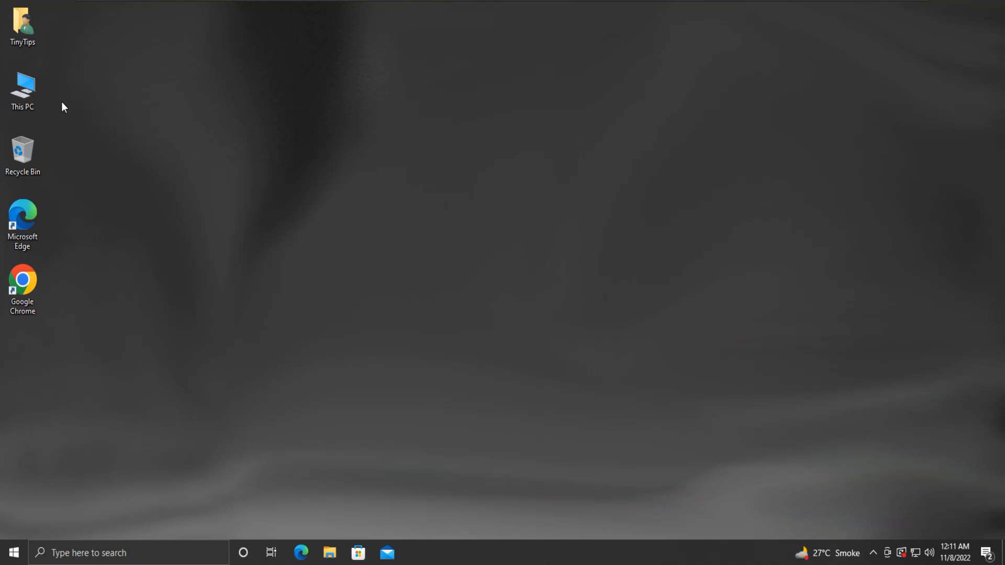
# Step: Show This PC's Properties, landing on the About page with device specifications and 64-bit system type
pyautogui.rightClick(22, 87)
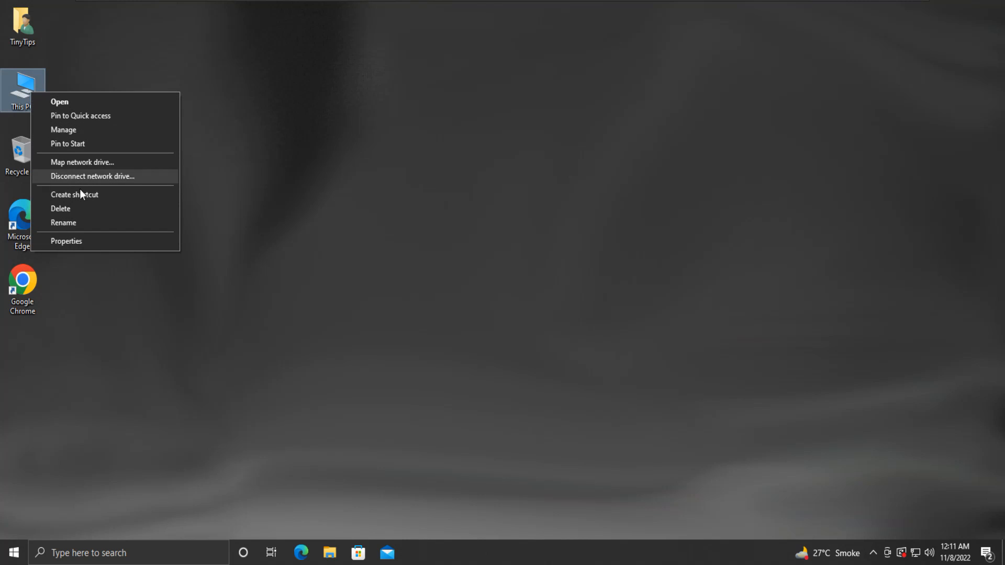
pyautogui.click(66, 241)
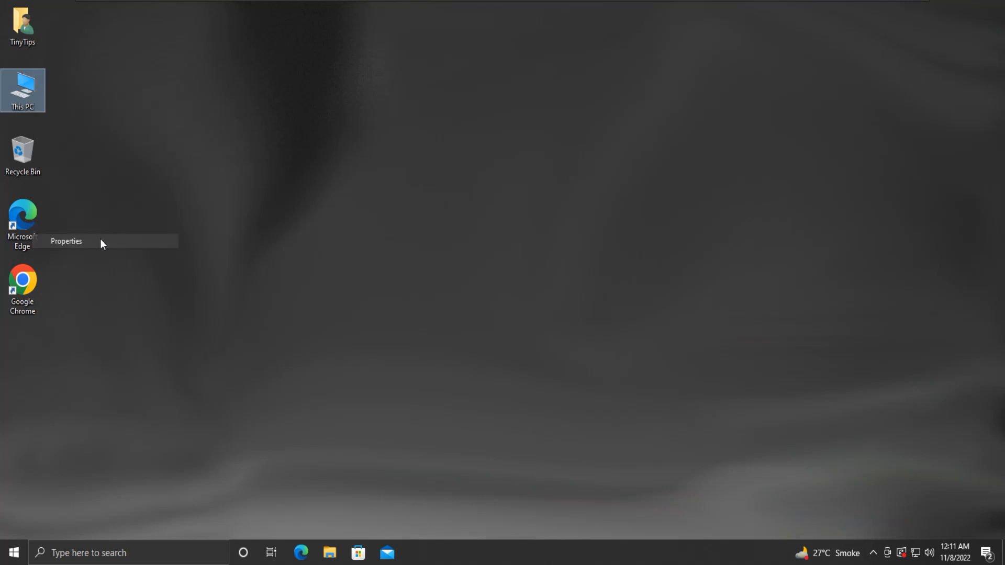
pyautogui.click(66, 241)
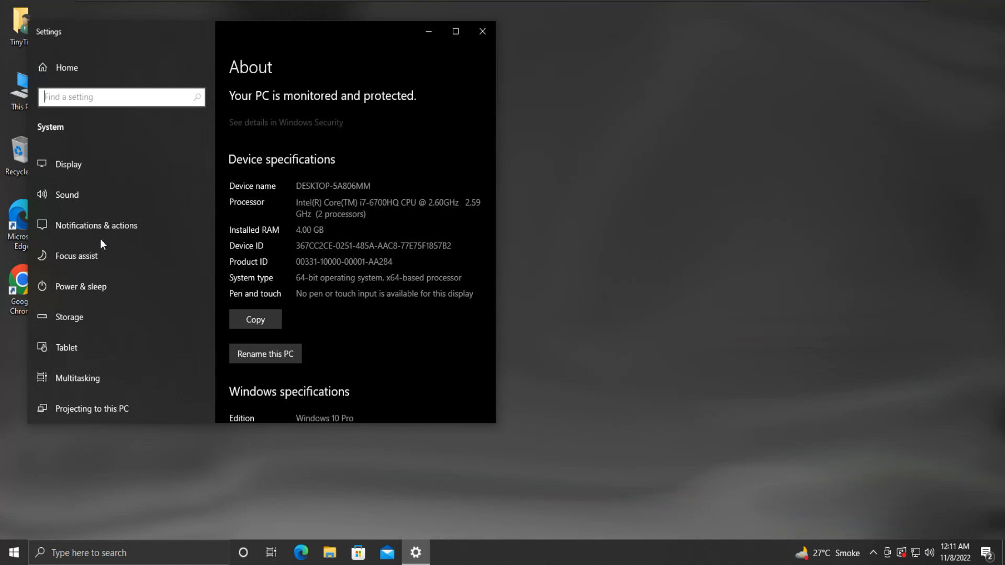
pyautogui.moveTo(188, 263)
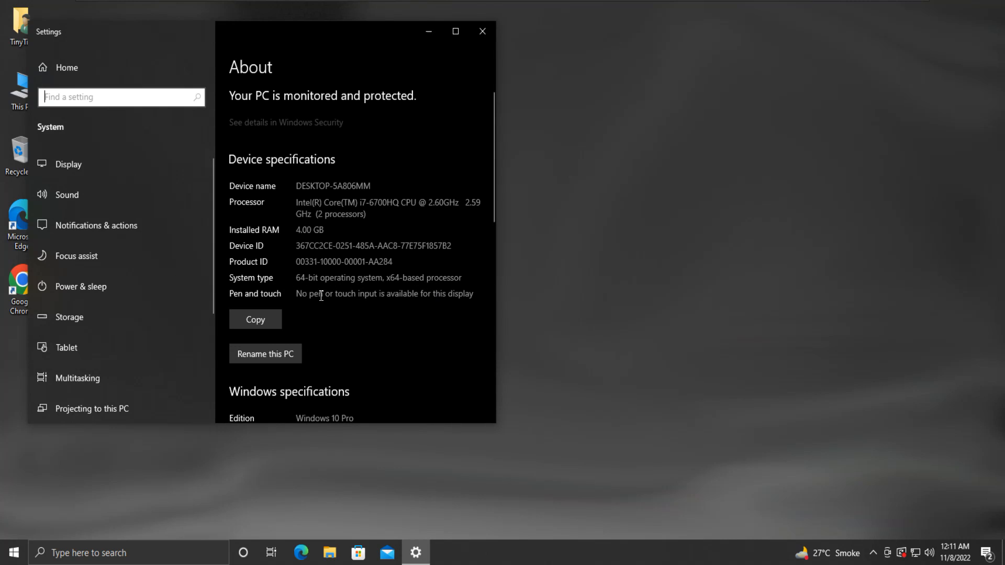
pyautogui.moveTo(429, 287)
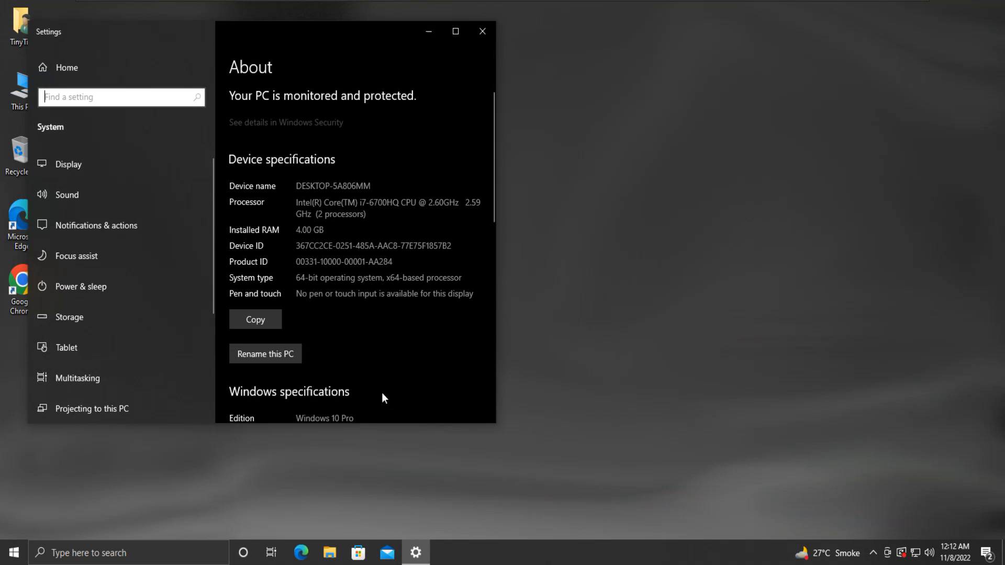
pyautogui.moveTo(482, 30)
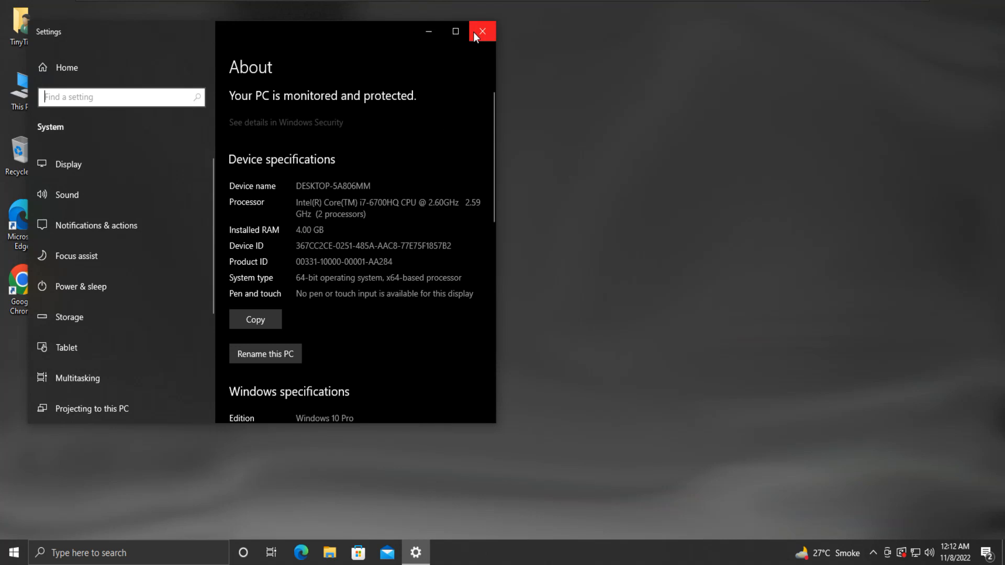
# Step: Close the About settings and launch Google Chrome from the desktop shortcut
pyautogui.click(482, 30)
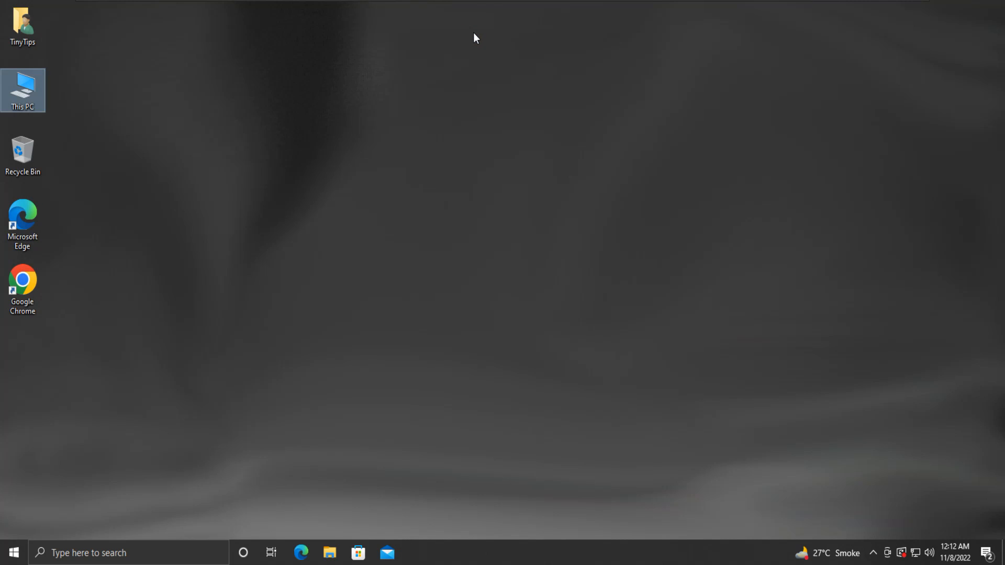
pyautogui.click(22, 289)
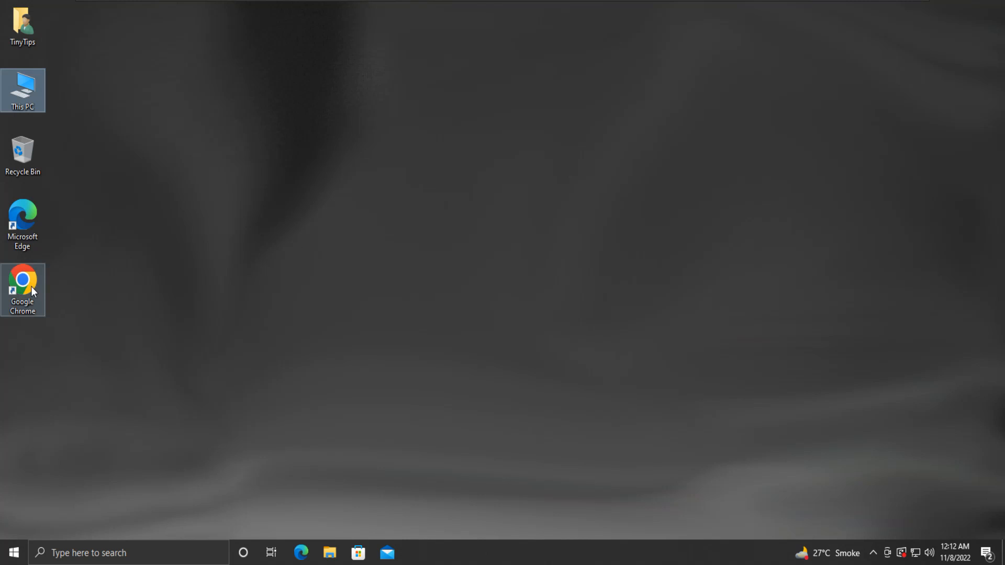
pyautogui.doubleClick(22, 284)
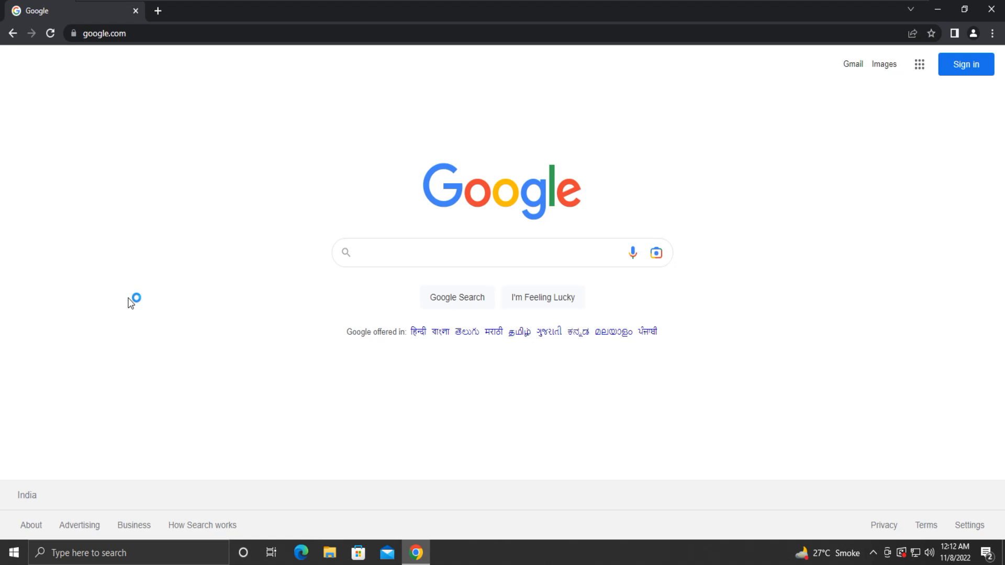
# Step: Search Google for 'deploy office ltsc 2021' via the suggestion for 'deploy office'
pyautogui.click(486, 252)
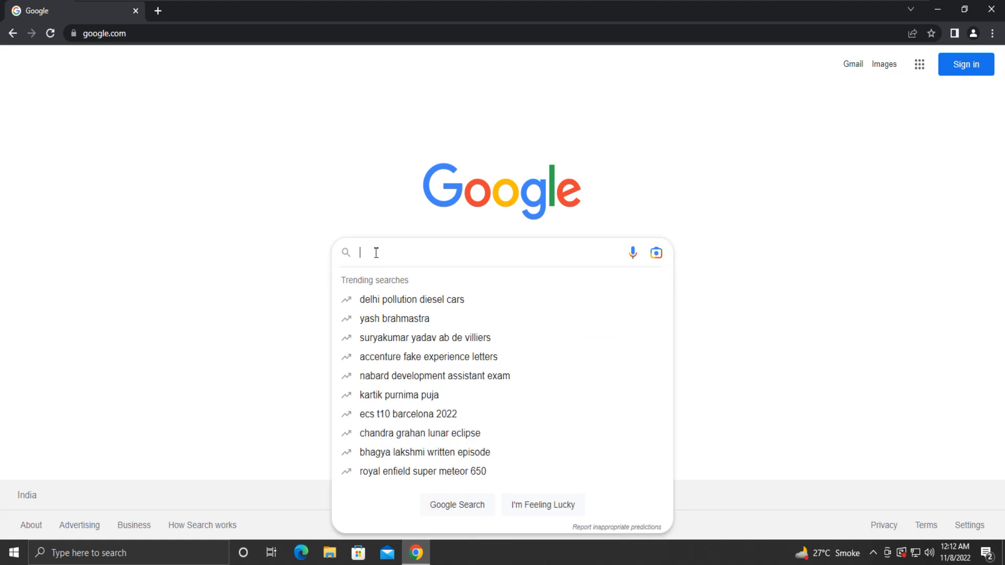
pyautogui.write('deploy')
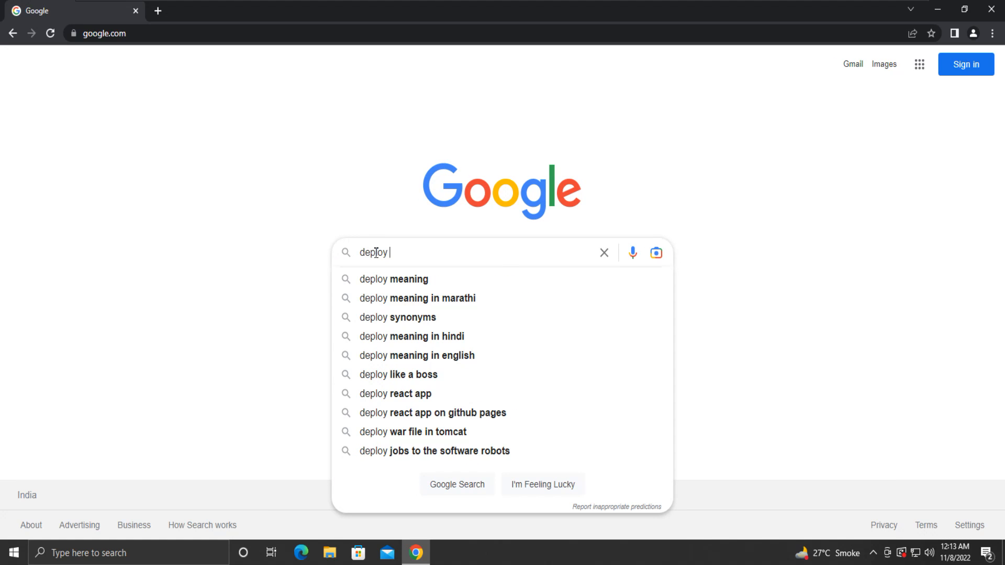
pyautogui.write('office')
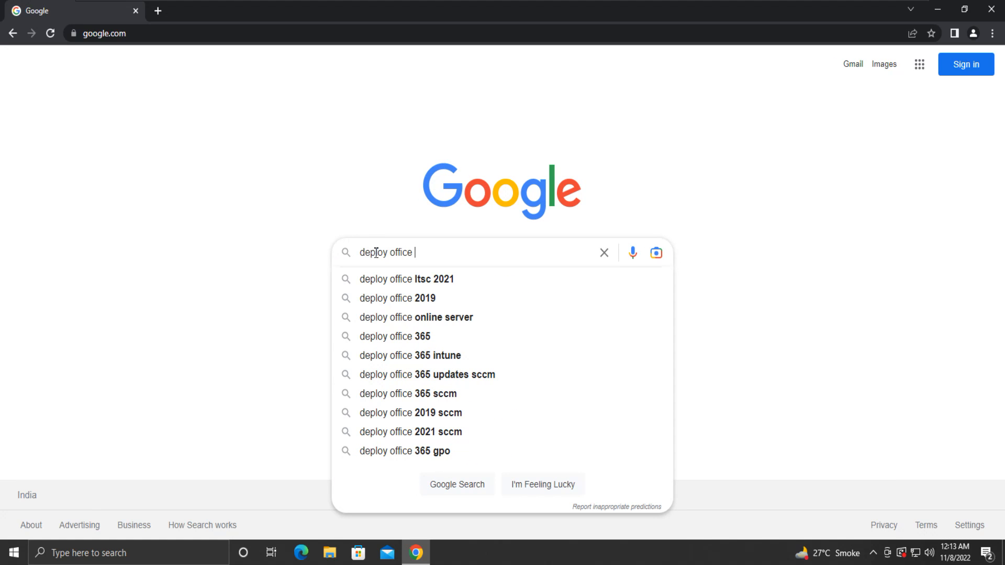
pyautogui.click(406, 278)
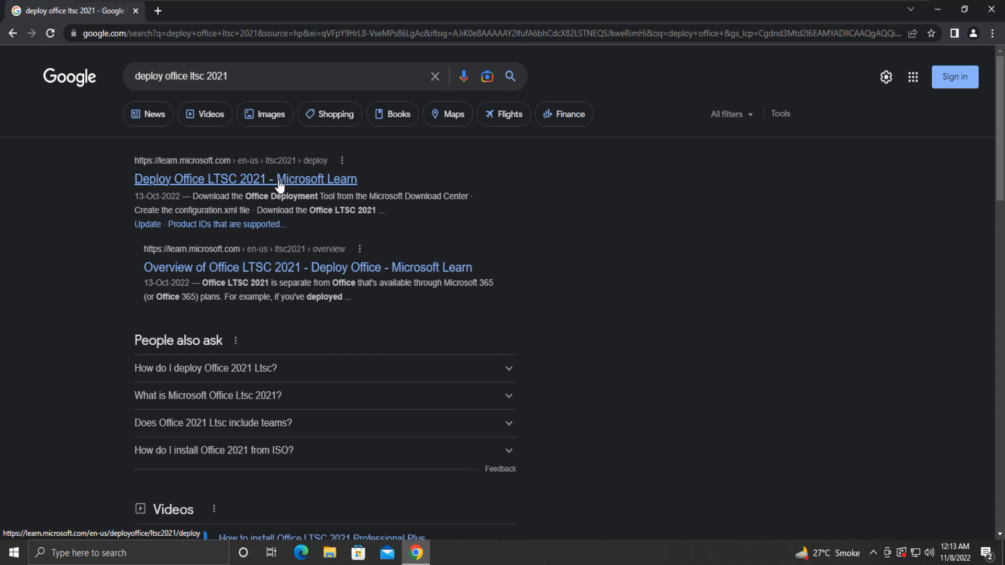
# Step: Go to the Deploy Office LTSC 2021 article and bring up its ODT download step in a new tab
pyautogui.click(245, 179)
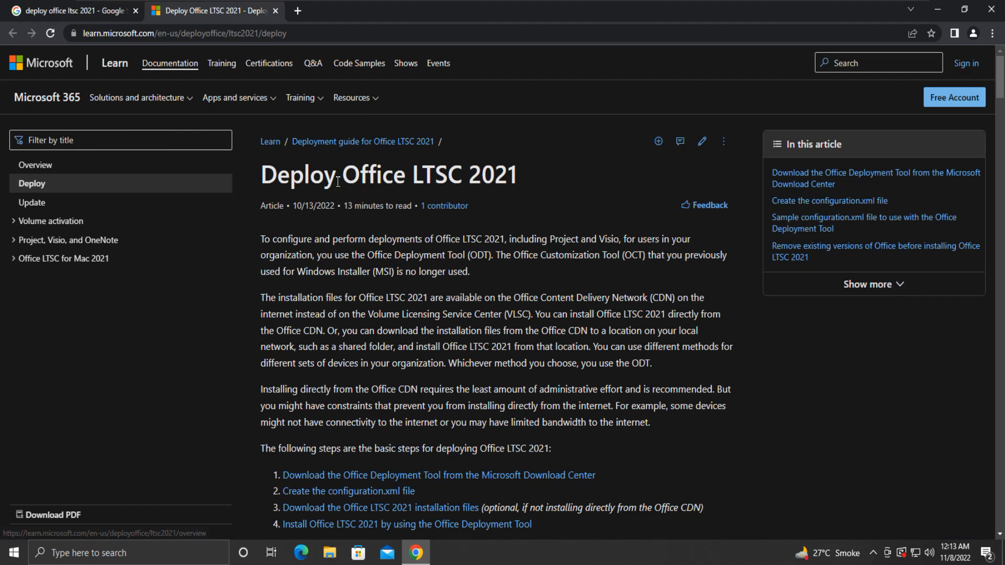
pyautogui.scroll(-3)
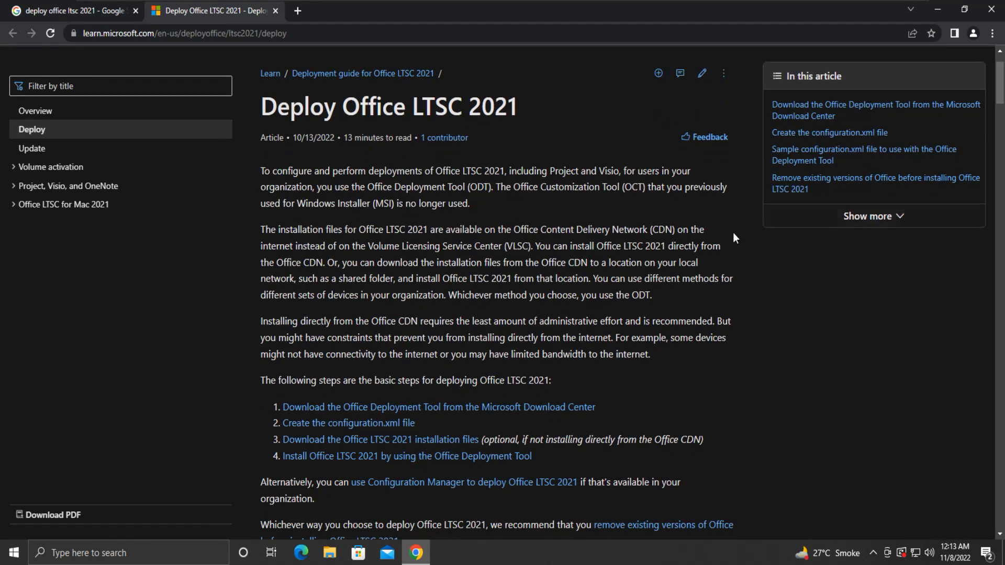
pyautogui.moveTo(513, 381)
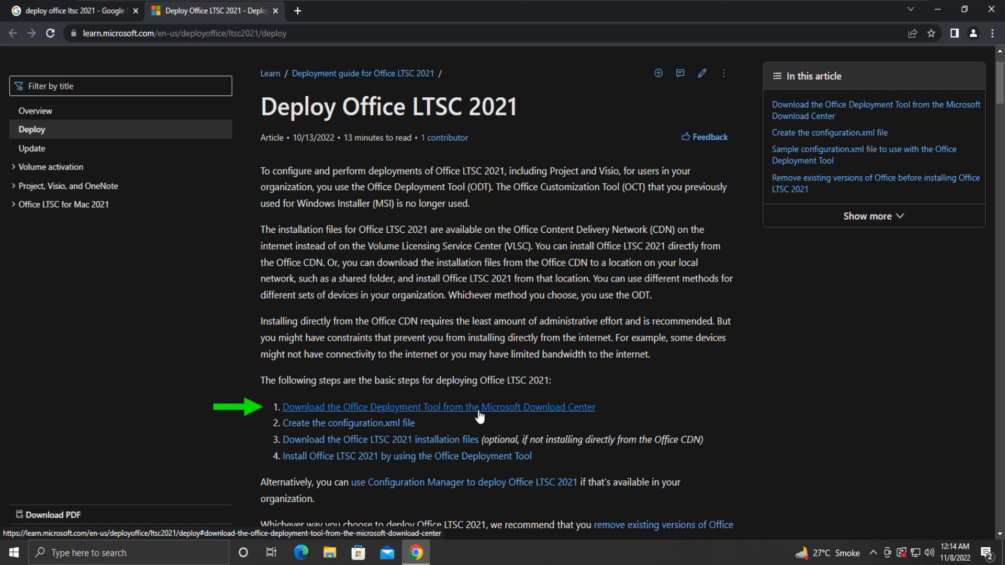
pyautogui.moveTo(525, 415)
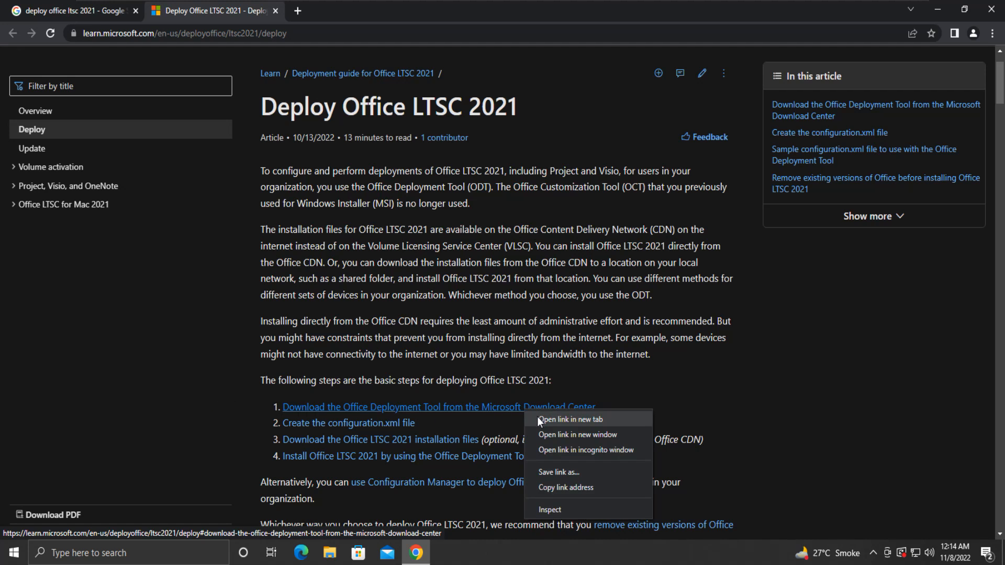
pyautogui.click(570, 421)
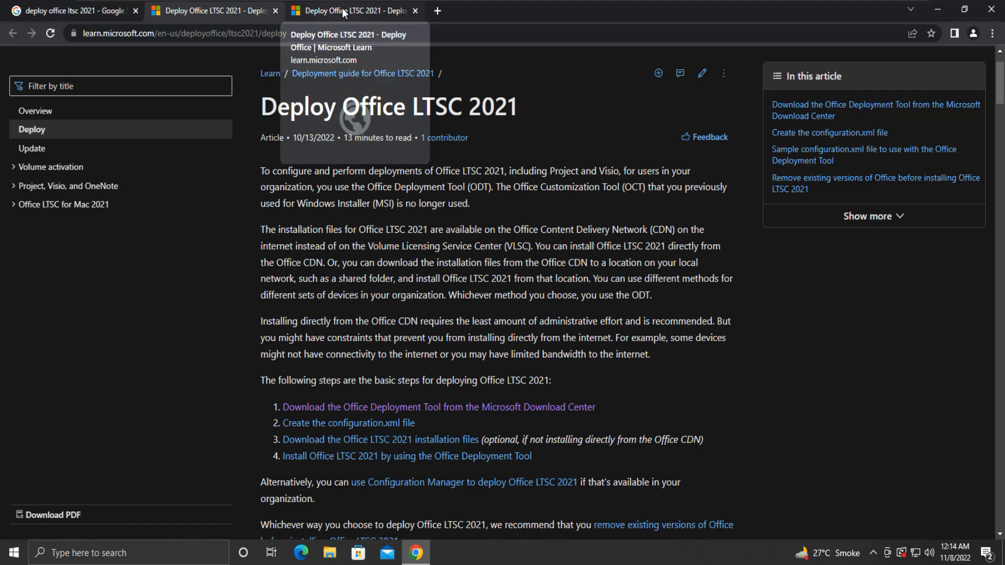
pyautogui.click(438, 407)
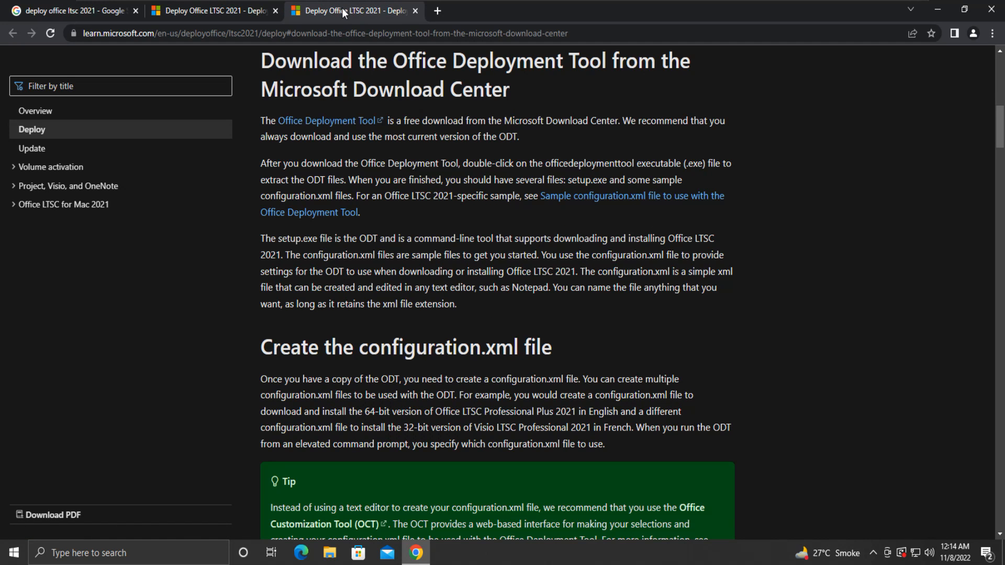
pyautogui.moveTo(328, 121)
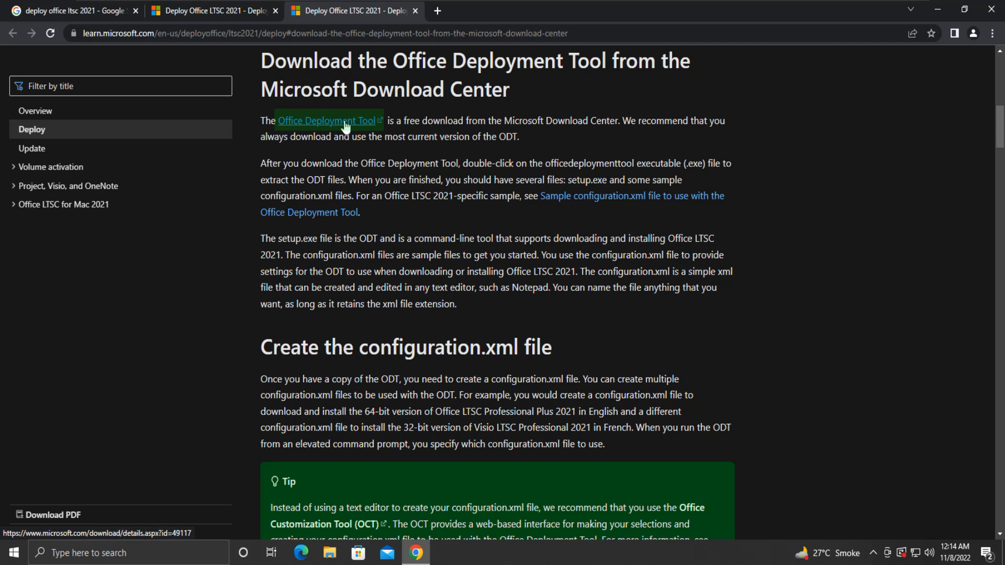
# Step: Download the Office Deployment Tool installer from Microsoft Download Center and close that tab
pyautogui.click(328, 121)
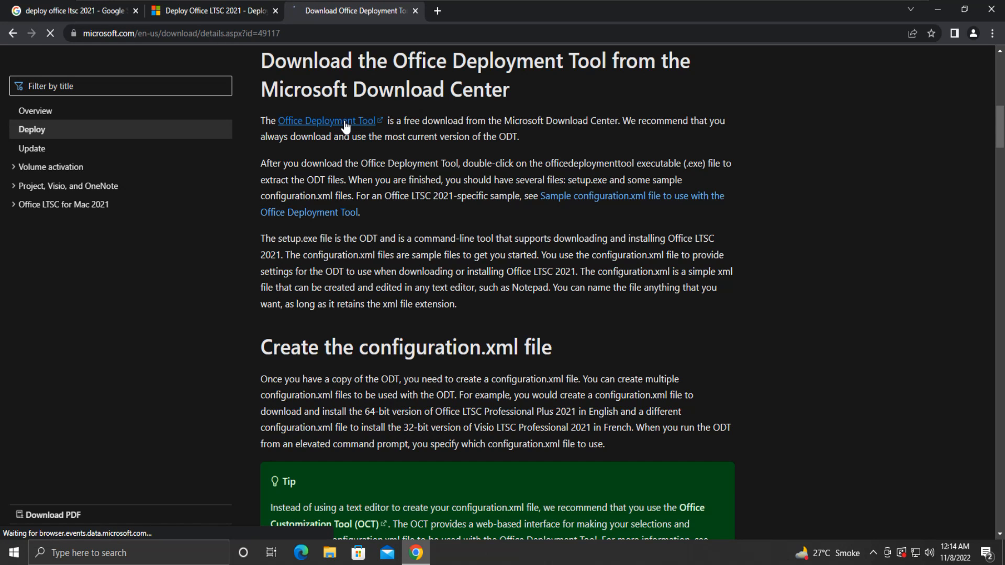
pyautogui.click(327, 121)
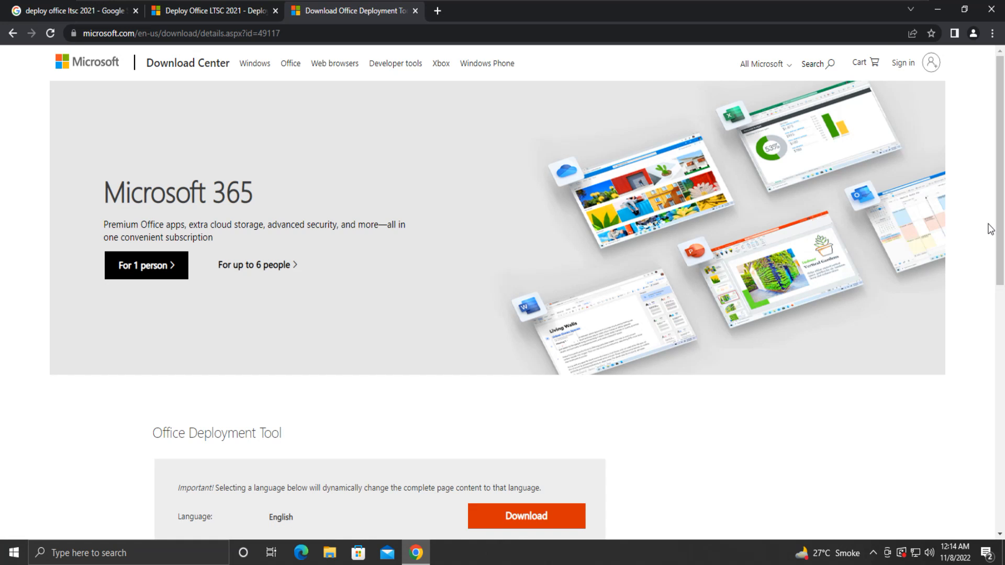
pyautogui.scroll(-3)
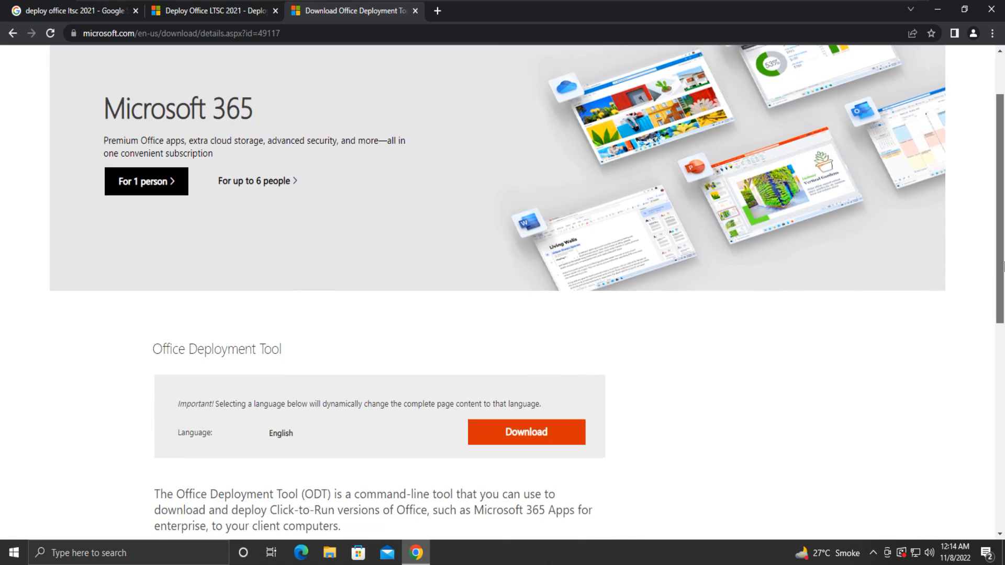
pyautogui.scroll(-3)
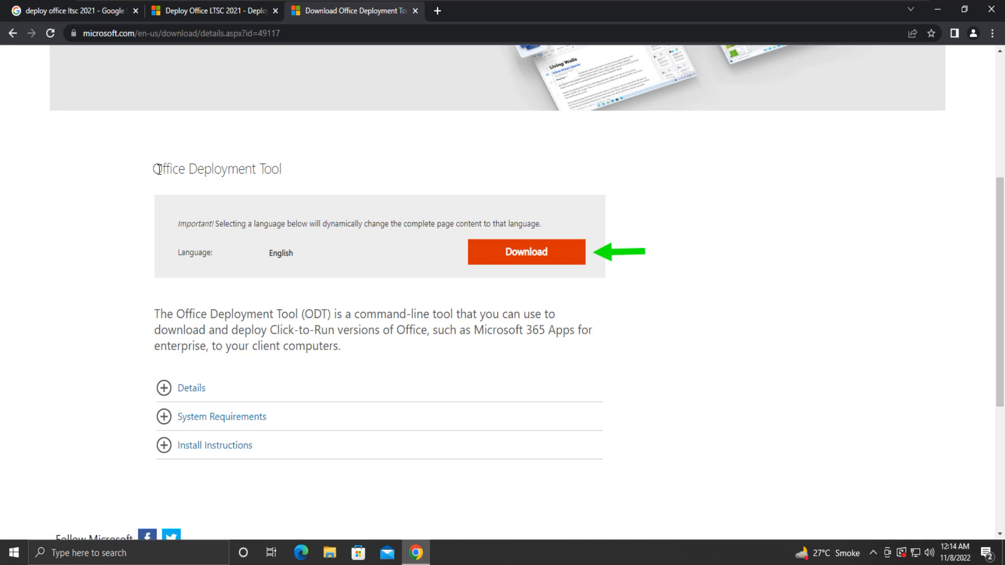
pyautogui.moveTo(500, 268)
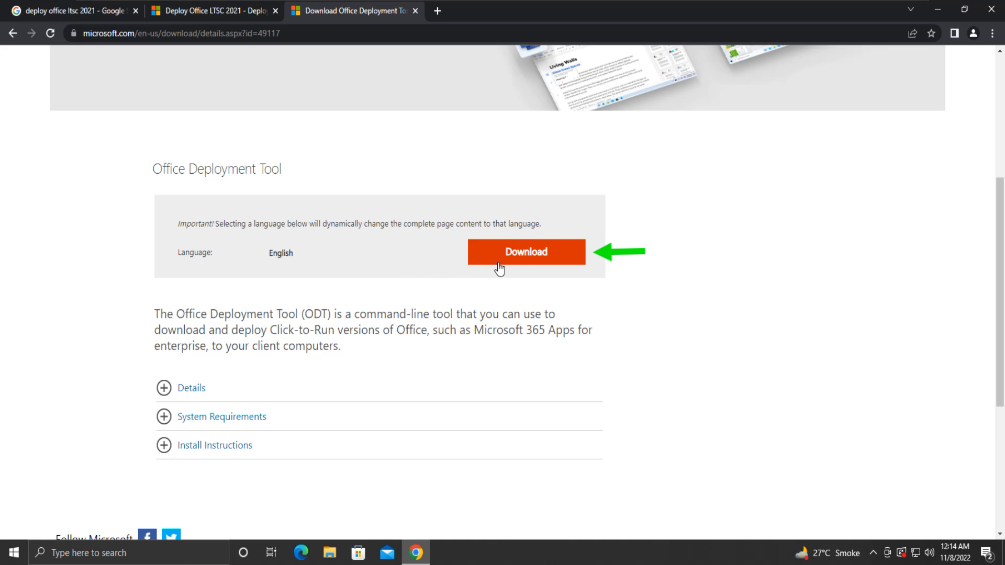
pyautogui.click(526, 251)
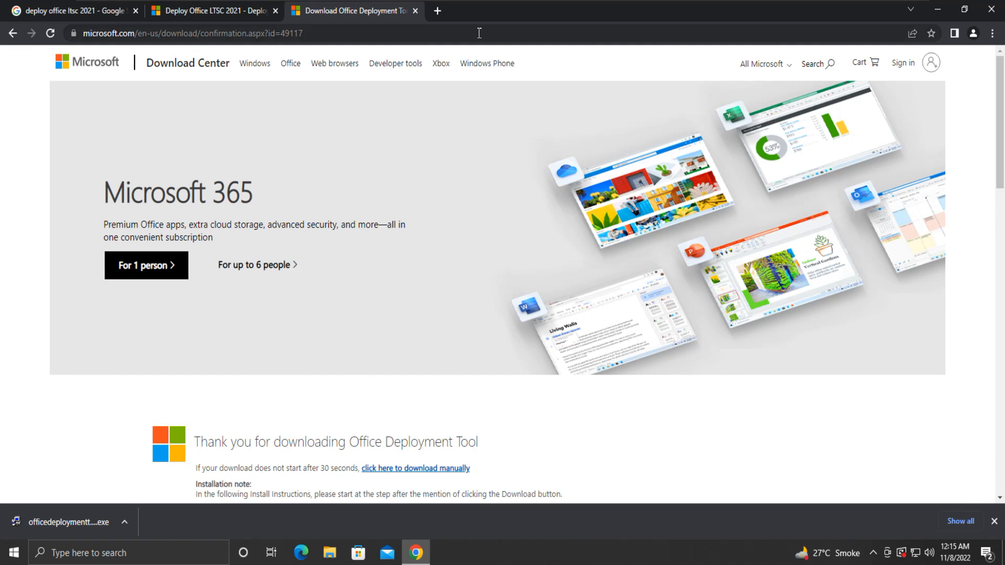
pyautogui.click(415, 10)
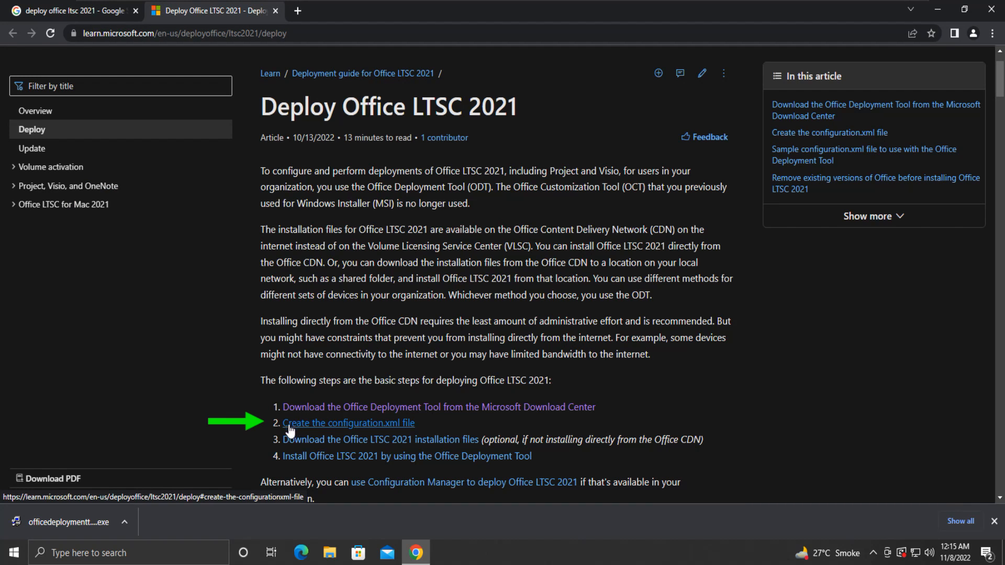
pyautogui.moveTo(322, 434)
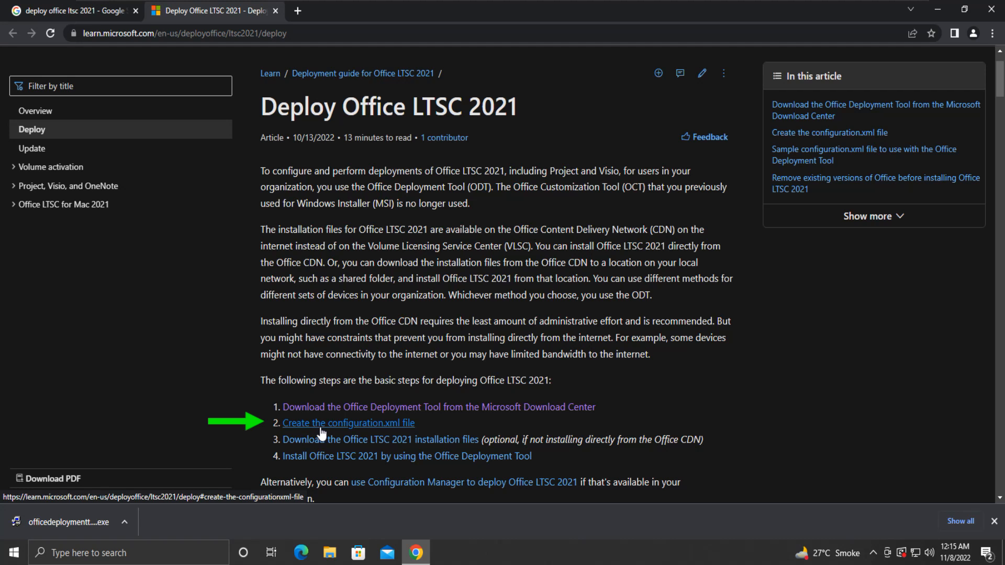
pyautogui.moveTo(393, 431)
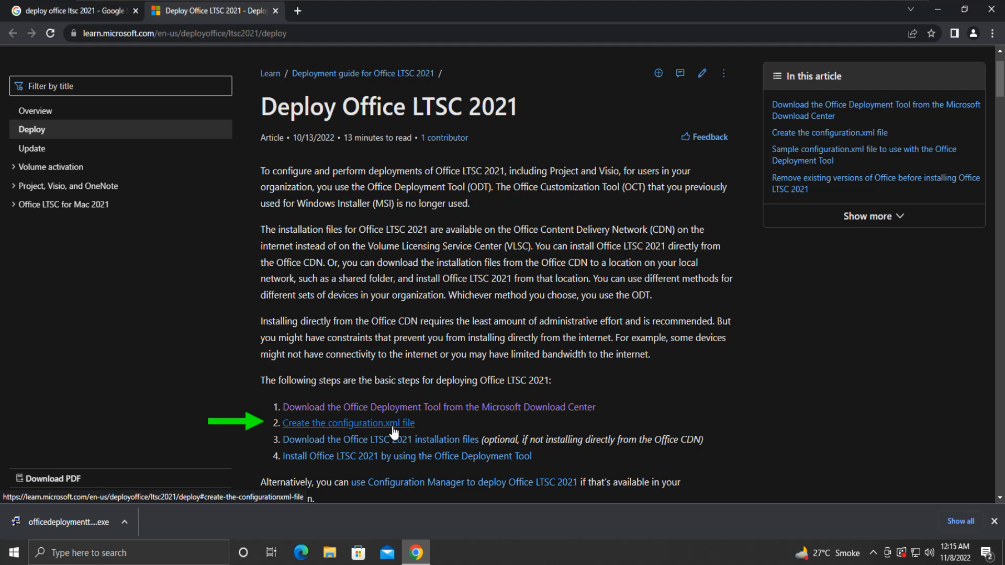
# Step: Bring up the configuration.xml section in a new tab and follow its Office Customization Tool (OCT) link
pyautogui.rightClick(348, 422)
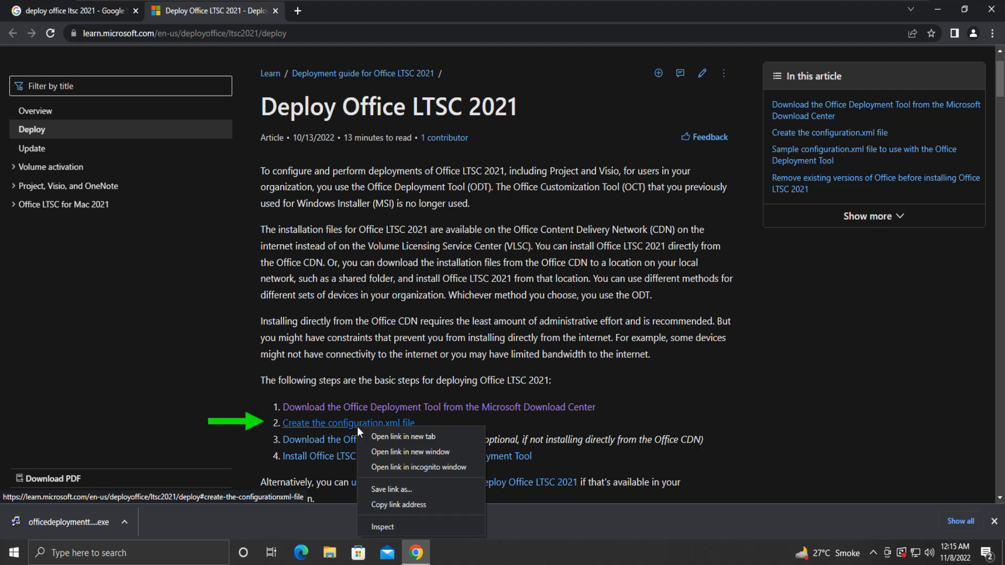
pyautogui.click(403, 436)
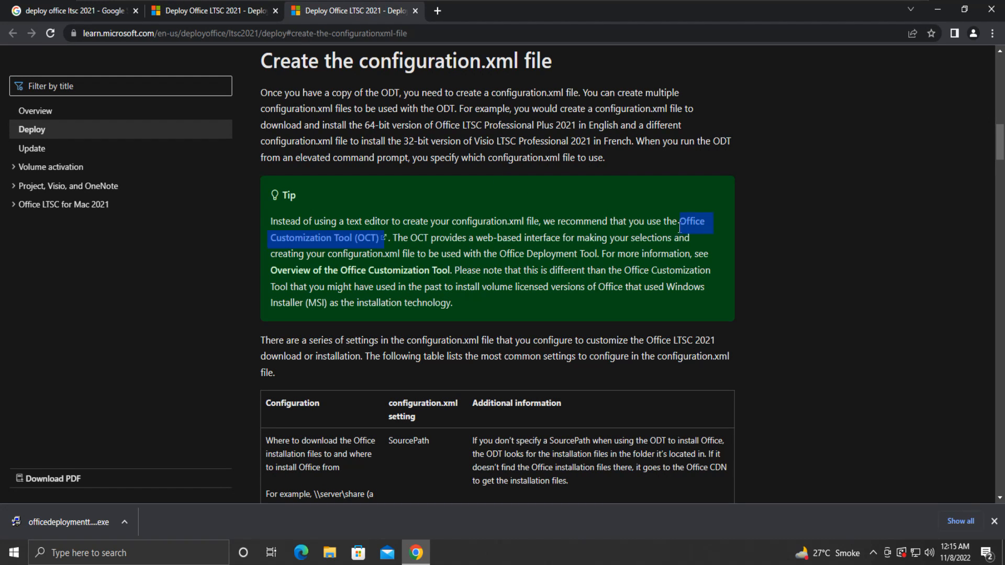
pyautogui.moveTo(284, 251)
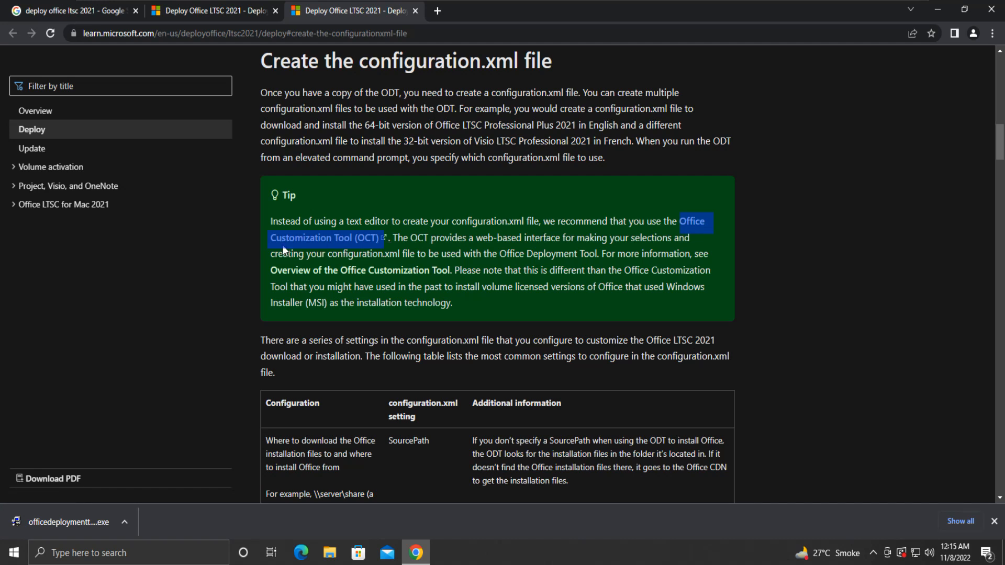
pyautogui.click(324, 237)
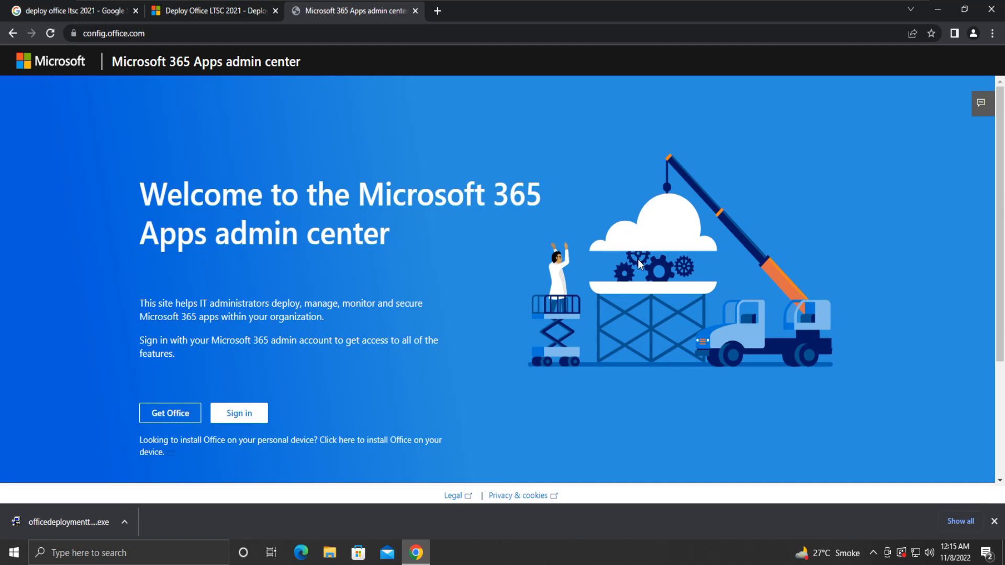
# Step: Choose Create under 'Create a new configuration' to continue without signing in
pyautogui.scroll(-3)
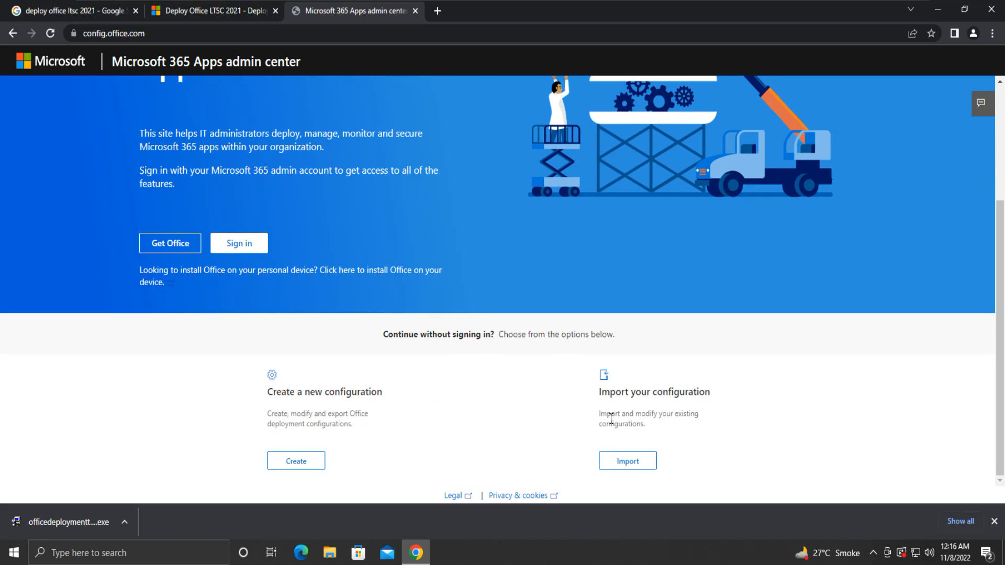
pyautogui.moveTo(296, 463)
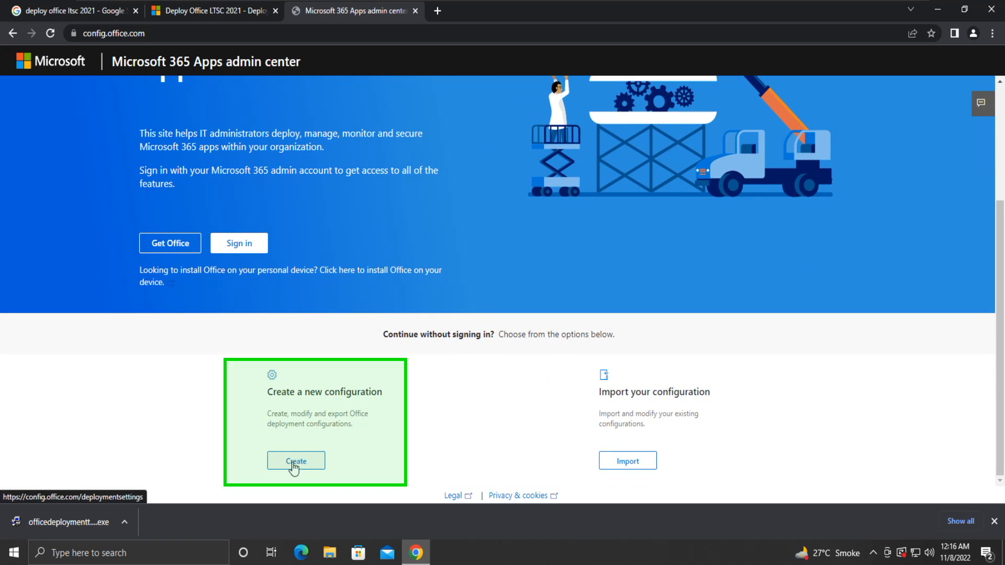
pyautogui.click(295, 460)
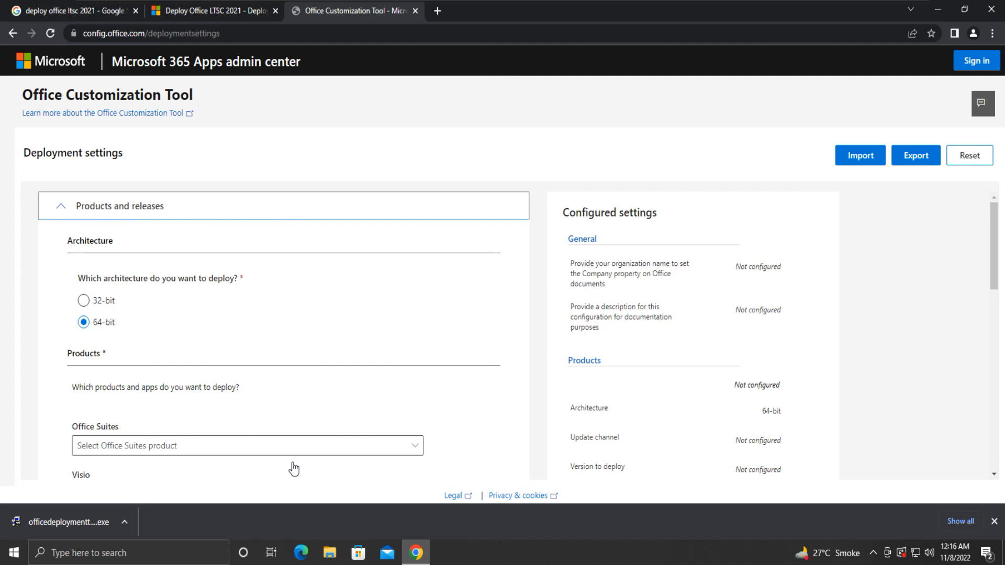
pyautogui.moveTo(167, 329)
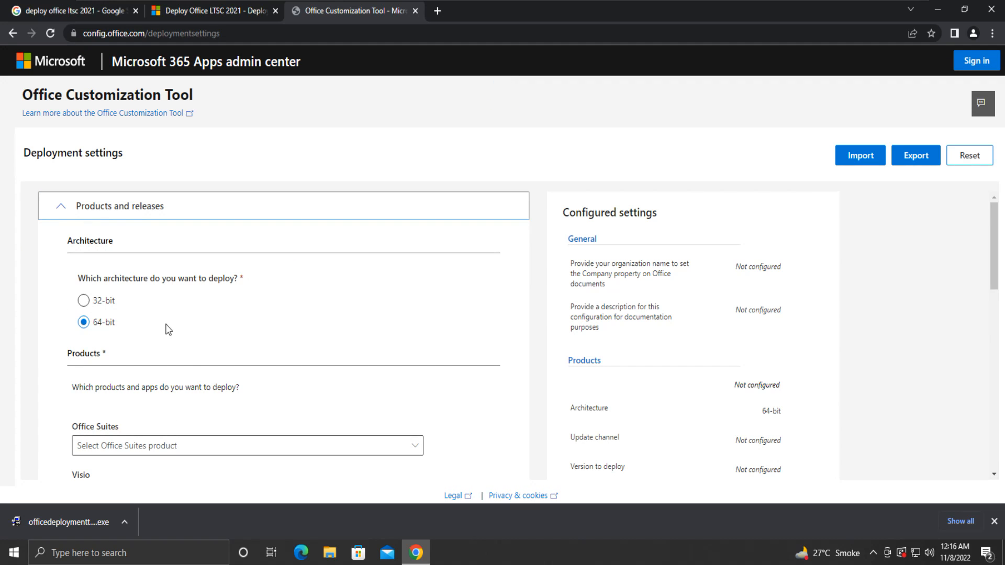
pyautogui.moveTo(254, 299)
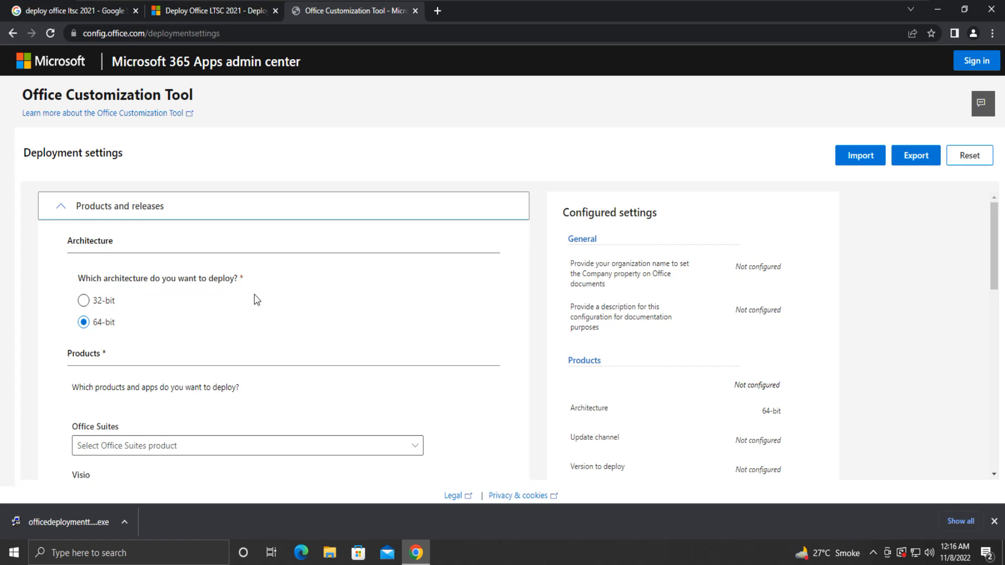
pyautogui.moveTo(84, 322)
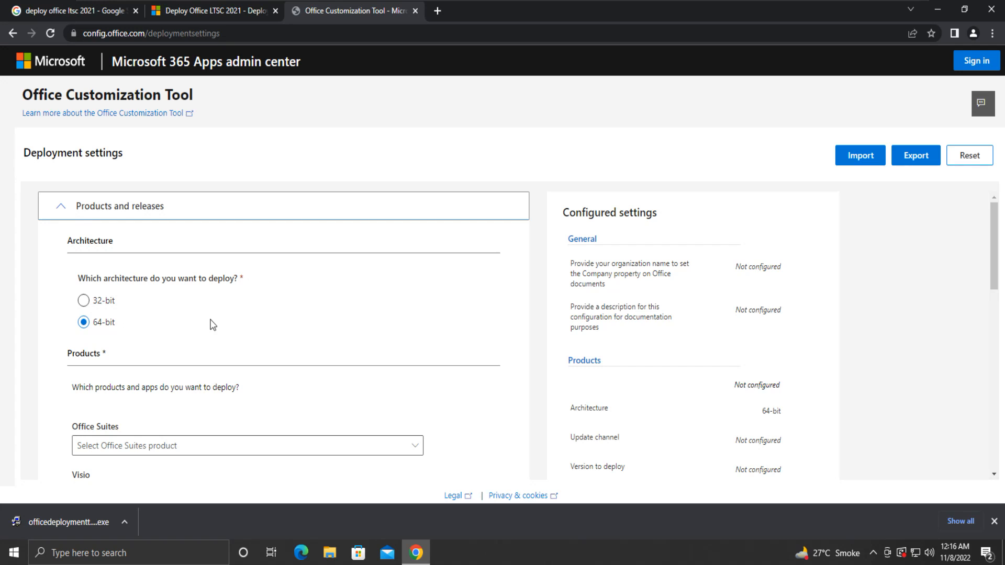
pyautogui.moveTo(451, 313)
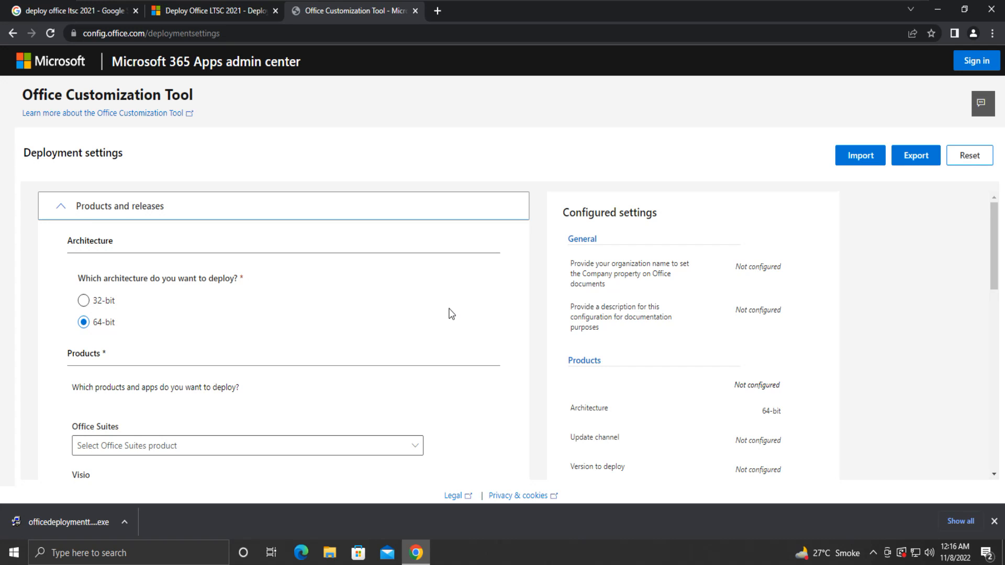
pyautogui.click(84, 322)
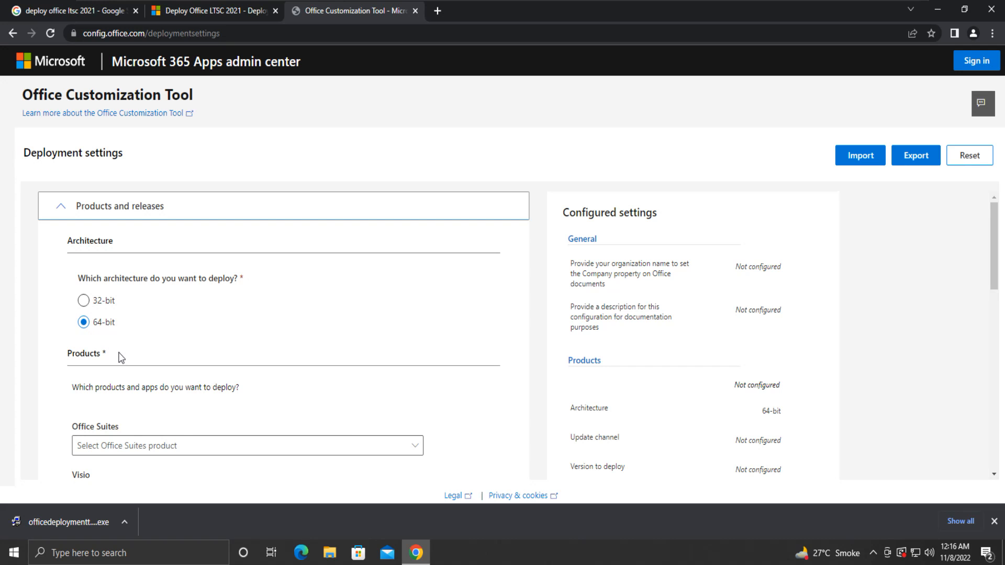
pyautogui.scroll(-3)
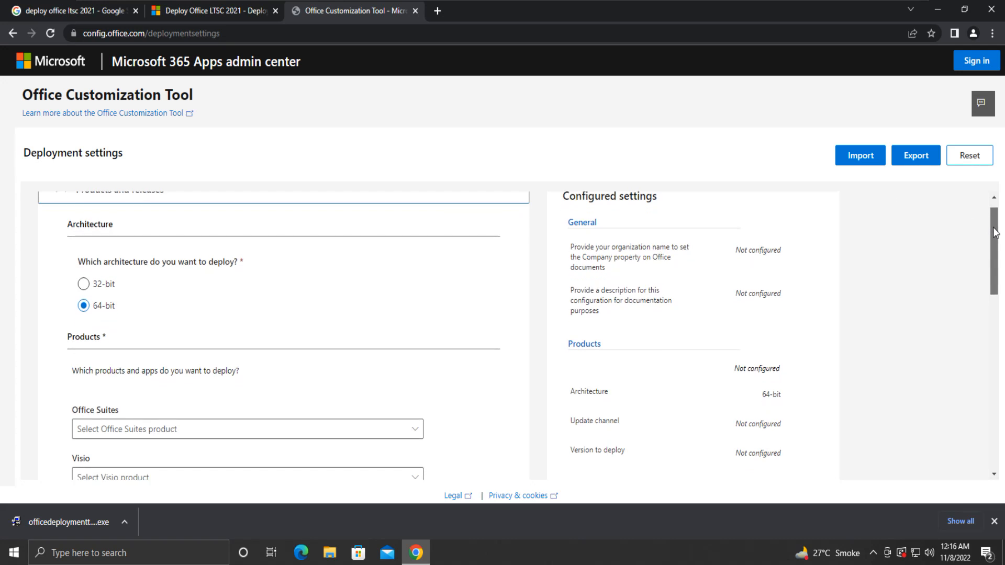
pyautogui.scroll(-3)
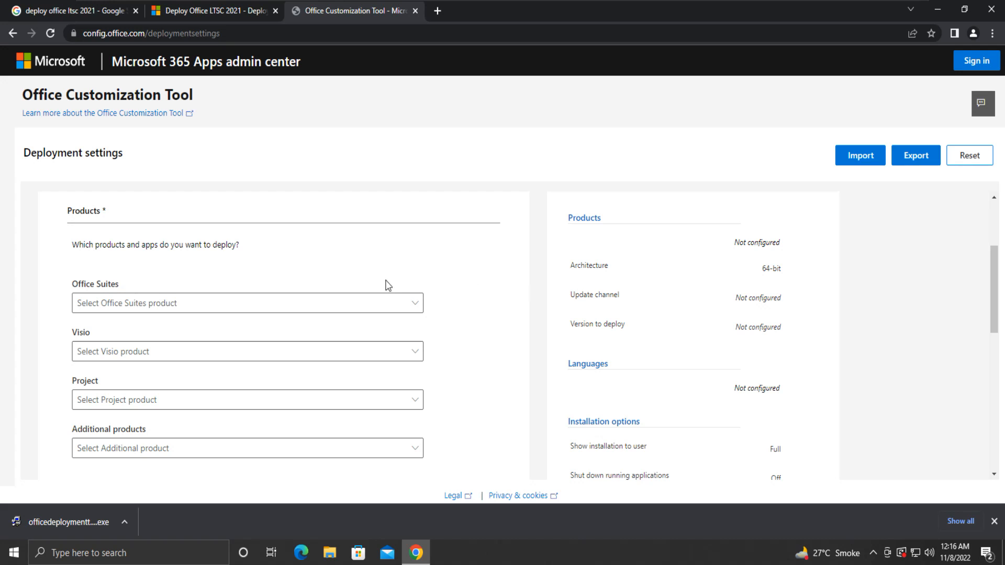
# Step: Choose Office LTSC Professional Plus 2021 - Volume License as the suite, leaving Project empty
pyautogui.click(247, 303)
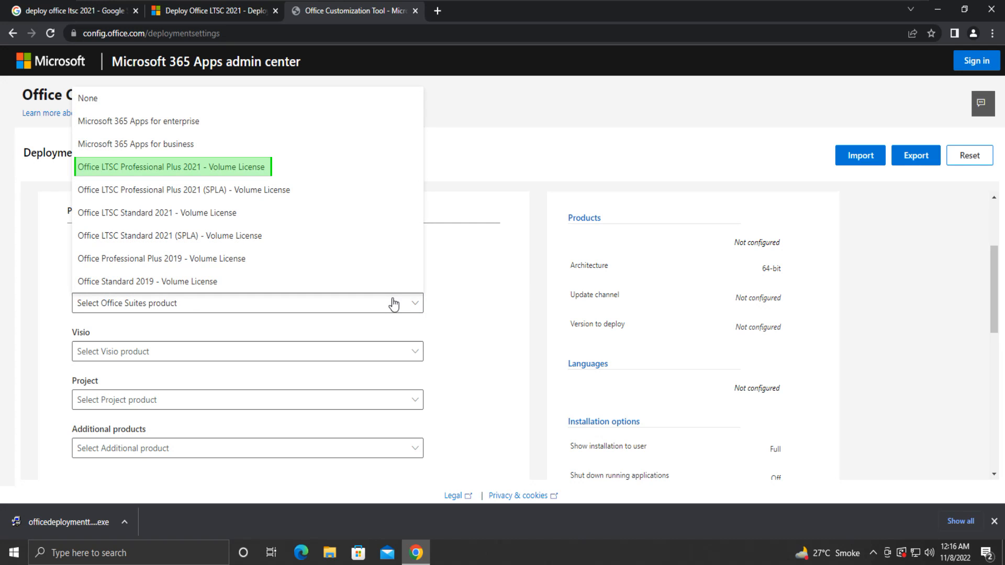
pyautogui.moveTo(373, 271)
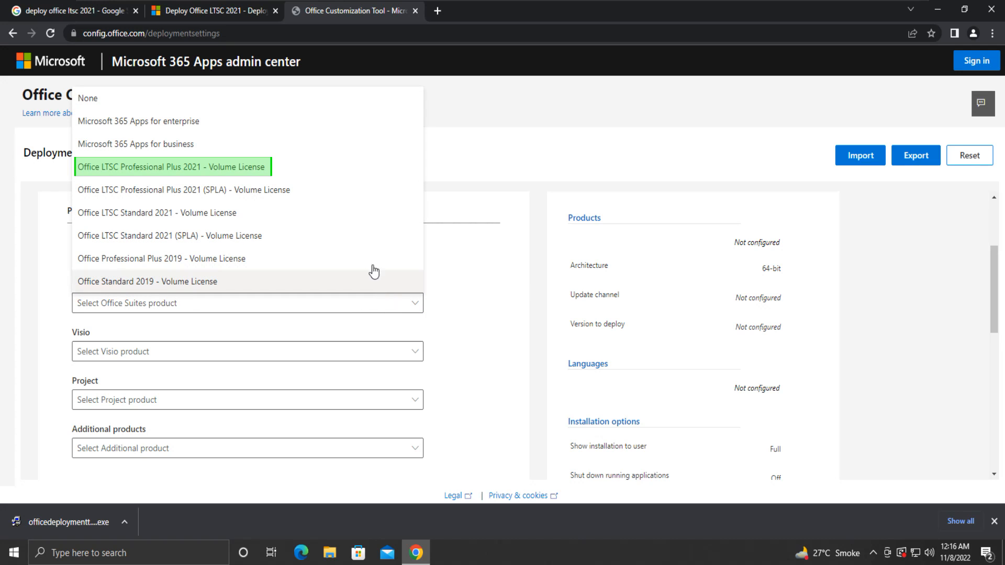
pyautogui.moveTo(336, 189)
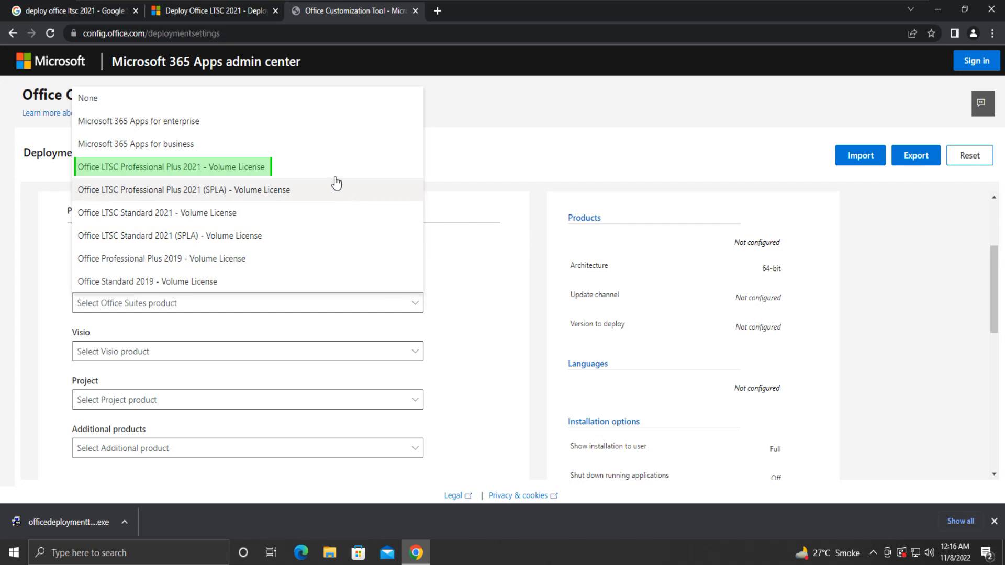
pyautogui.moveTo(237, 173)
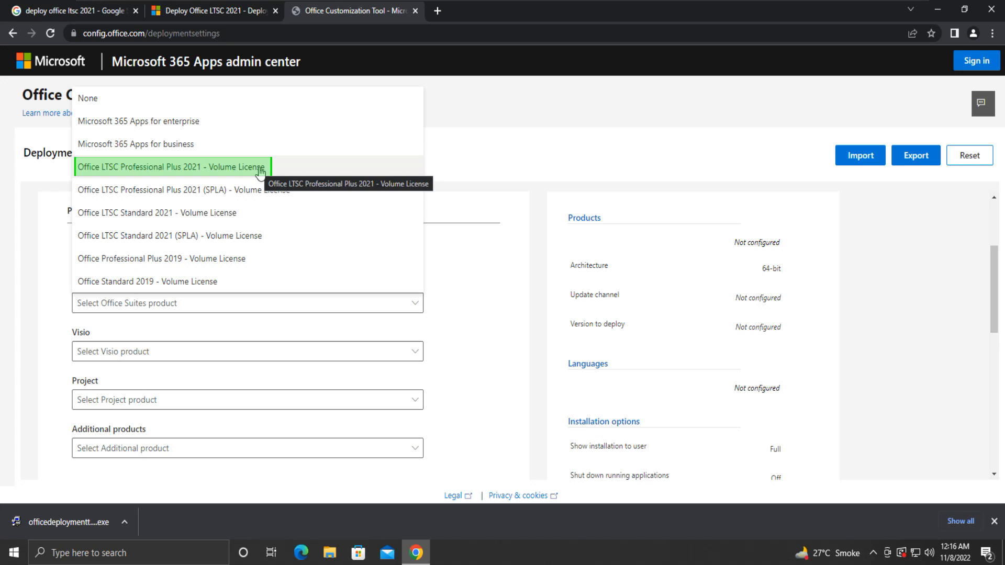
pyautogui.click(171, 167)
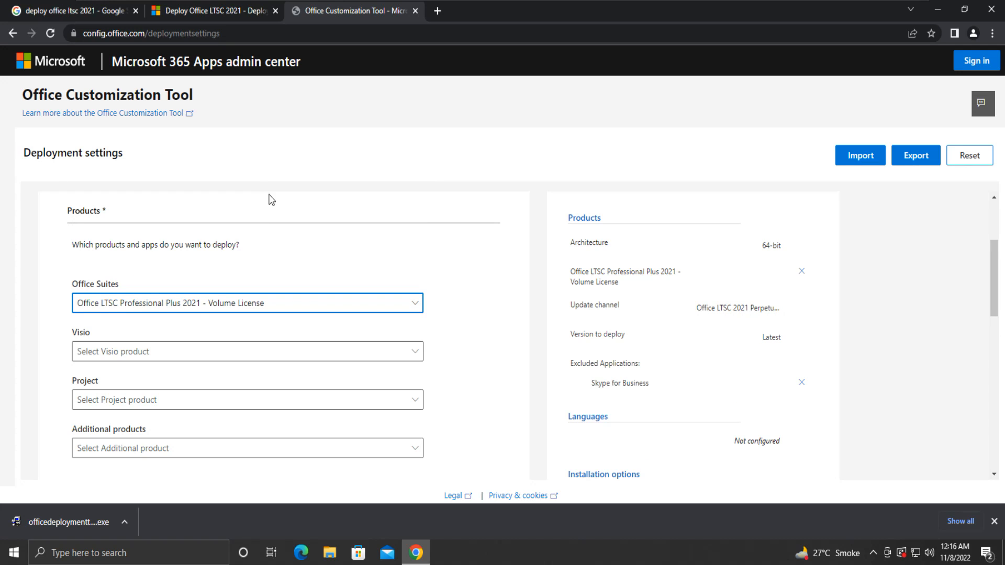
pyautogui.click(248, 351)
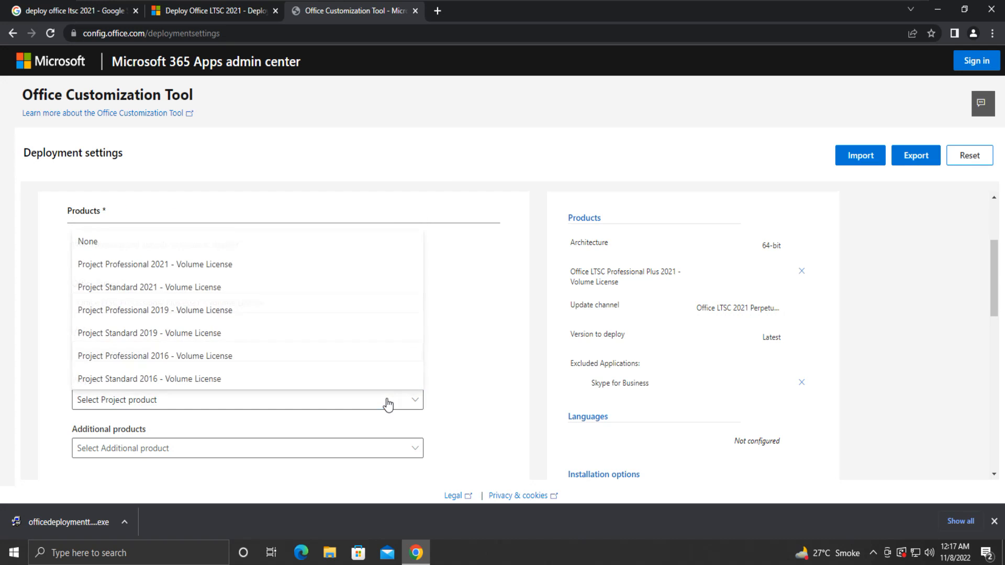
pyautogui.moveTo(452, 270)
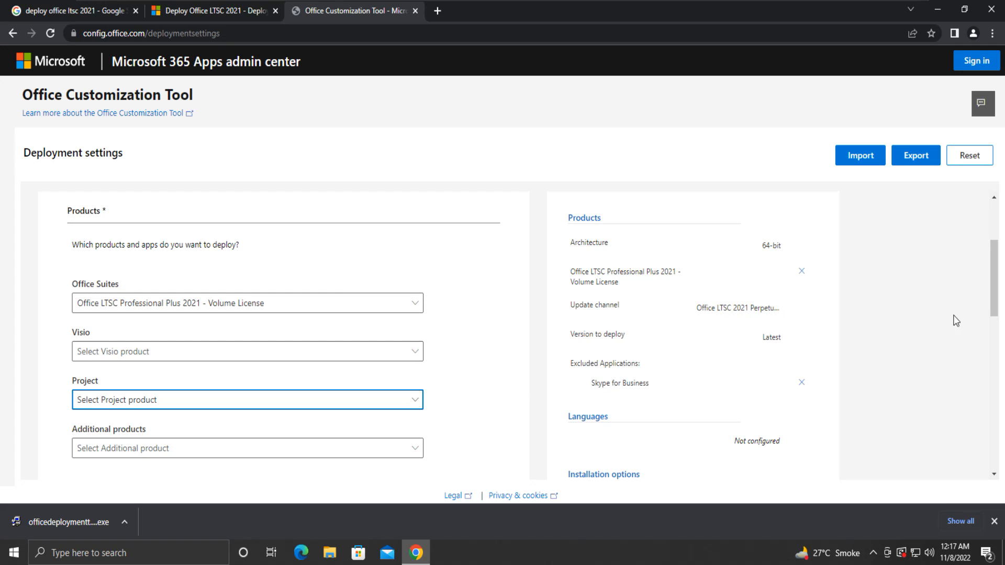
# Step: Add Language pack as an additional product for the deployment
pyautogui.scroll(-3)
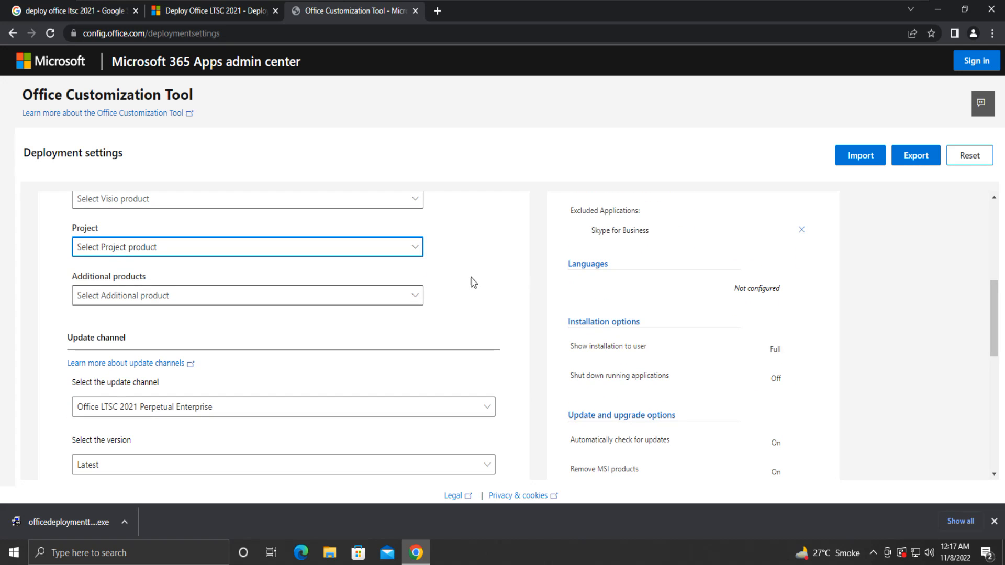
pyautogui.click(247, 295)
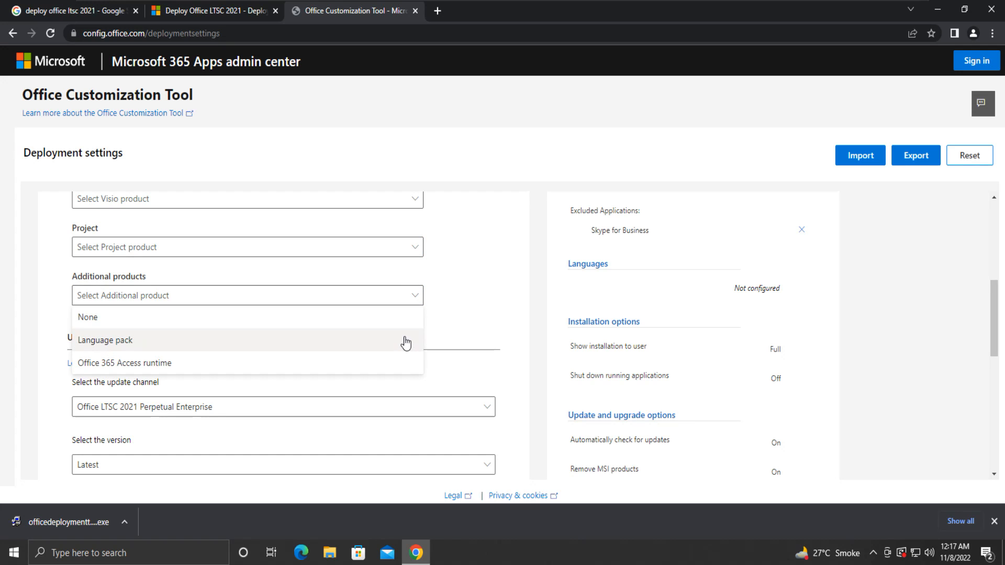
pyautogui.click(106, 339)
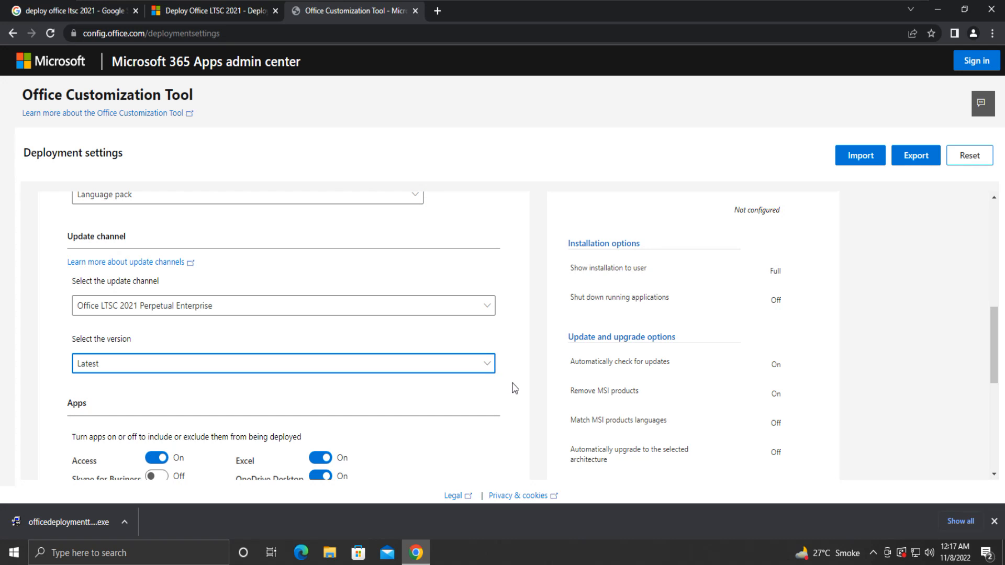
pyautogui.scroll(-3)
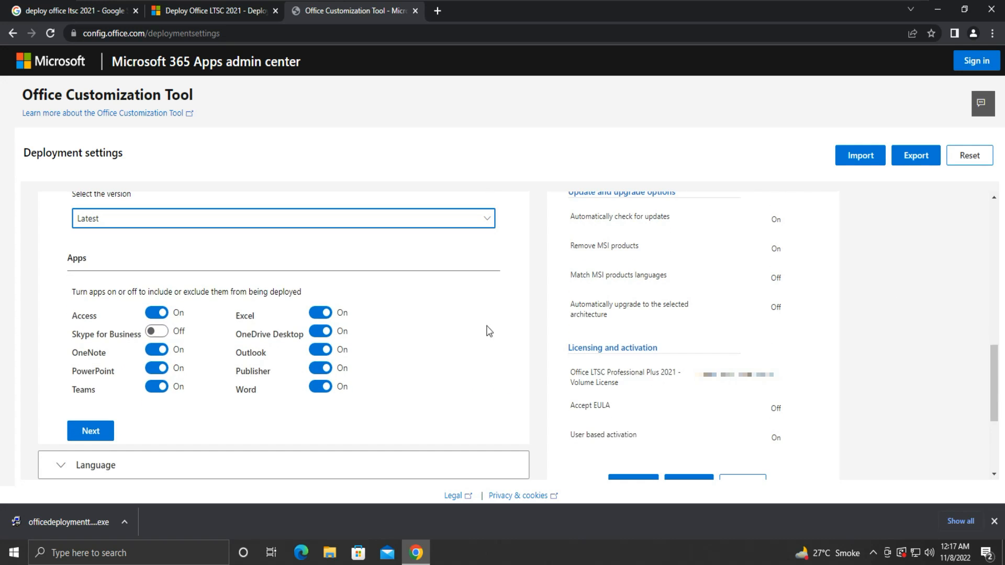
pyautogui.moveTo(156, 332)
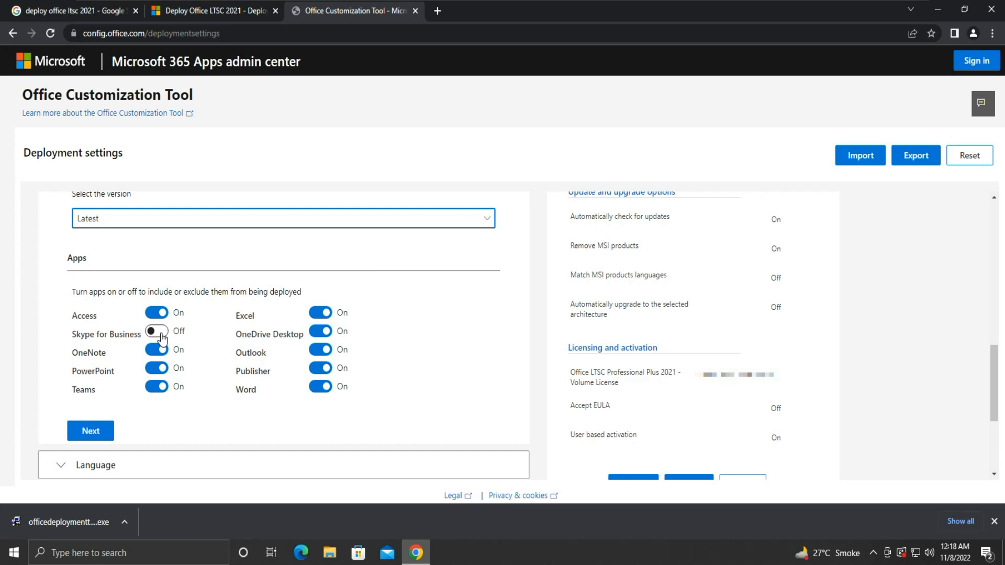
pyautogui.moveTo(196, 346)
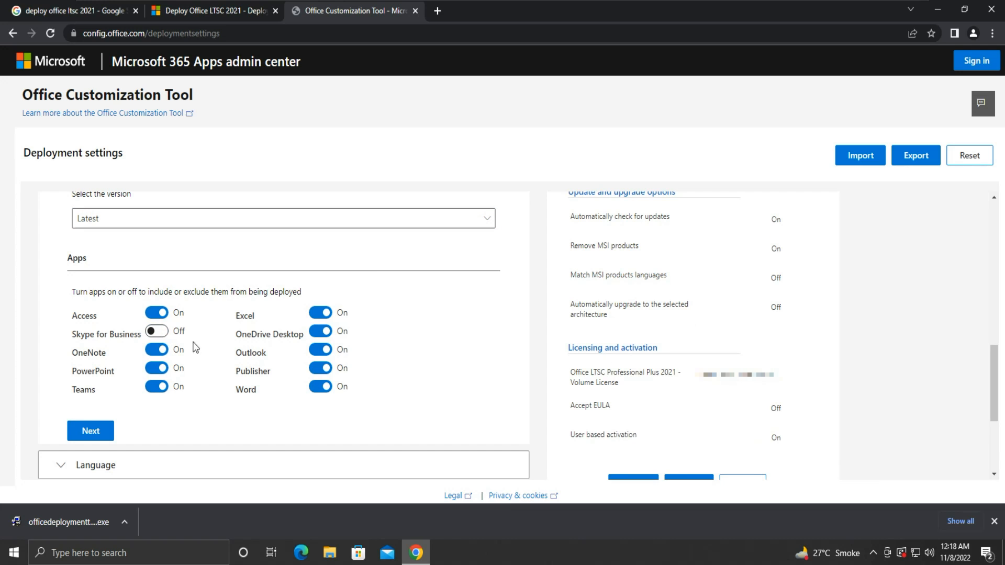
pyautogui.moveTo(155, 441)
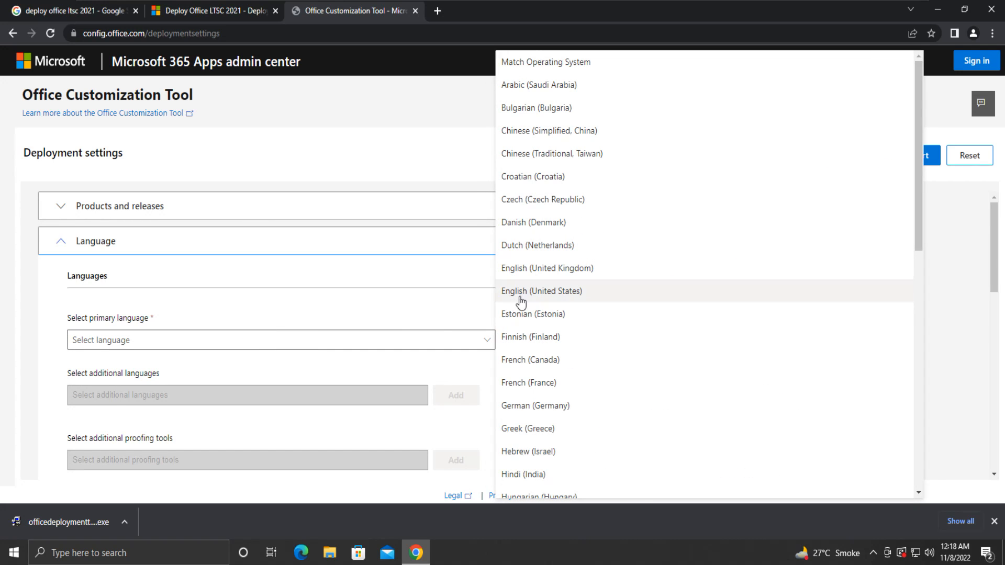
# Step: Make English (United States) the primary language and review the Installation options with CDN as source
pyautogui.click(540, 291)
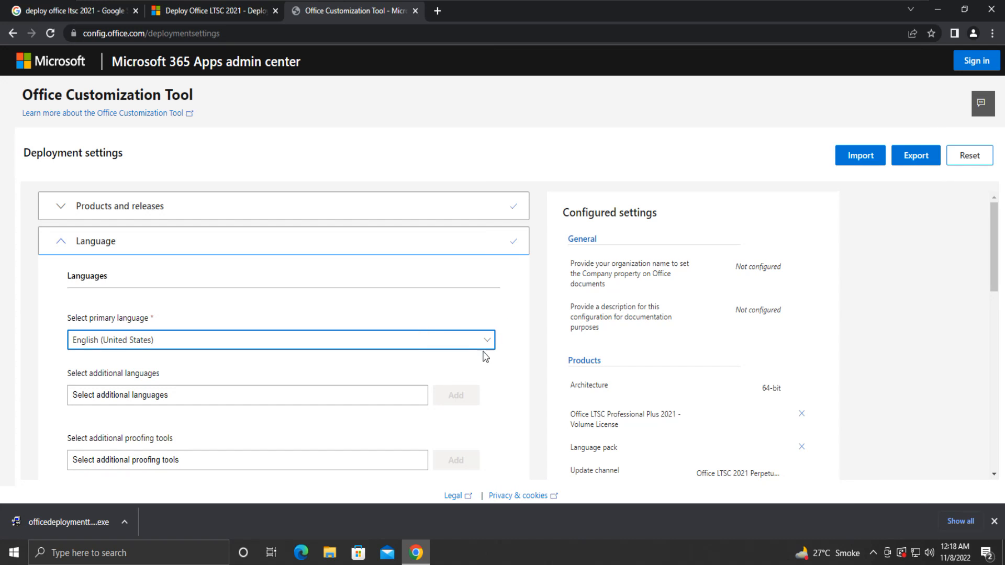
pyautogui.moveTo(220, 387)
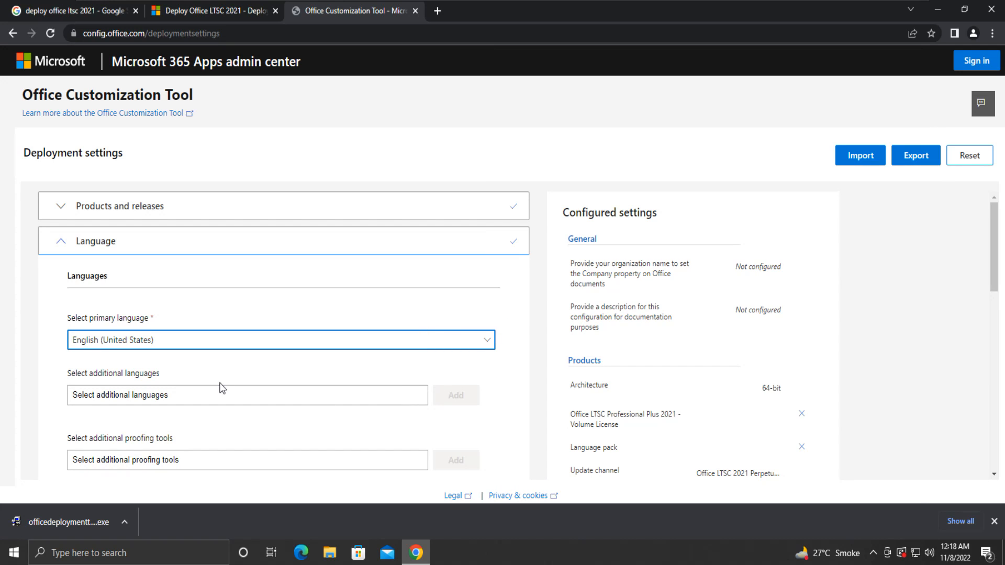
pyautogui.moveTo(224, 401)
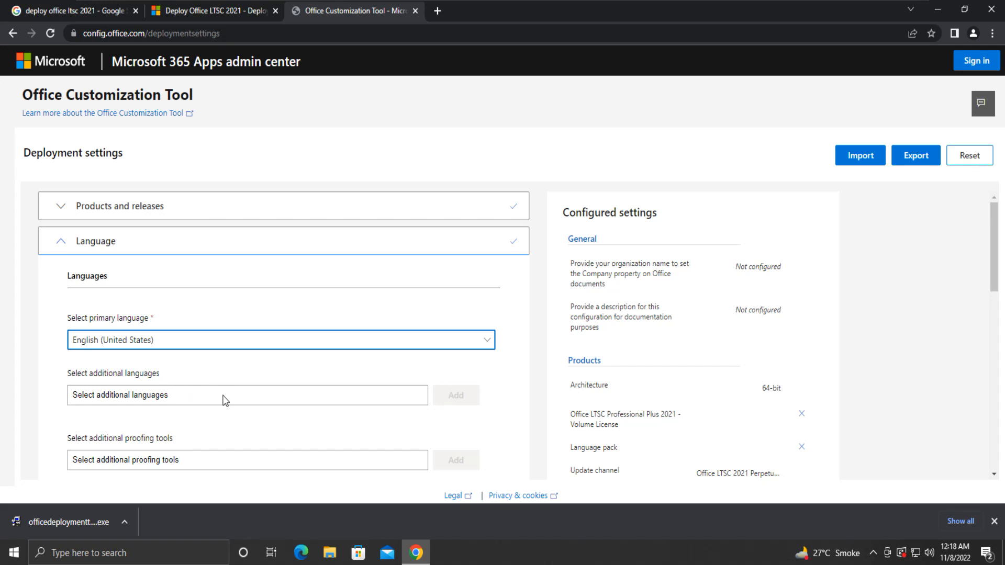
pyautogui.scroll(-3)
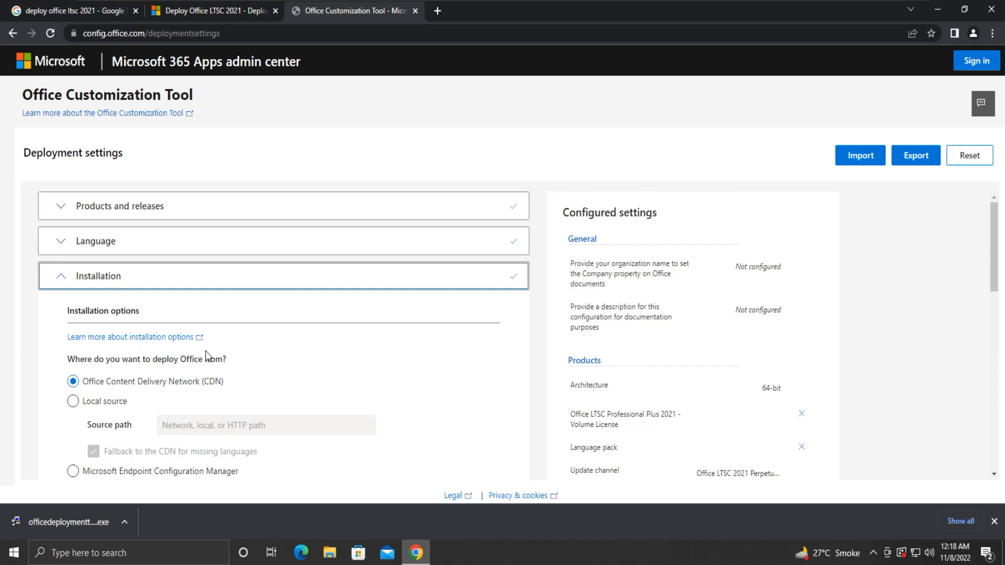
pyautogui.moveTo(1001, 268)
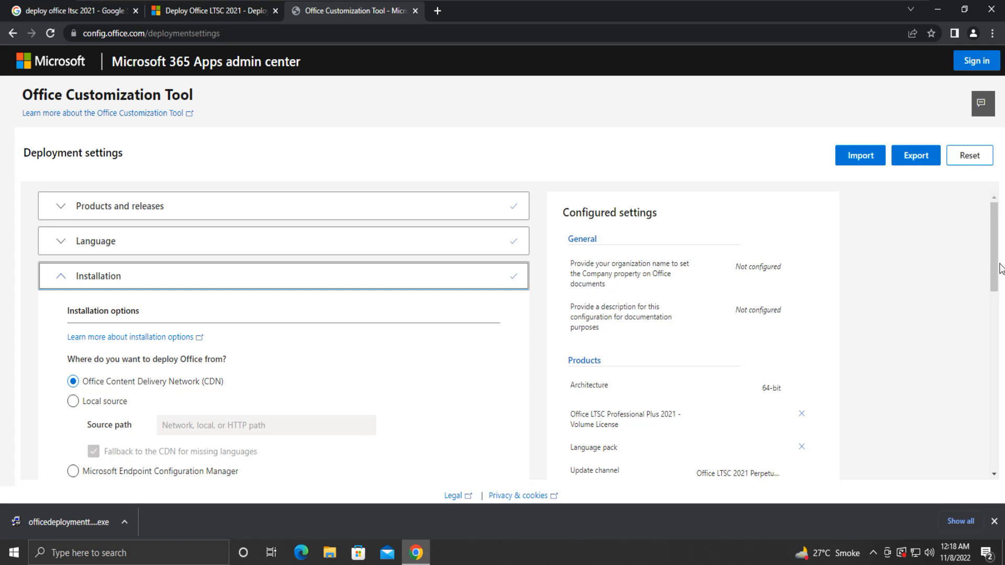
pyautogui.scroll(-3)
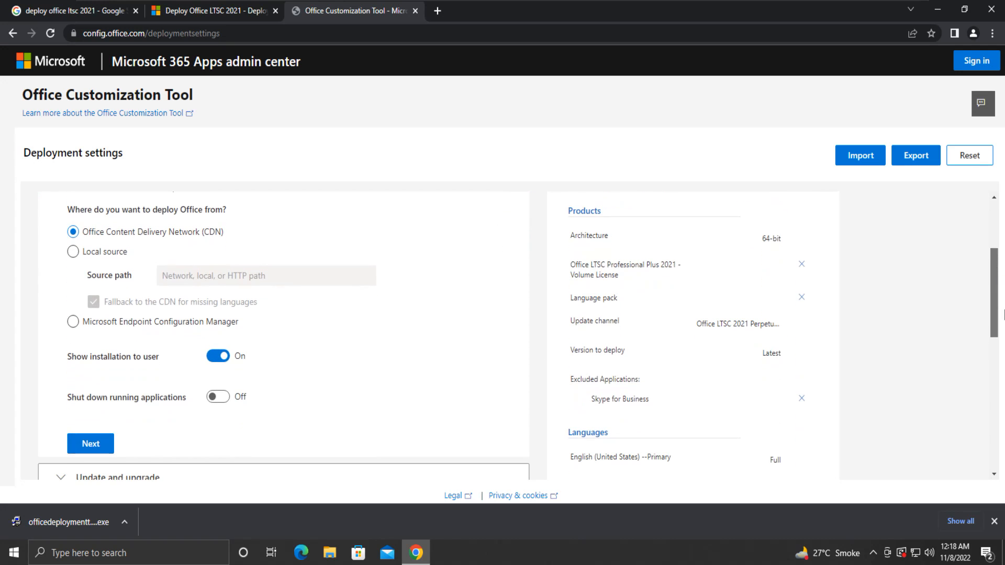
# Step: Accept Update and upgrade defaults: CDN updates, automatic checks and MSI Office removal on
pyautogui.click(90, 443)
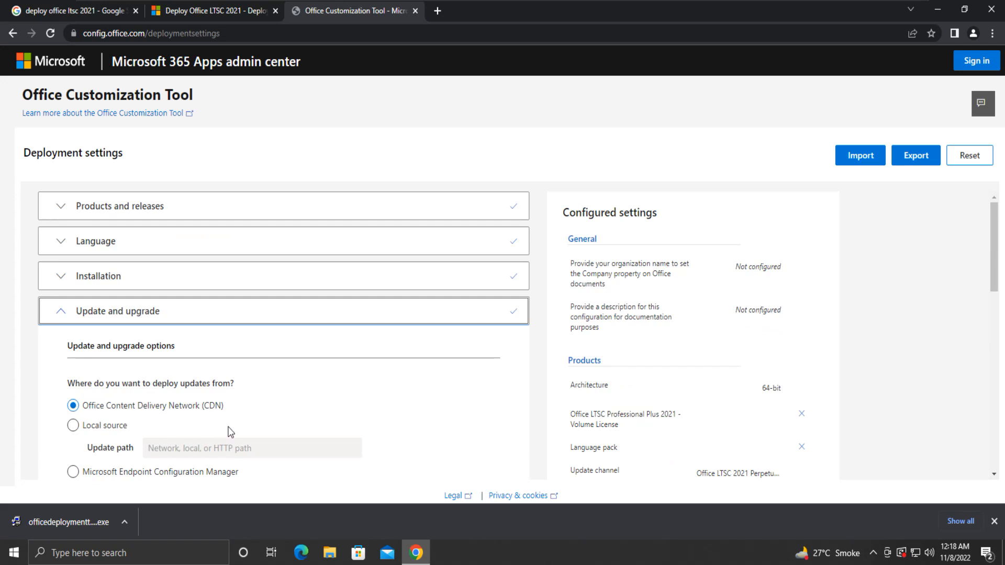
pyautogui.scroll(-3)
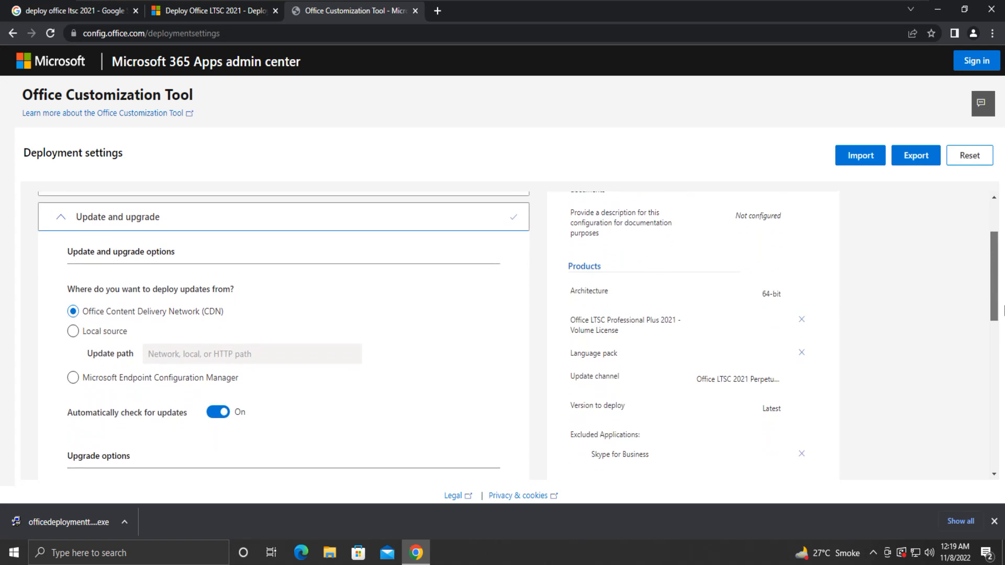
pyautogui.scroll(-3)
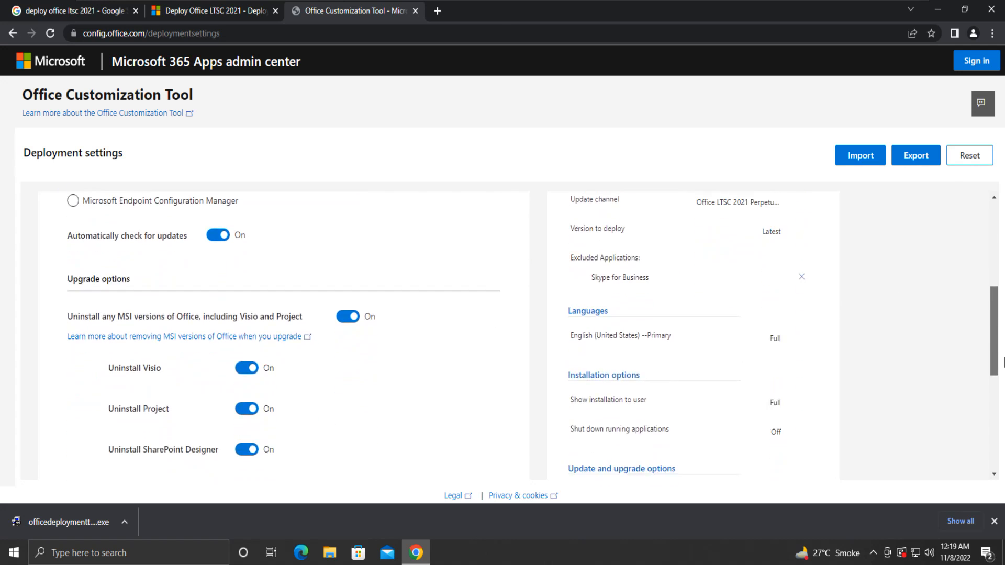
pyautogui.scroll(-3)
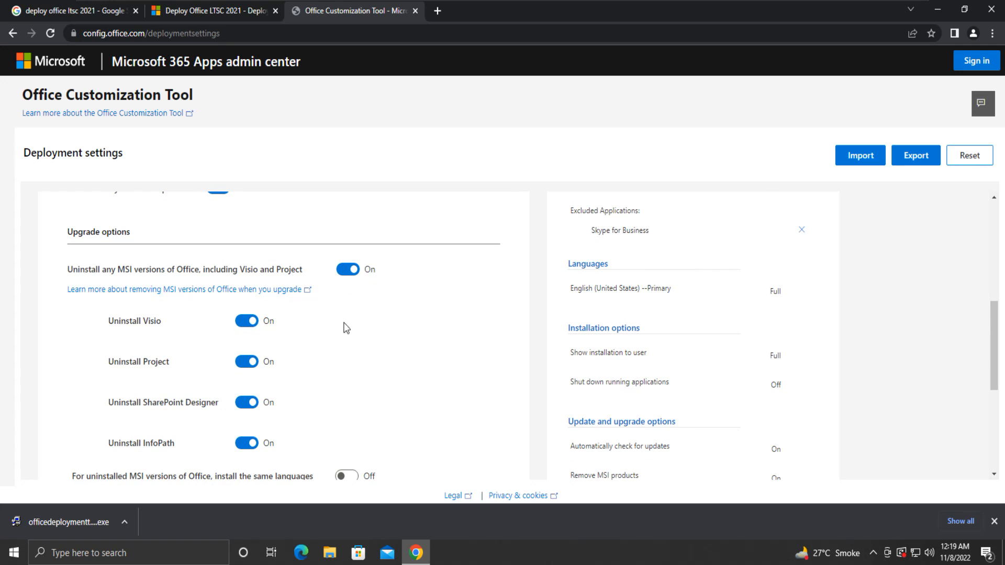
pyautogui.moveTo(178, 260)
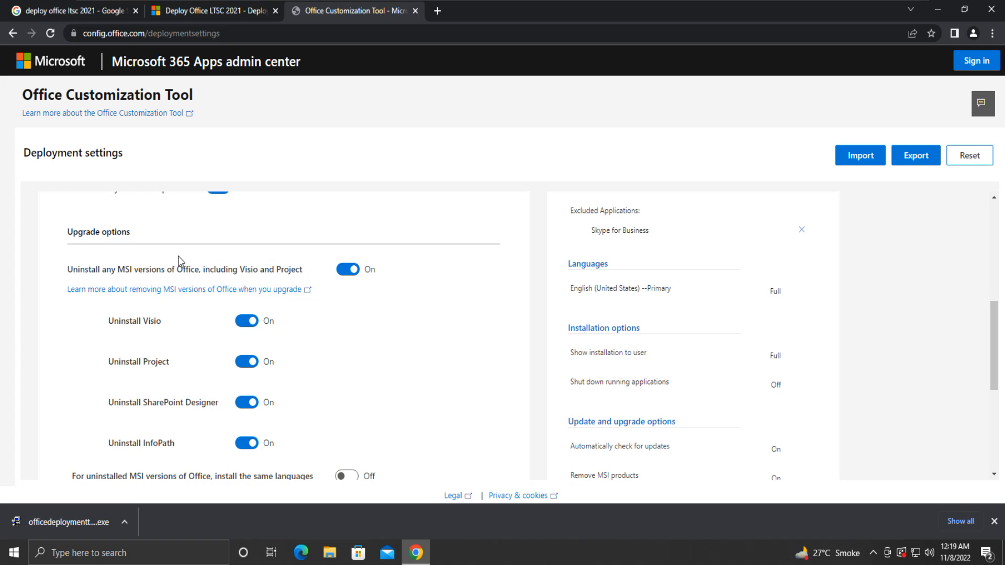
pyautogui.moveTo(629, 343)
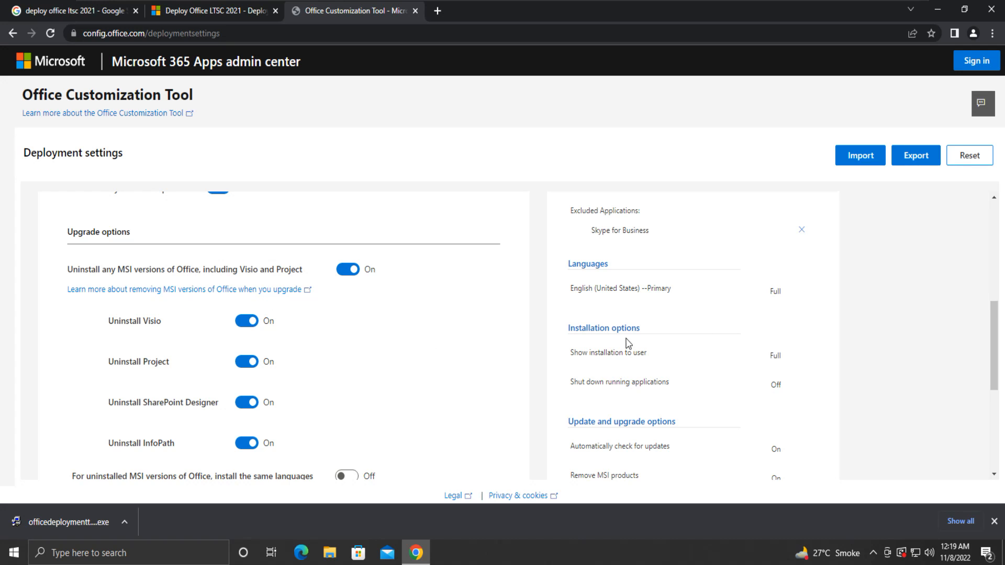
pyautogui.scroll(-3)
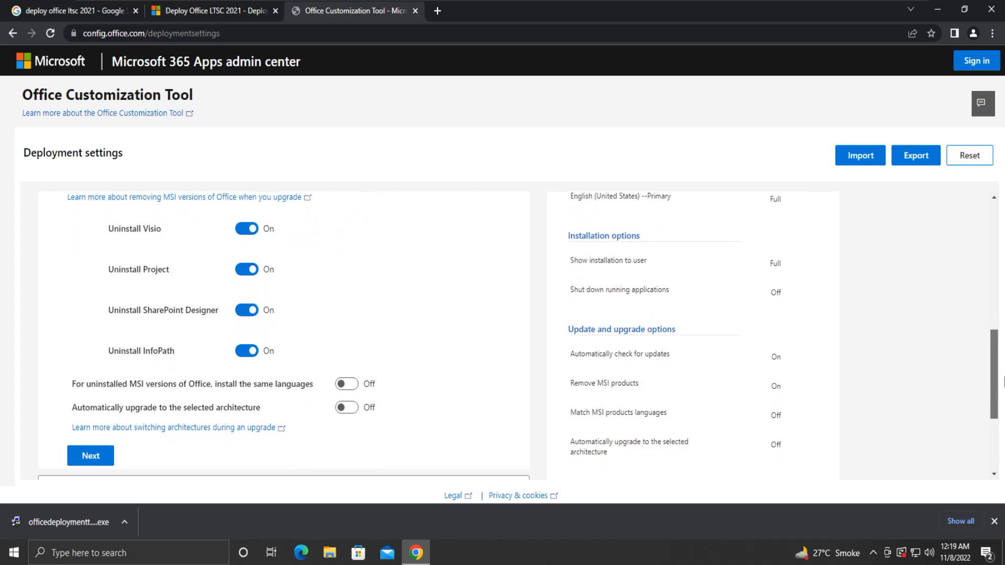
pyautogui.scroll(-3)
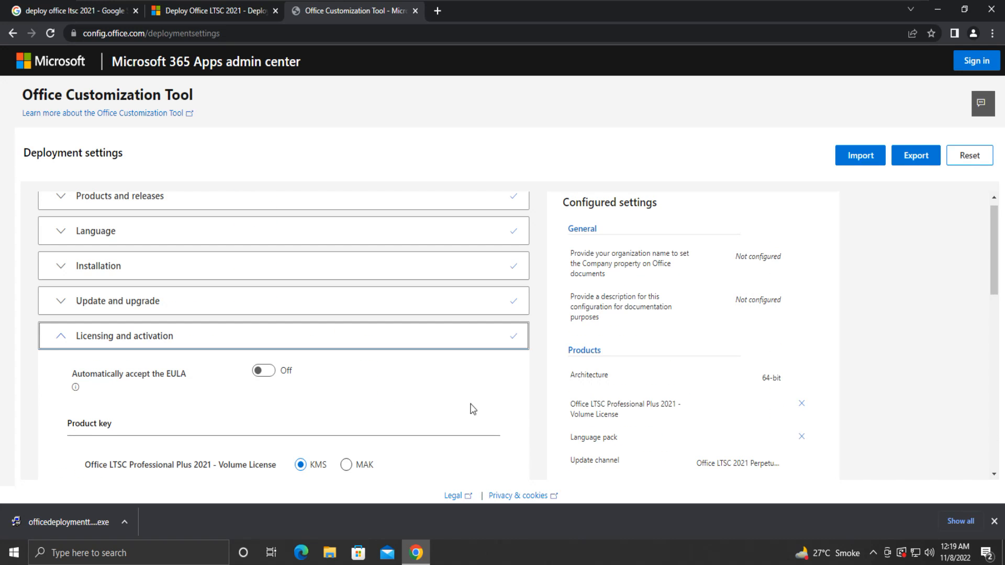
# Step: Try the MAK product key, then settle on KMS with user-based activation
pyautogui.scroll(-3)
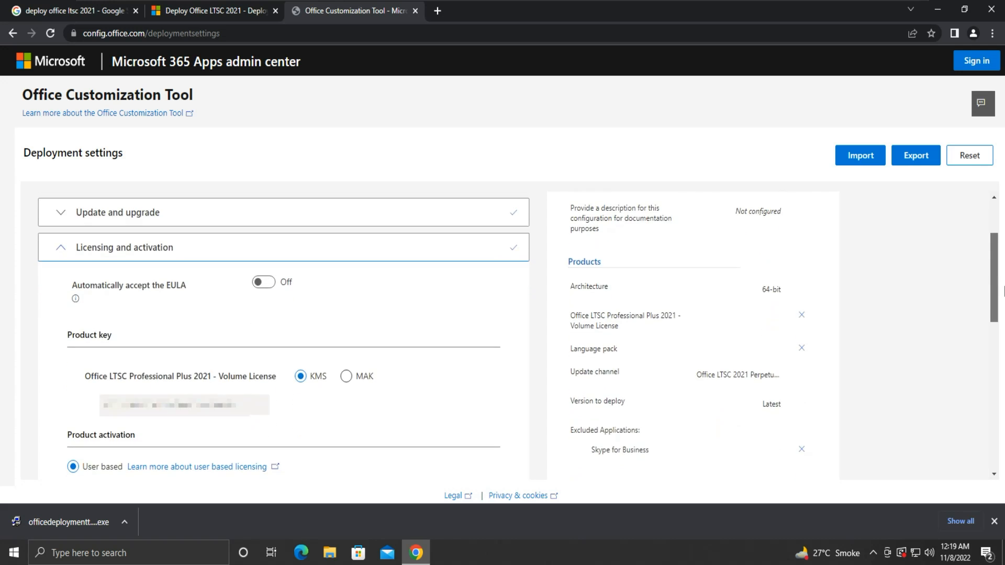
pyautogui.scroll(-3)
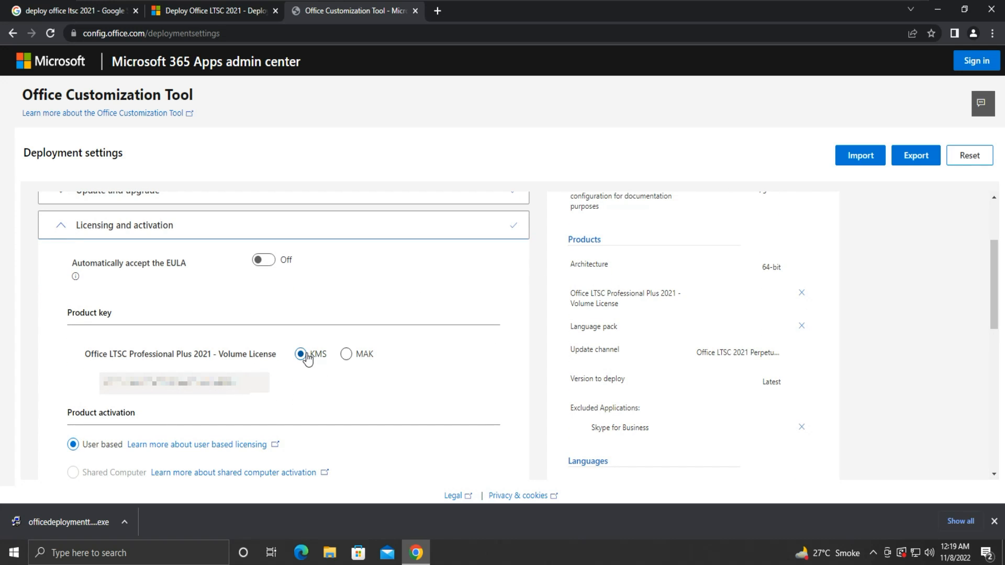
pyautogui.moveTo(346, 354)
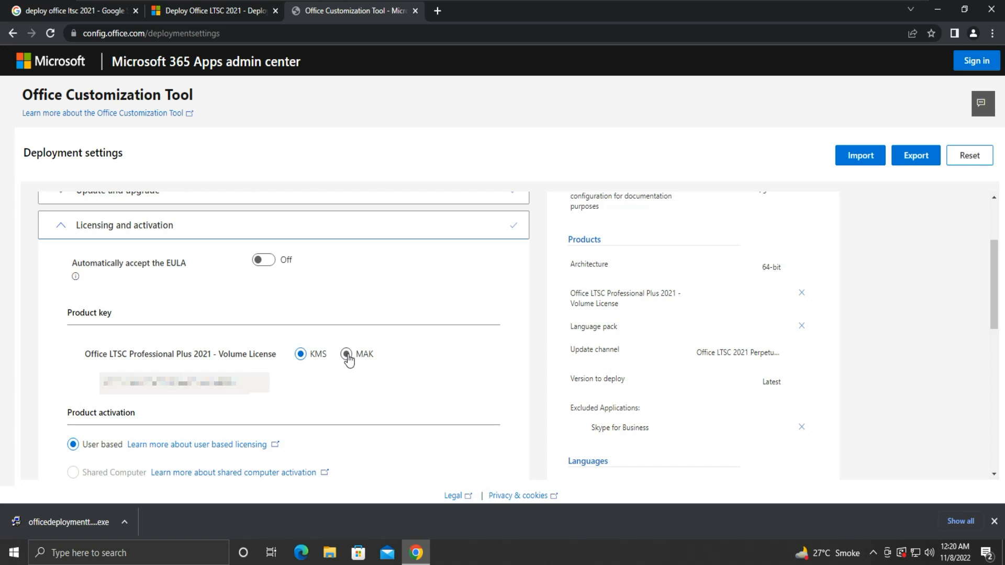
pyautogui.click(346, 353)
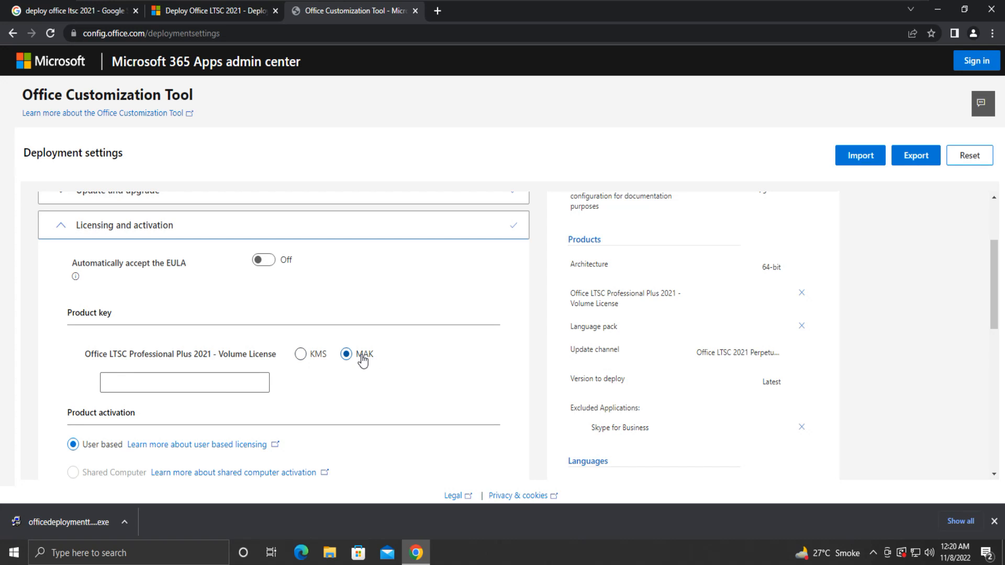
pyautogui.click(302, 354)
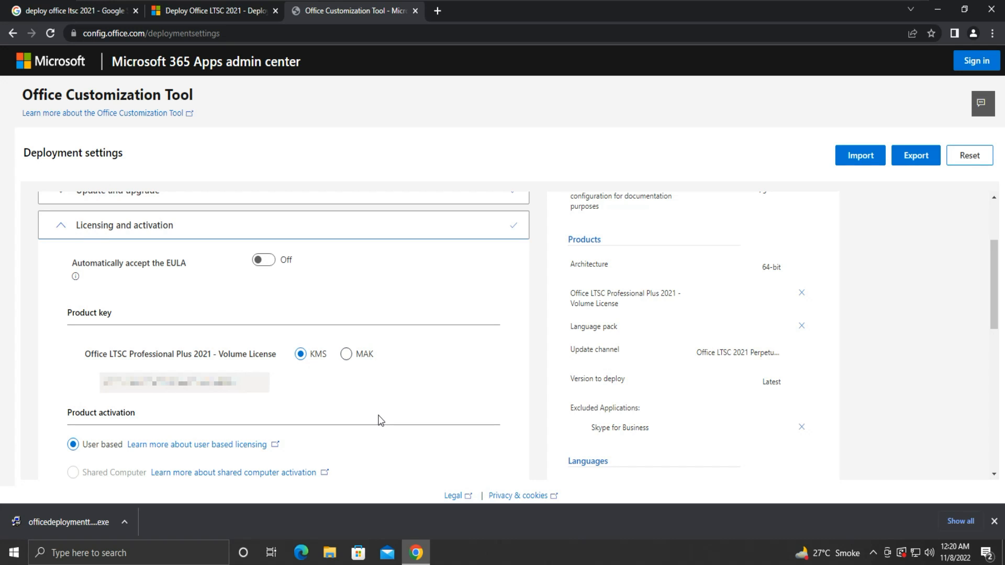
pyautogui.moveTo(152, 457)
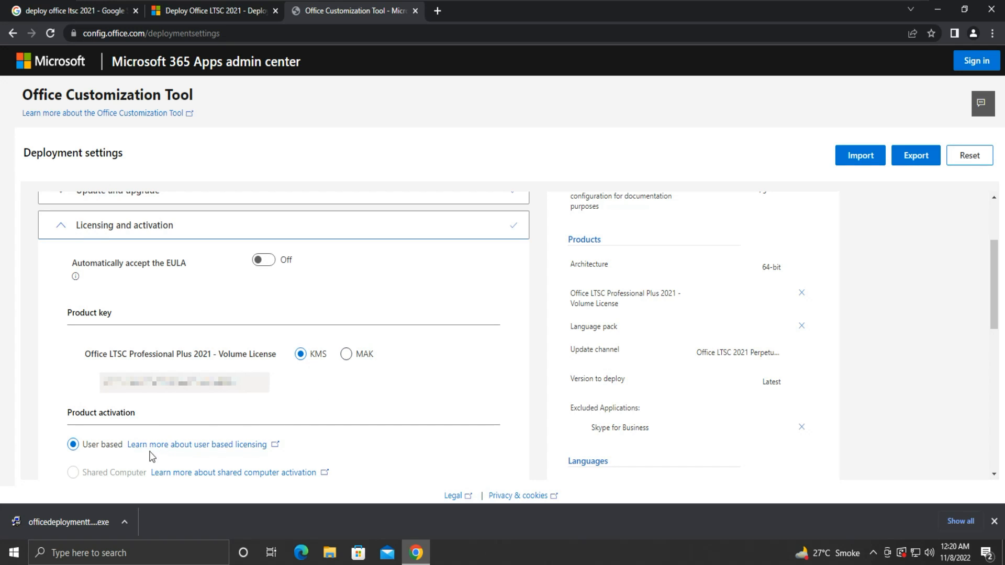
pyautogui.scroll(-3)
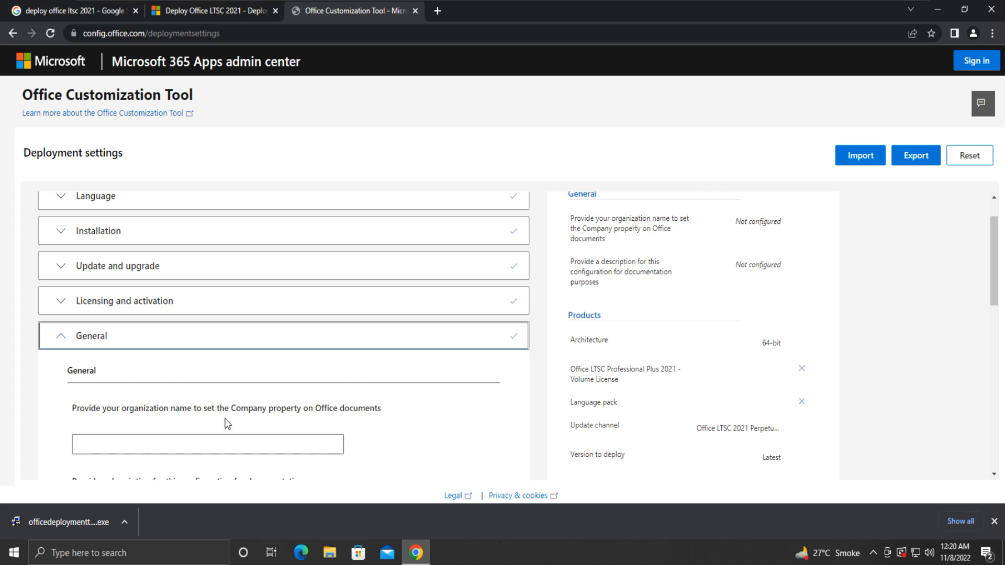
pyautogui.moveTo(903, 289)
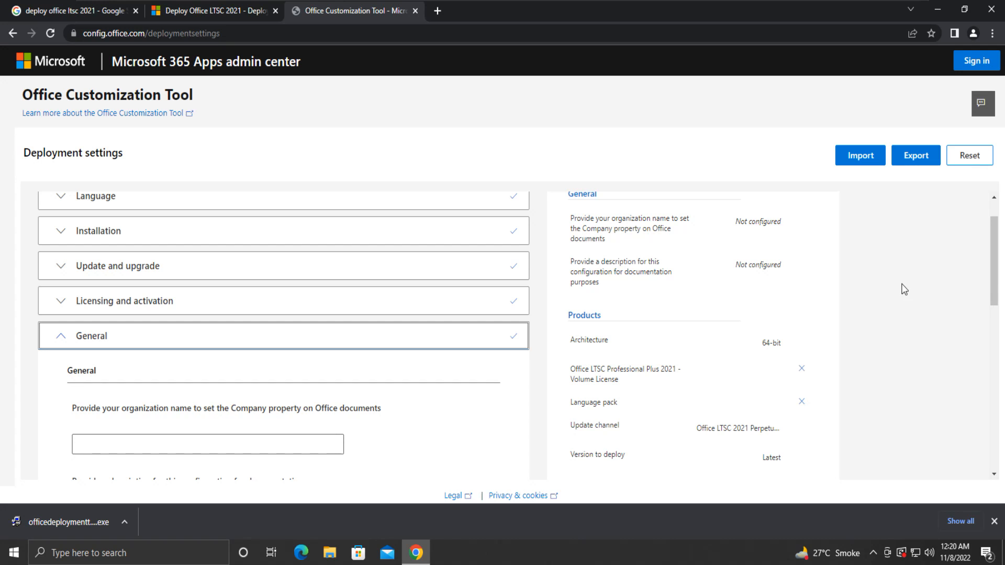
# Step: Pass the General and Application preferences steps unchanged and finish the walkthrough
pyautogui.scroll(-3)
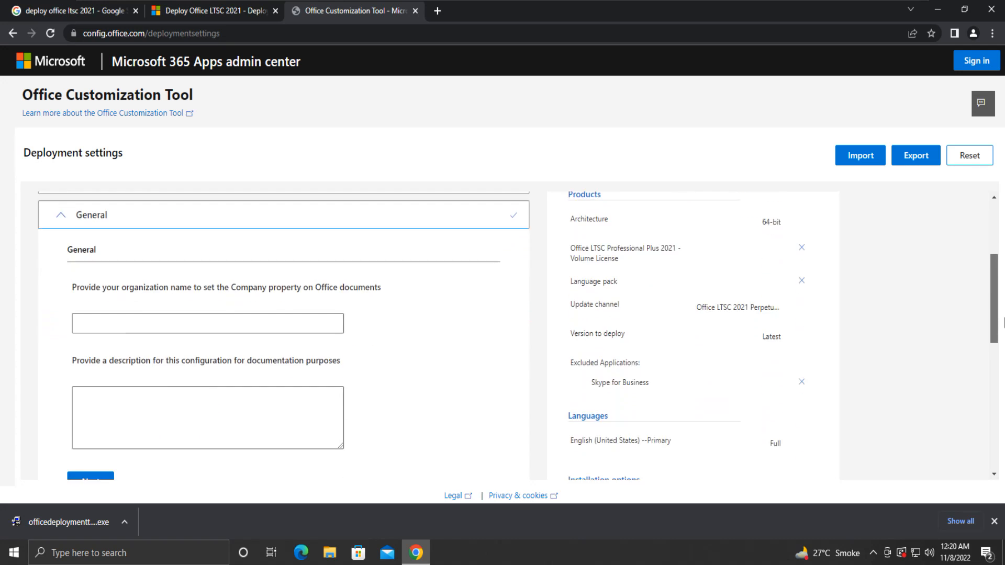
pyautogui.scroll(-3)
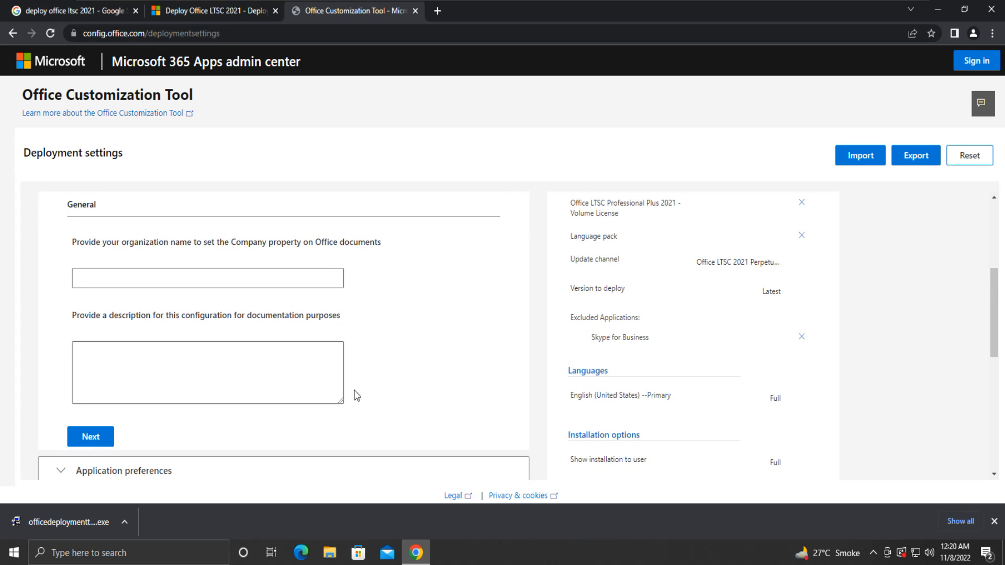
pyautogui.click(124, 470)
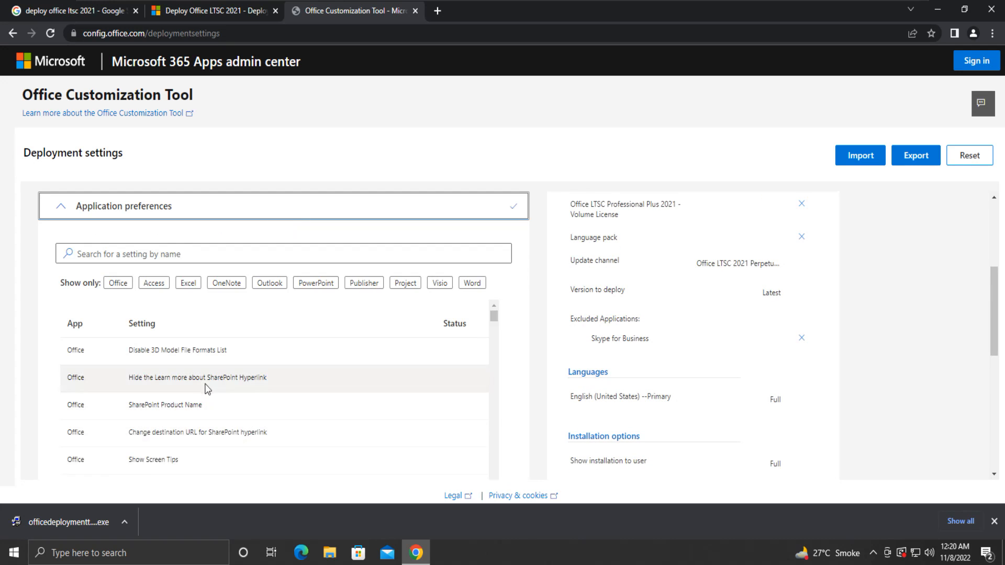
pyautogui.scroll(-3)
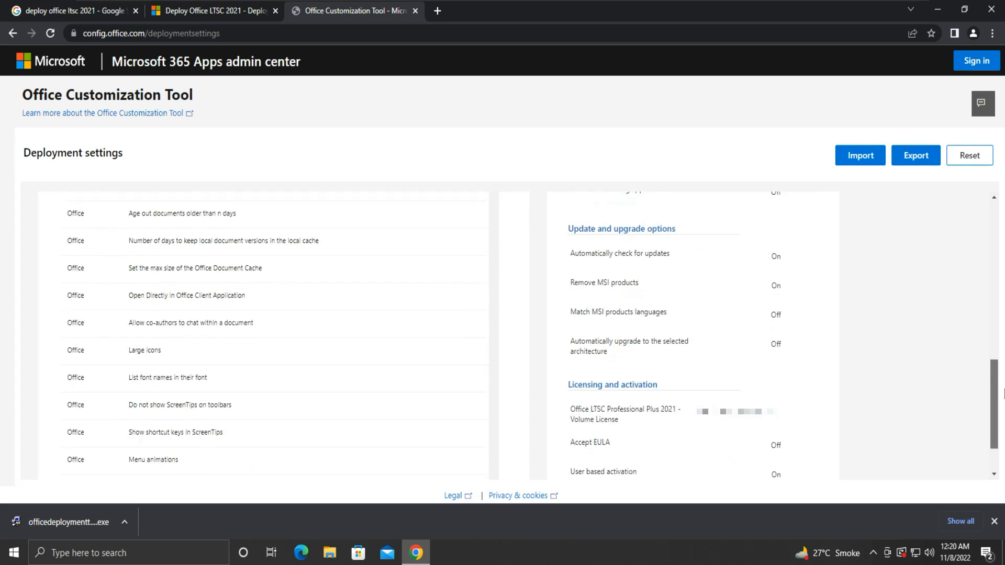
pyautogui.scroll(-3)
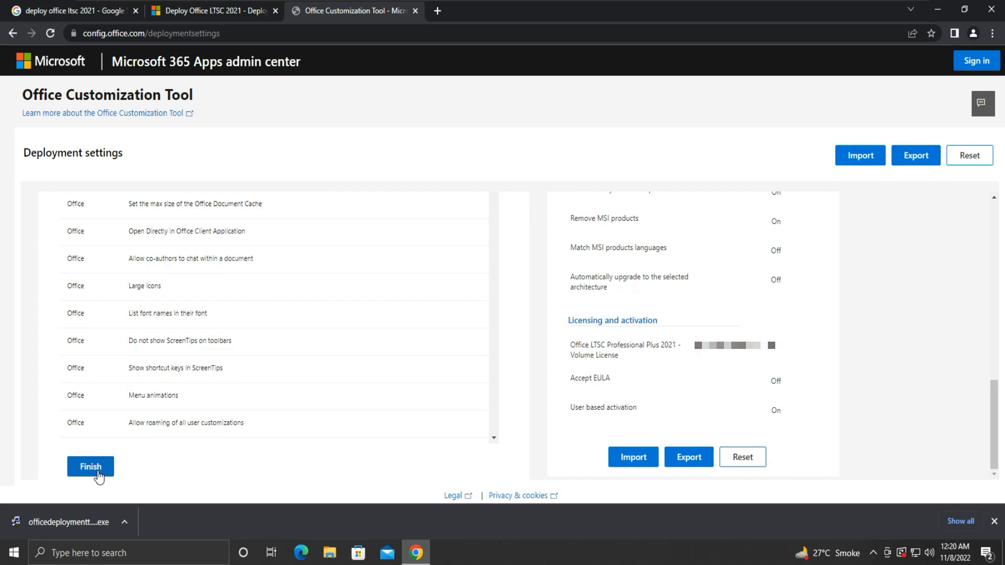
pyautogui.click(90, 467)
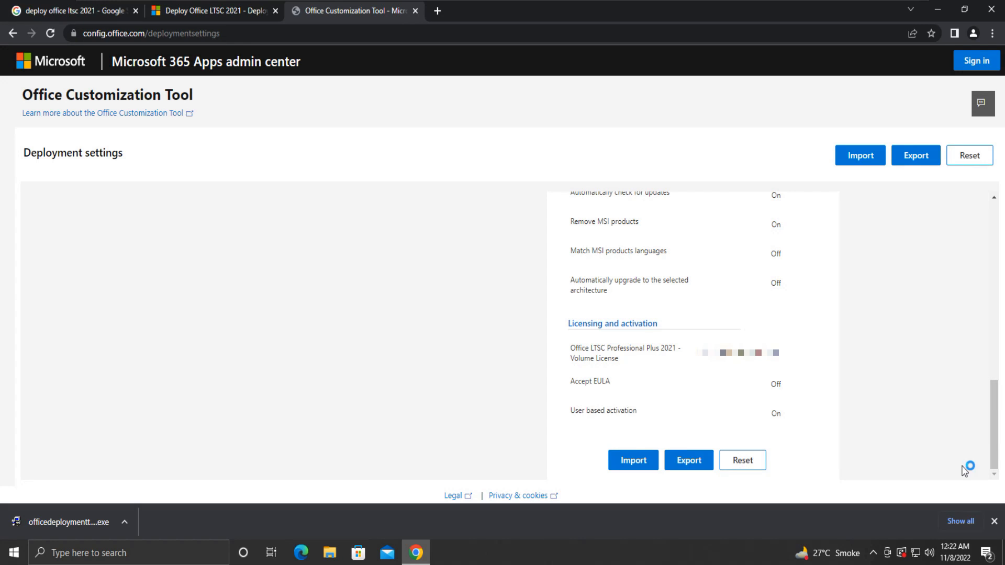
pyautogui.moveTo(688, 459)
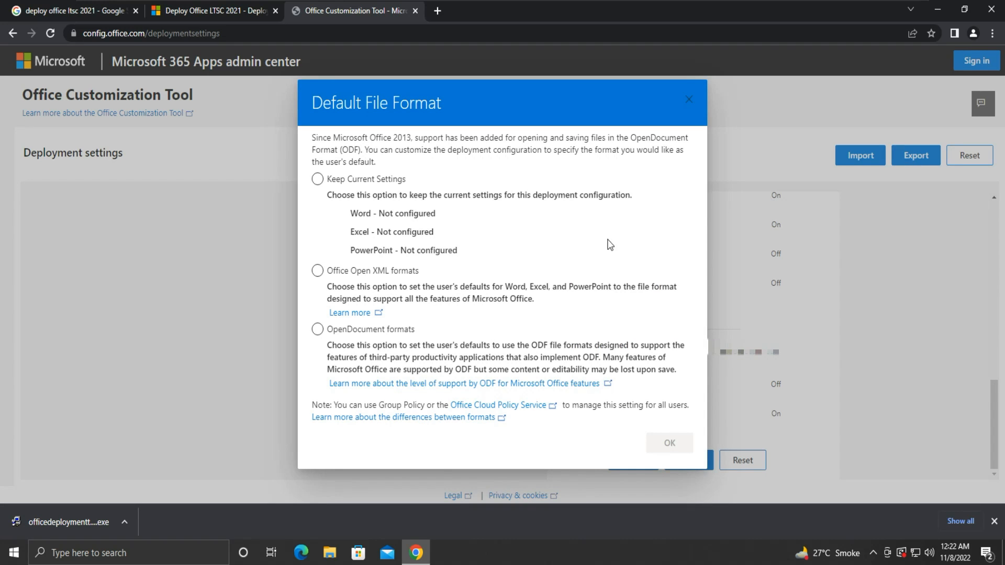
pyautogui.moveTo(352, 148)
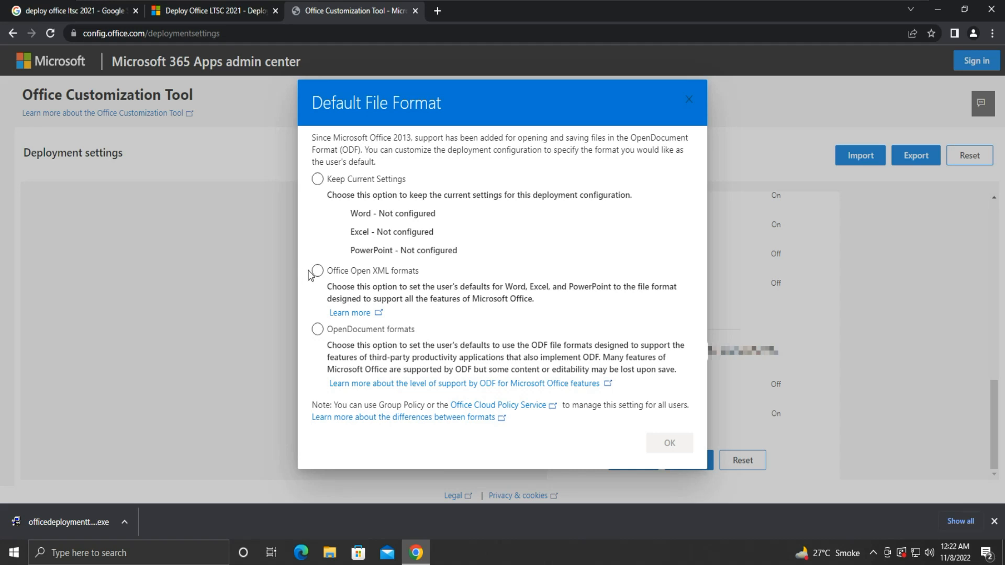
# Step: Select Office Open XML formats as the default file format and confirm
pyautogui.click(316, 270)
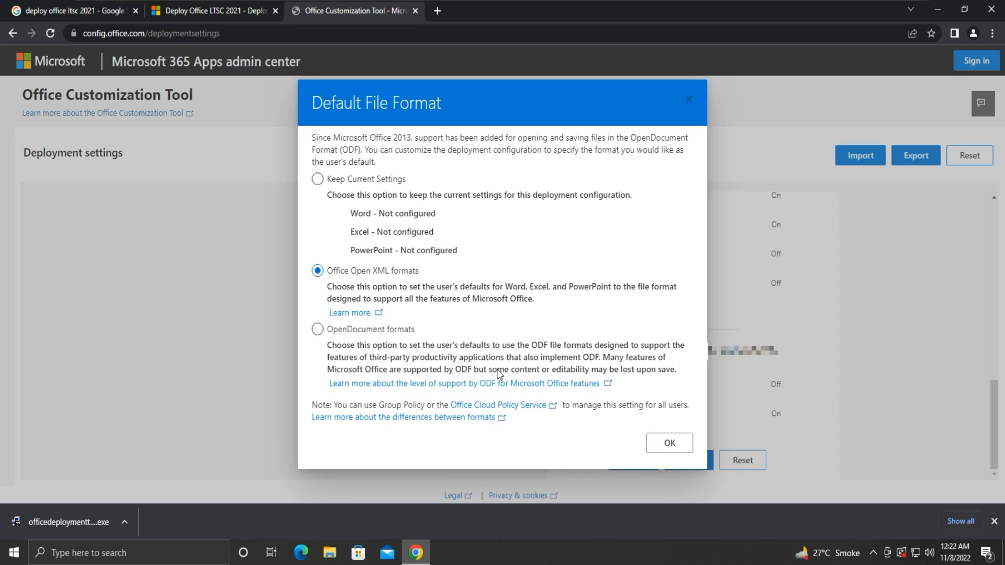
pyautogui.moveTo(669, 443)
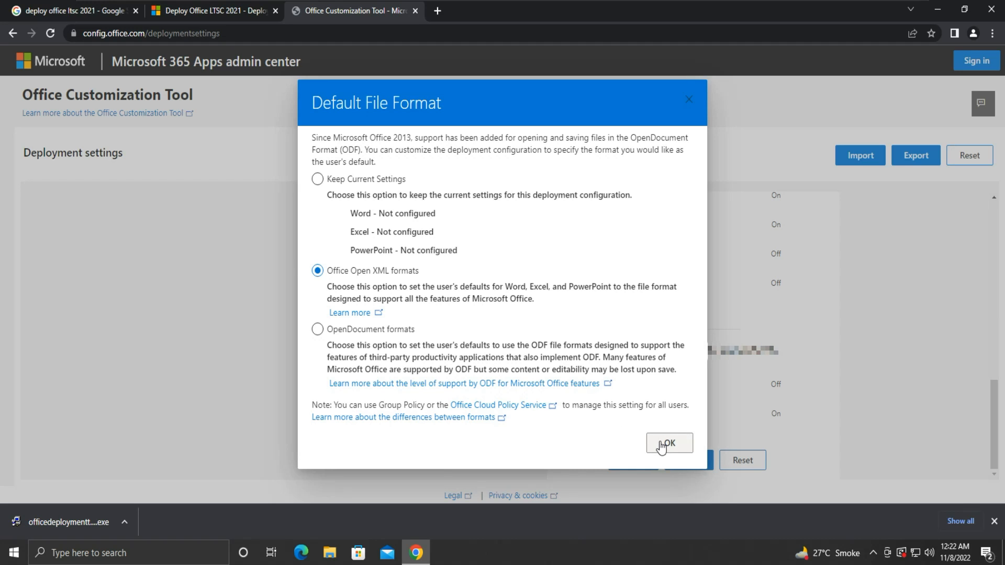
pyautogui.click(669, 443)
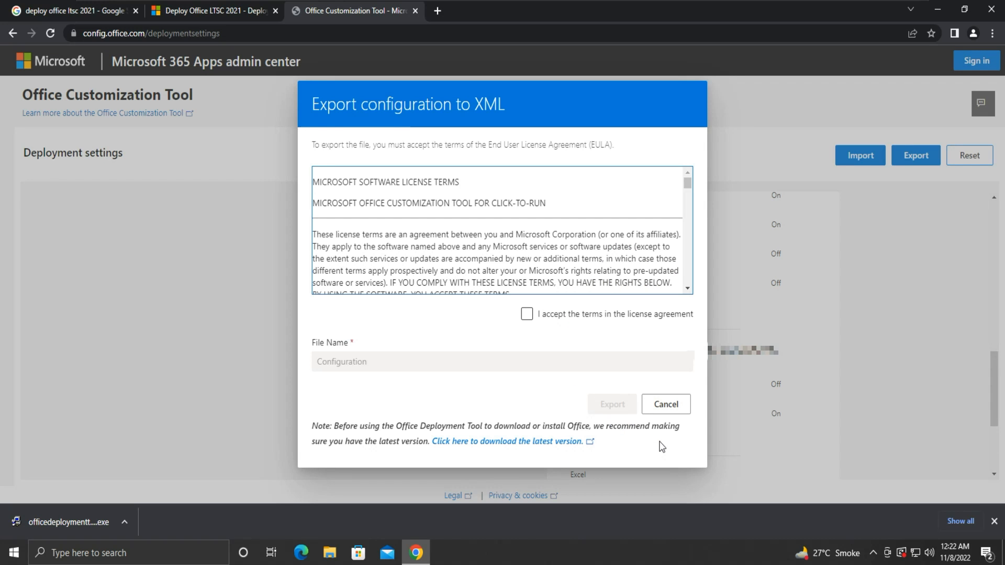
pyautogui.moveTo(526, 314)
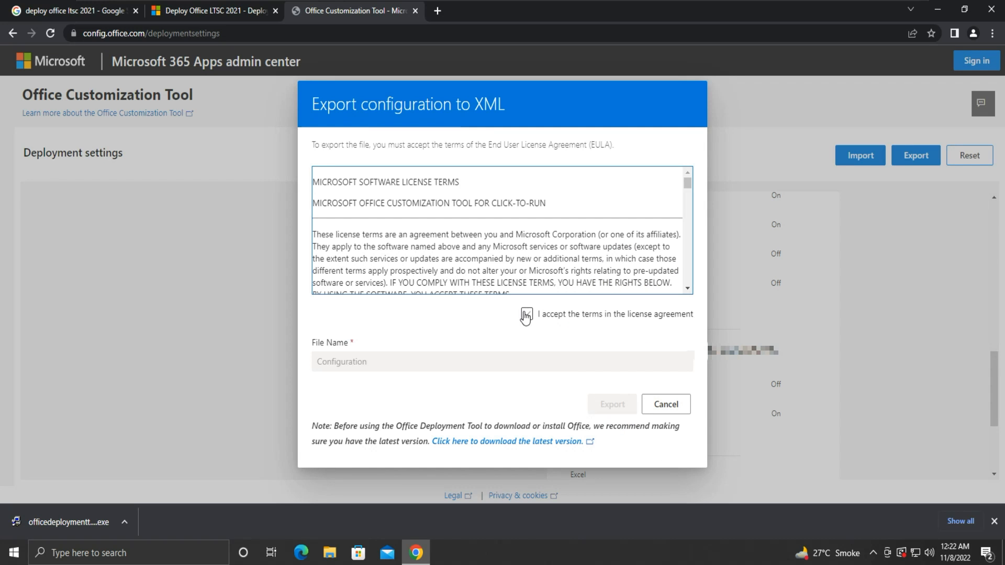
# Step: Accept the license terms and export the settings as Configuration.xml
pyautogui.click(526, 315)
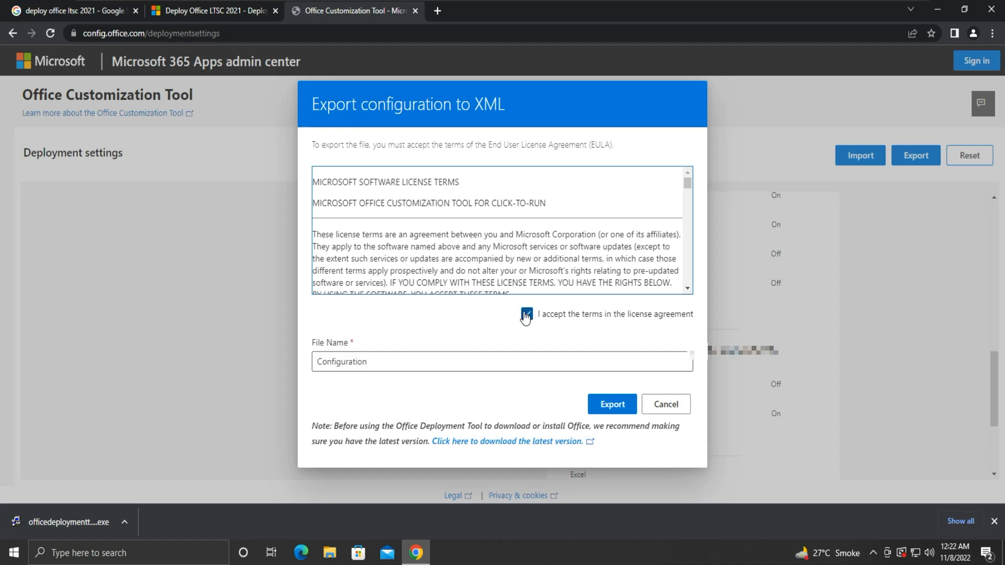
pyautogui.click(527, 314)
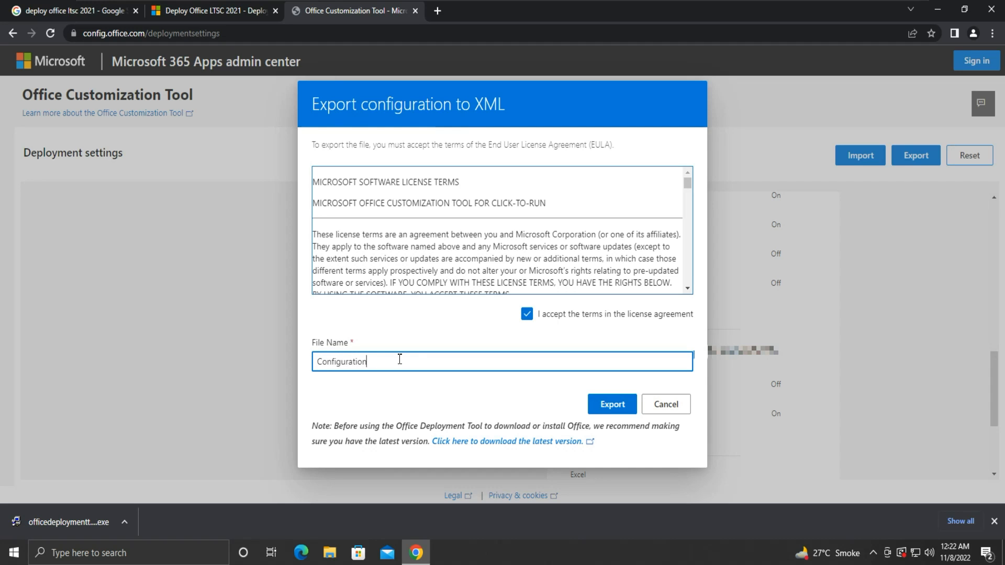
pyautogui.click(611, 404)
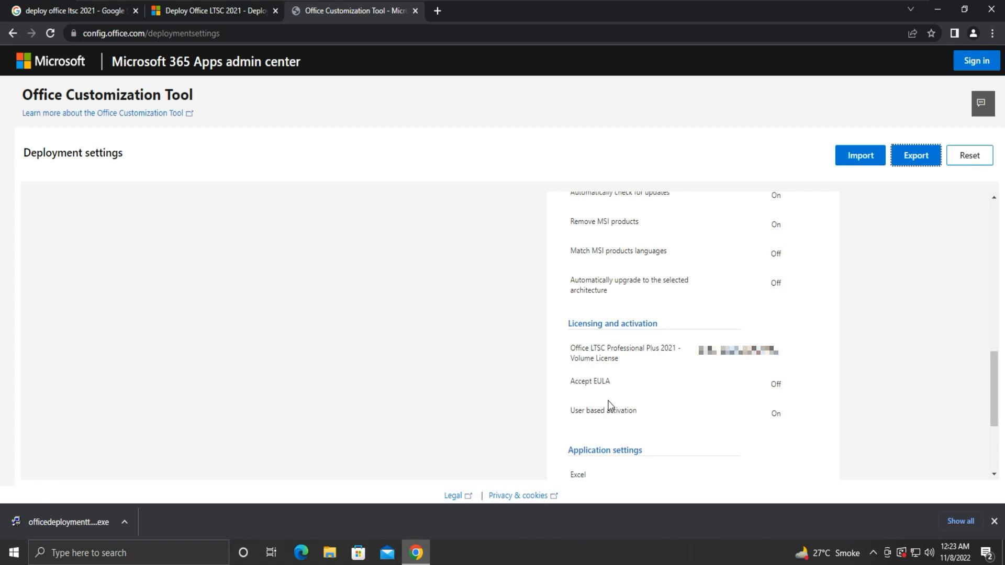
pyautogui.click(915, 155)
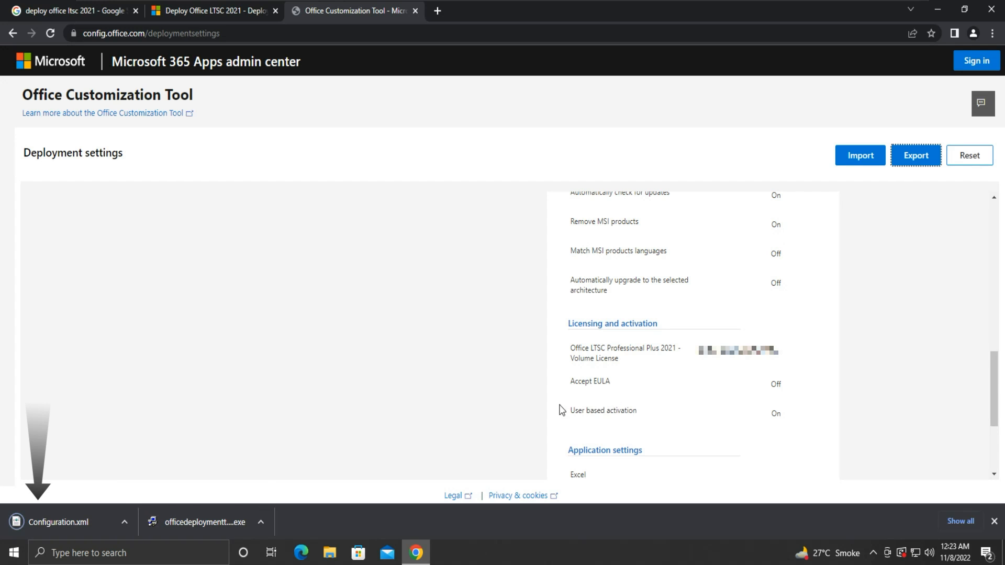
pyautogui.moveTo(312, 311)
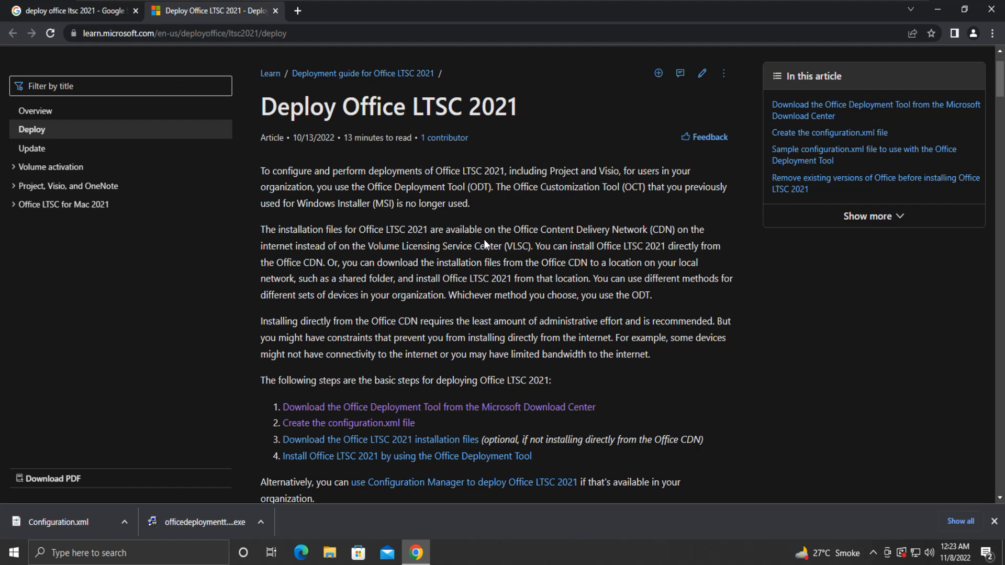
# Step: Scroll to the 'Install Office LTSC 2021 by using the ODT' section and show the download in its folder
pyautogui.scroll(-3)
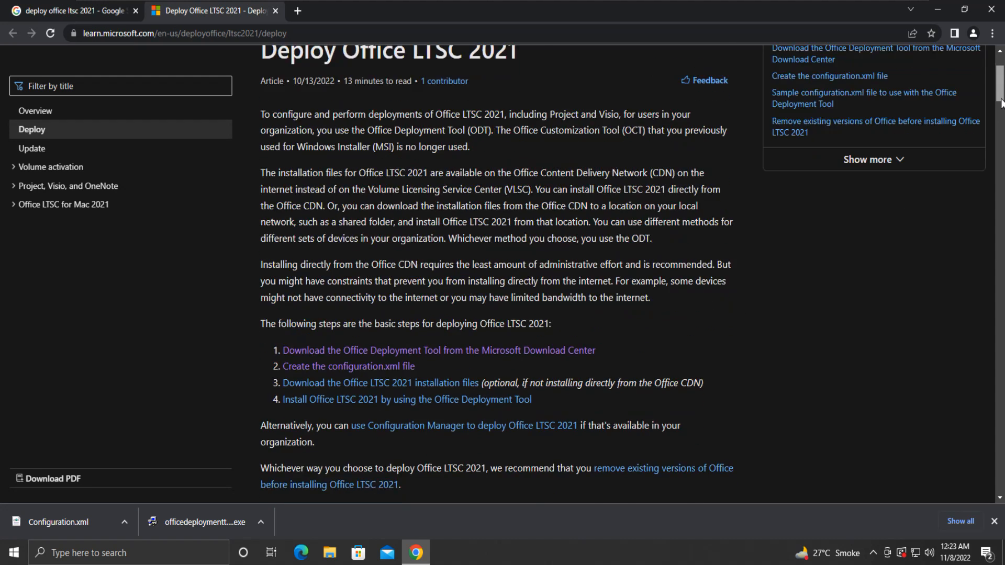
pyautogui.scroll(-3)
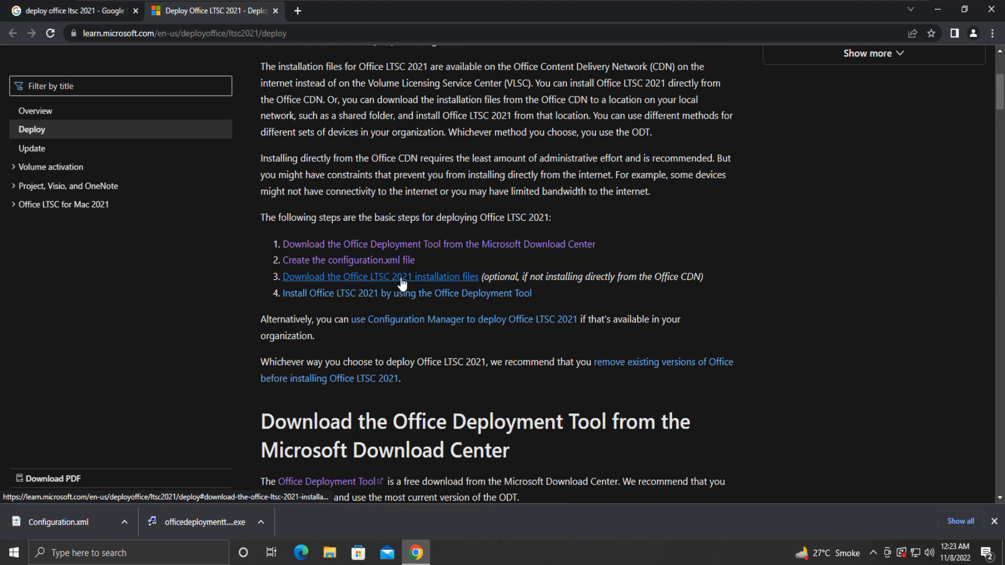
pyautogui.moveTo(286, 300)
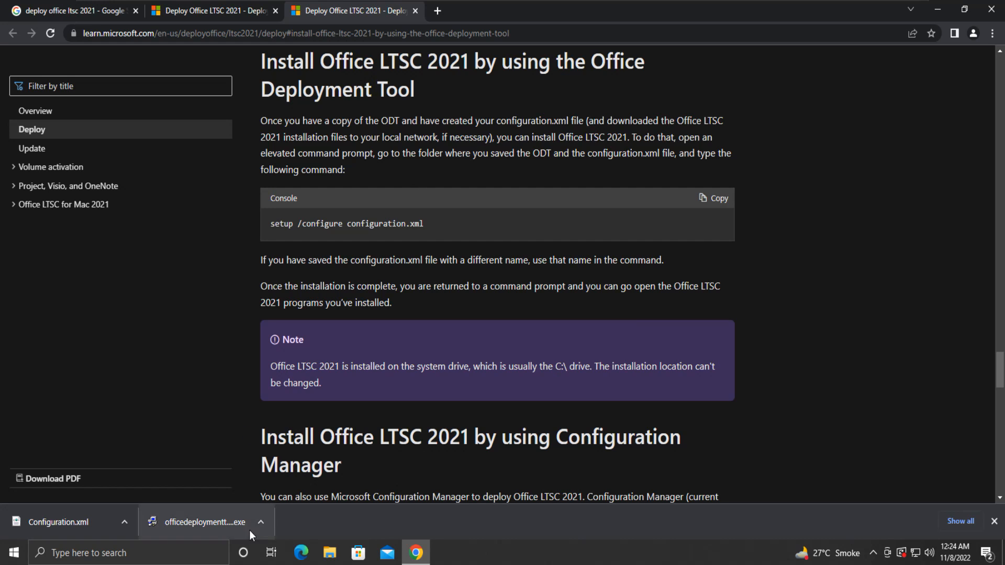
pyautogui.click(329, 552)
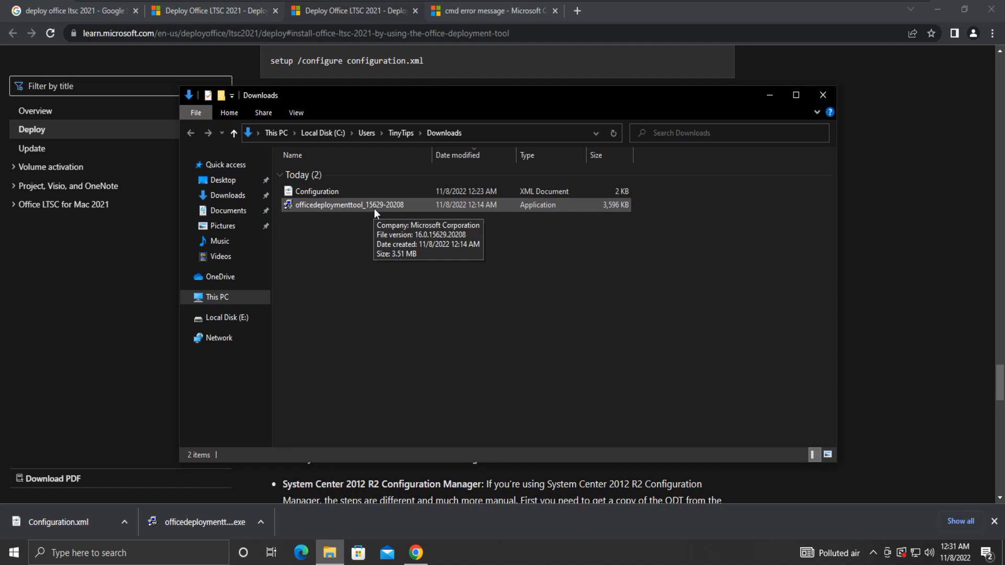
# Step: Launch officedeploymenttool.exe with elevation and accept the Microsoft Software License Terms
pyautogui.doubleClick(348, 204)
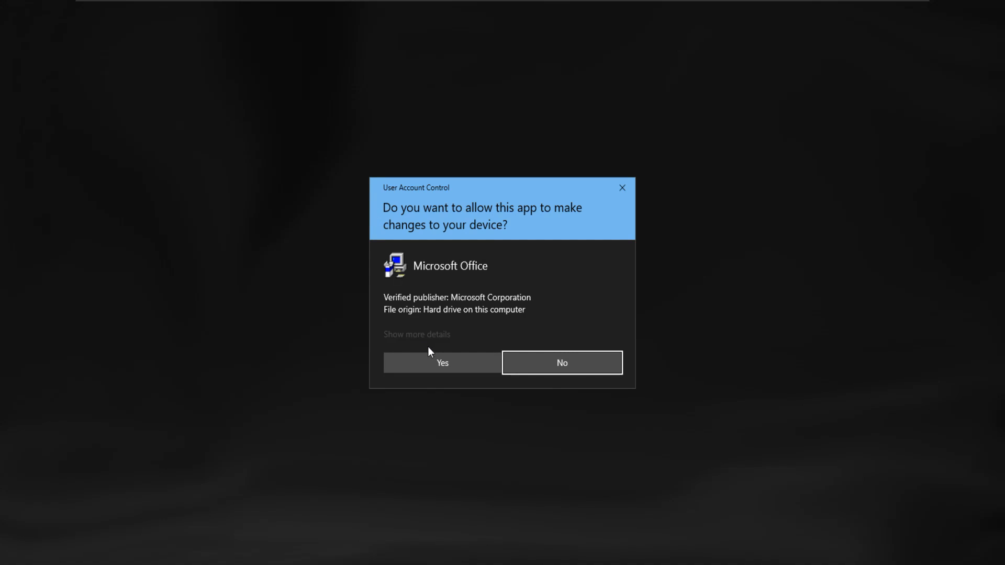
pyautogui.click(441, 363)
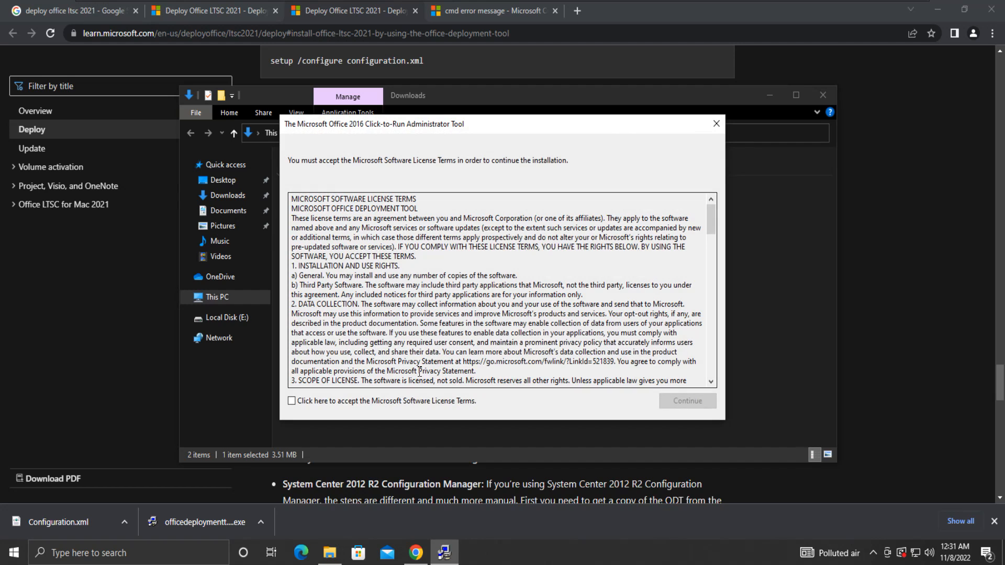
pyautogui.click(293, 400)
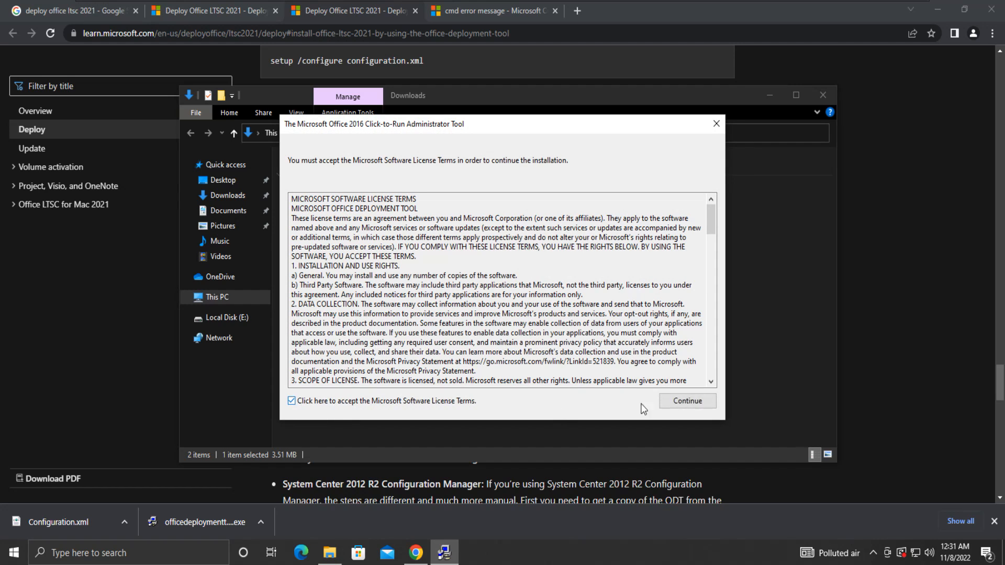
pyautogui.click(687, 401)
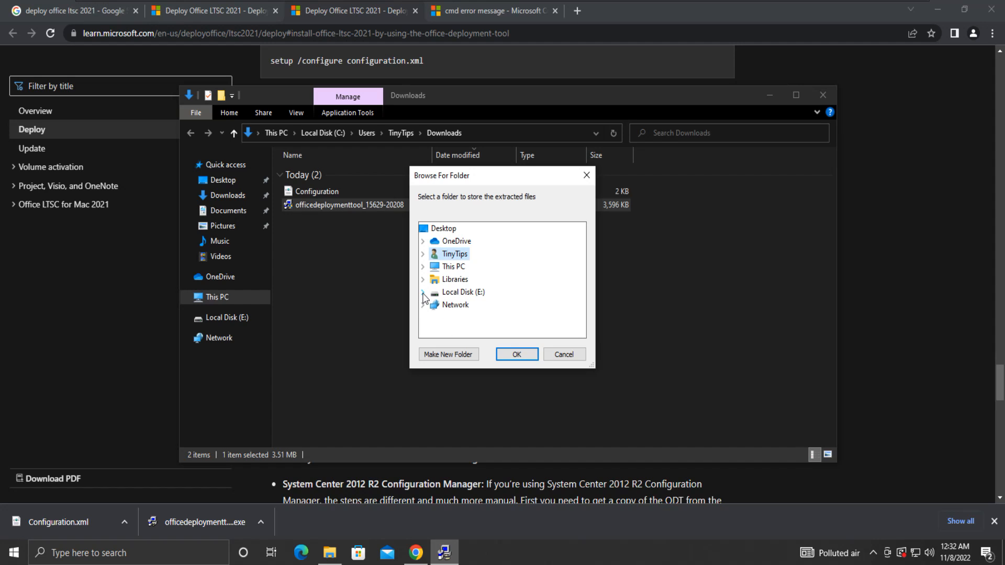
# Step: Extract the files into a new folder named Office on Local Disk (E:)
pyautogui.click(422, 292)
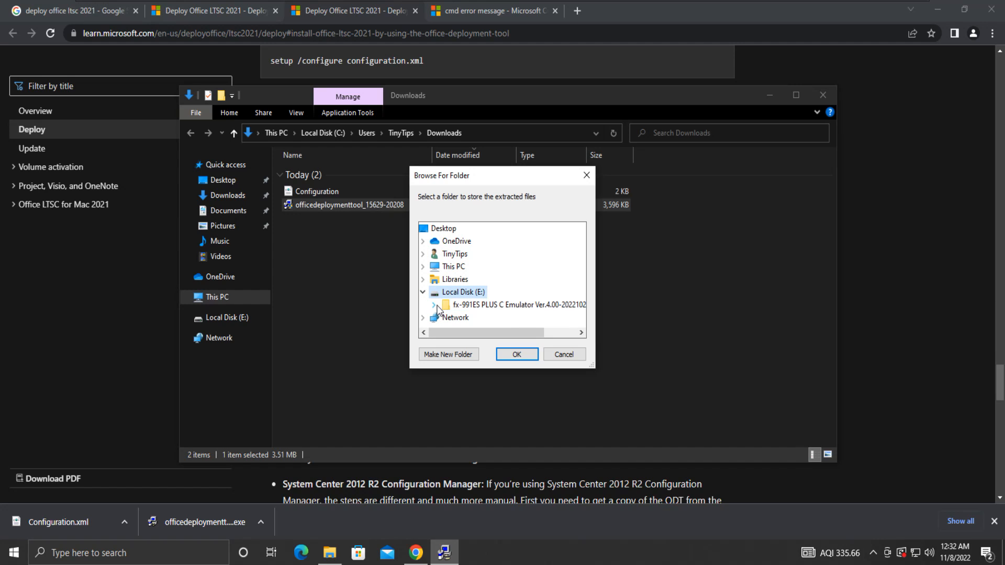
pyautogui.click(448, 355)
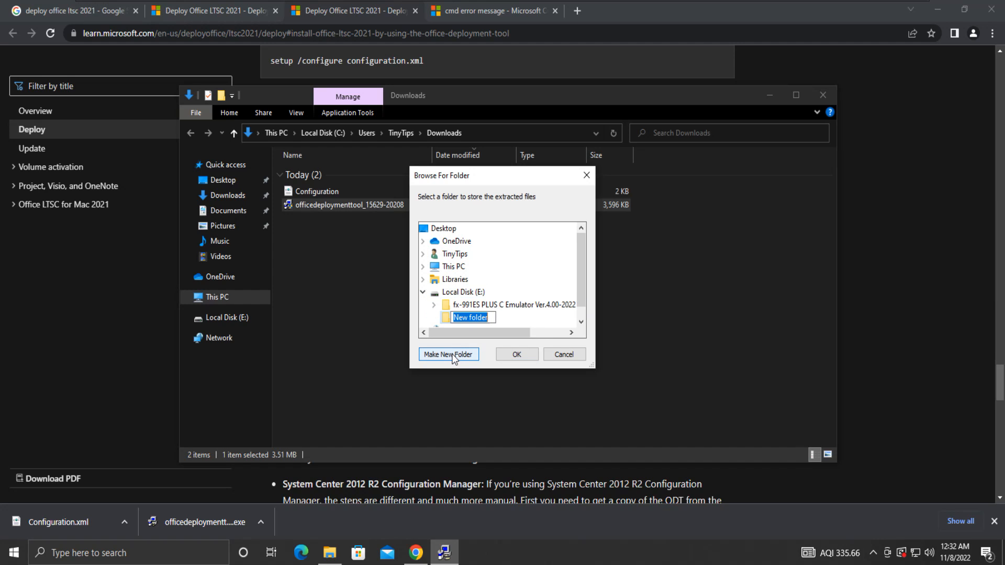
pyautogui.write('Office')
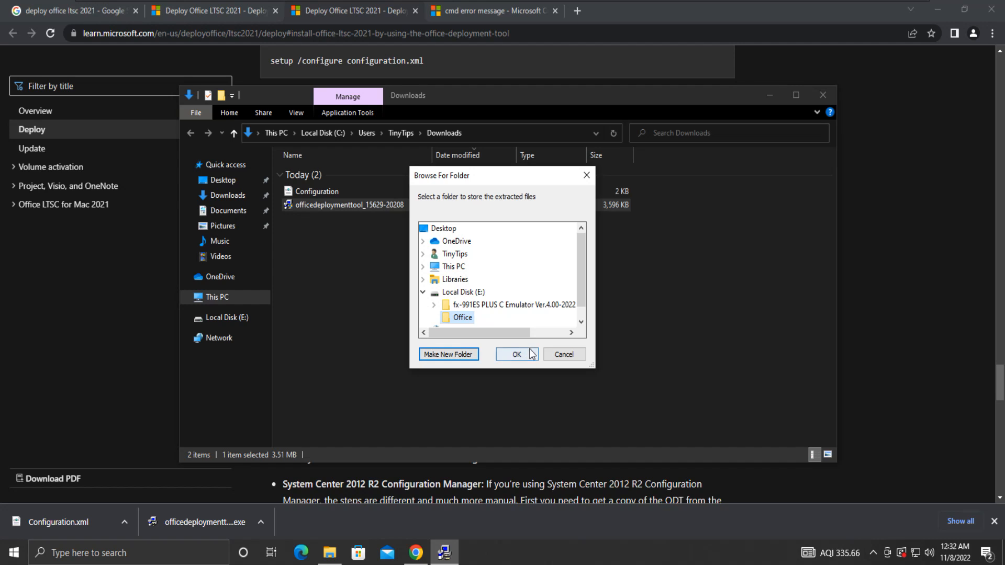
pyautogui.click(516, 355)
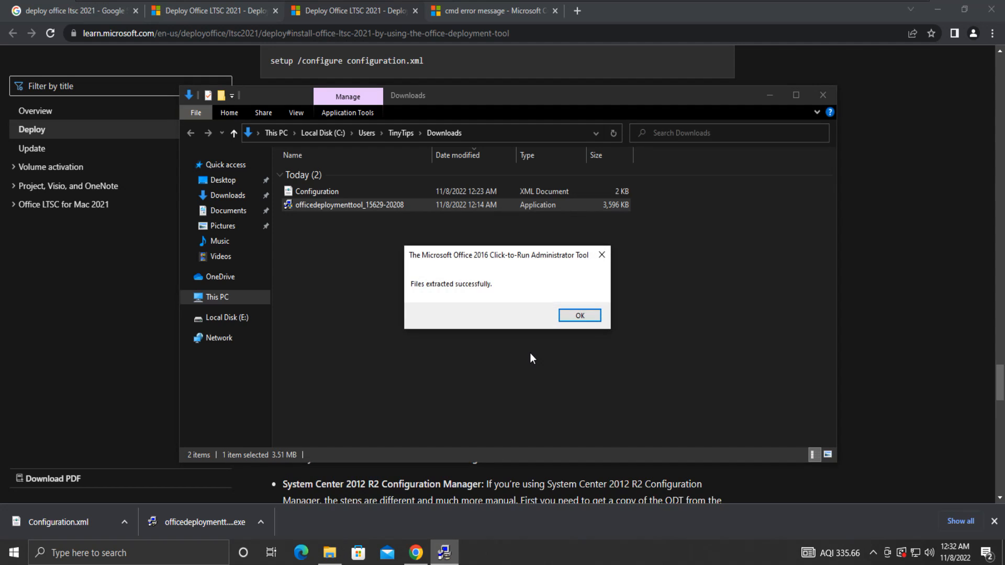
pyautogui.click(579, 315)
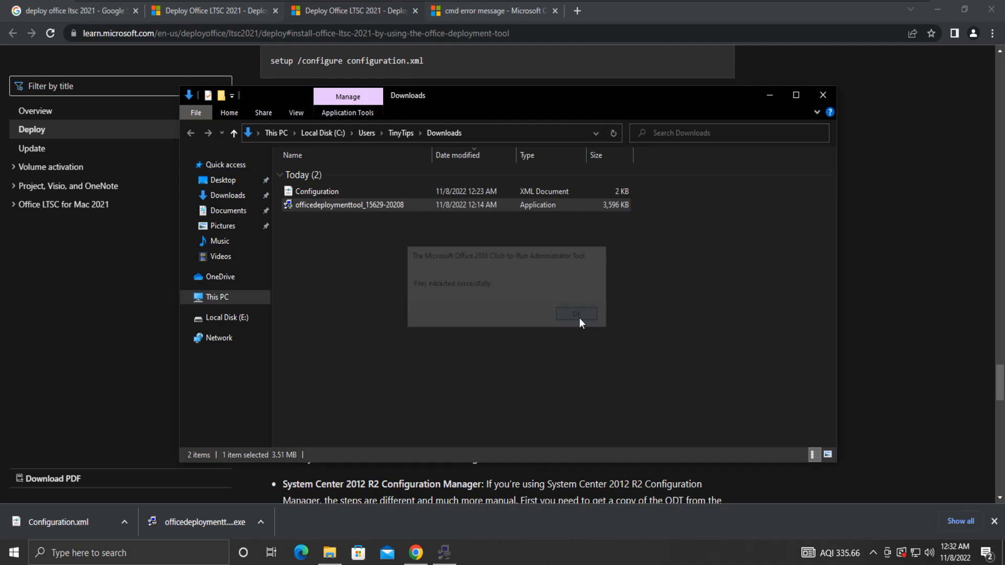
pyautogui.click(575, 314)
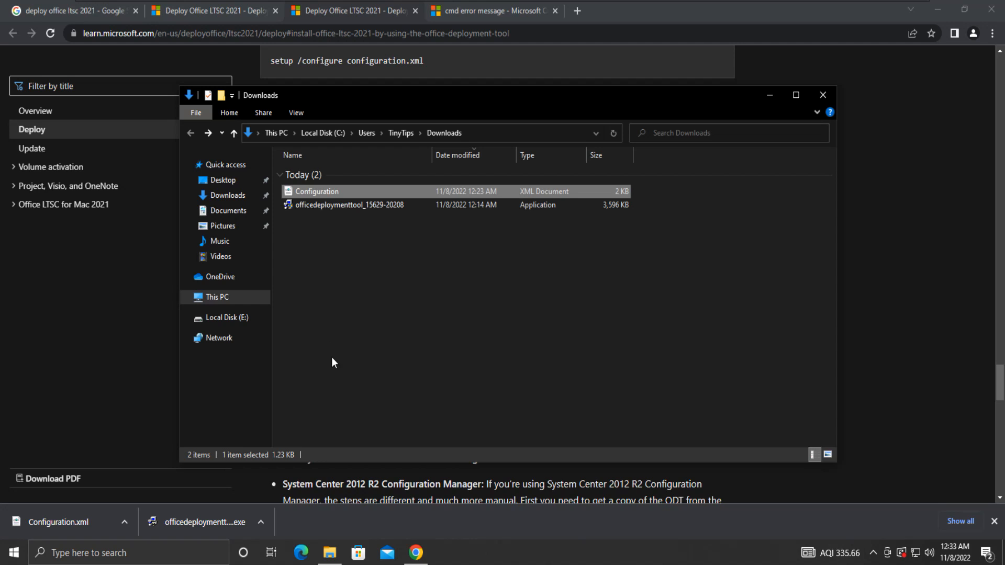
# Step: Move Configuration.xml into E:\Office alongside setup
pyautogui.click(227, 317)
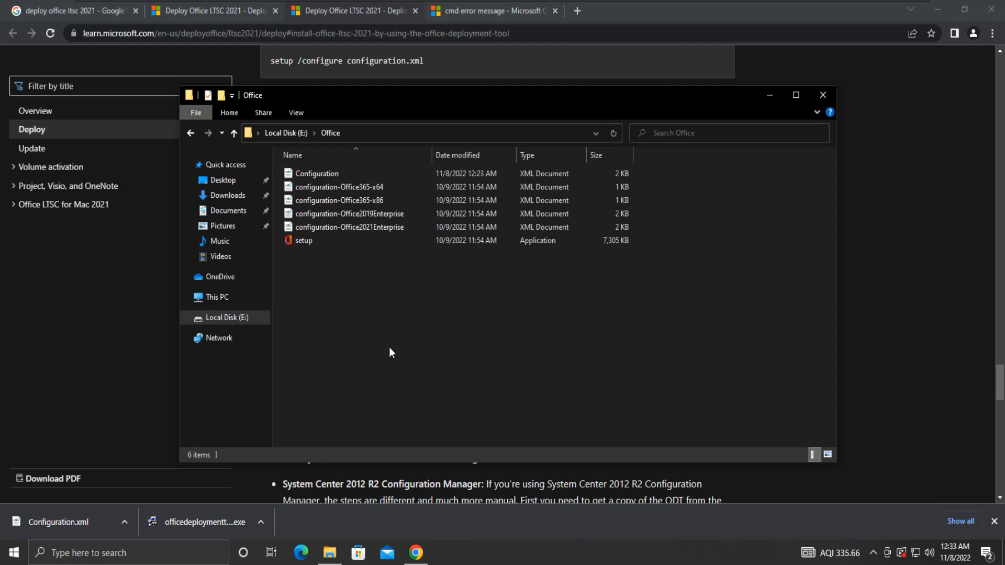
pyautogui.moveTo(483, 136)
pyautogui.write('c')
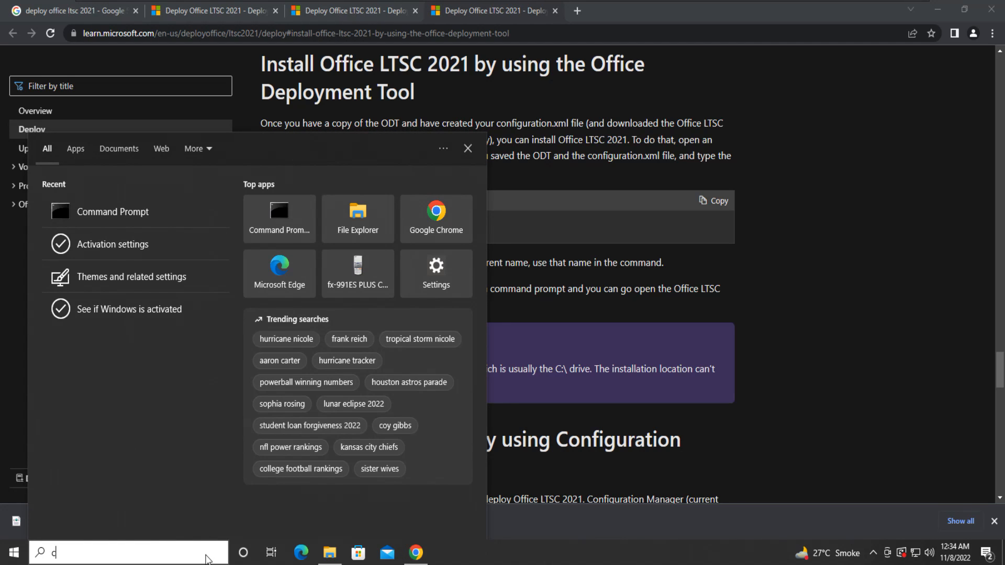
# Step: Launch Command Prompt as administrator via the cmd search and copy the E:\Office path from File Explorer
pyautogui.write('md')
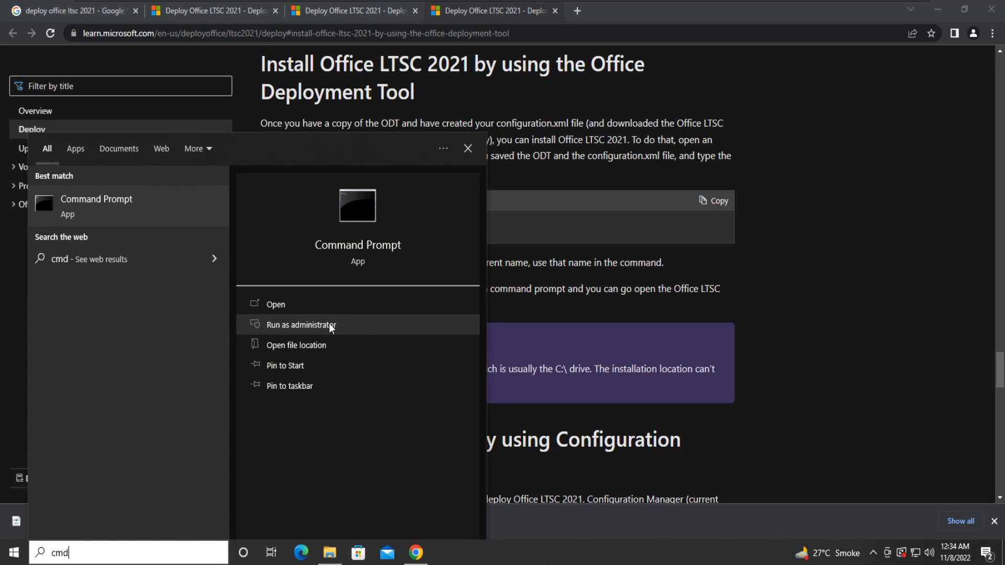
pyautogui.click(301, 325)
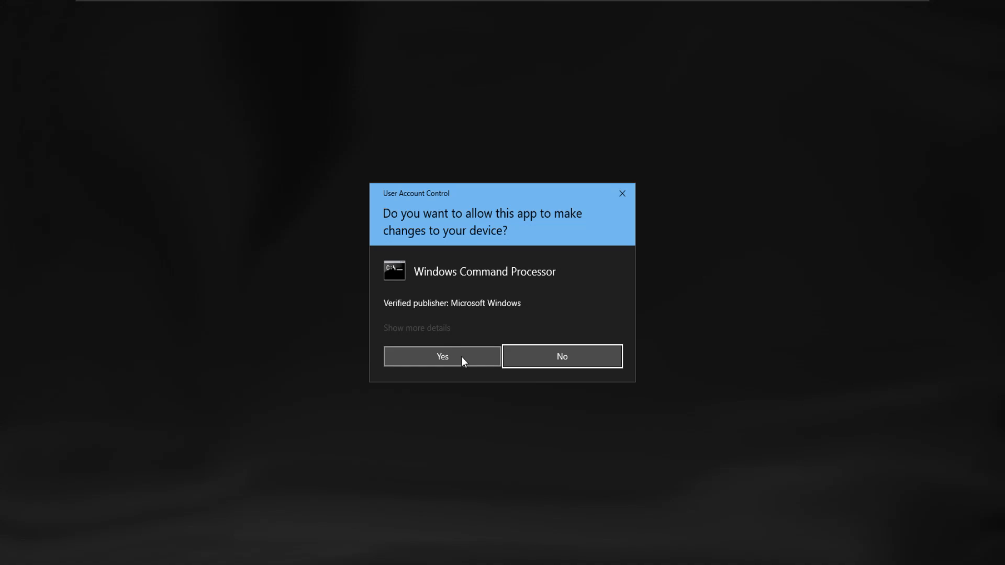
pyautogui.click(441, 356)
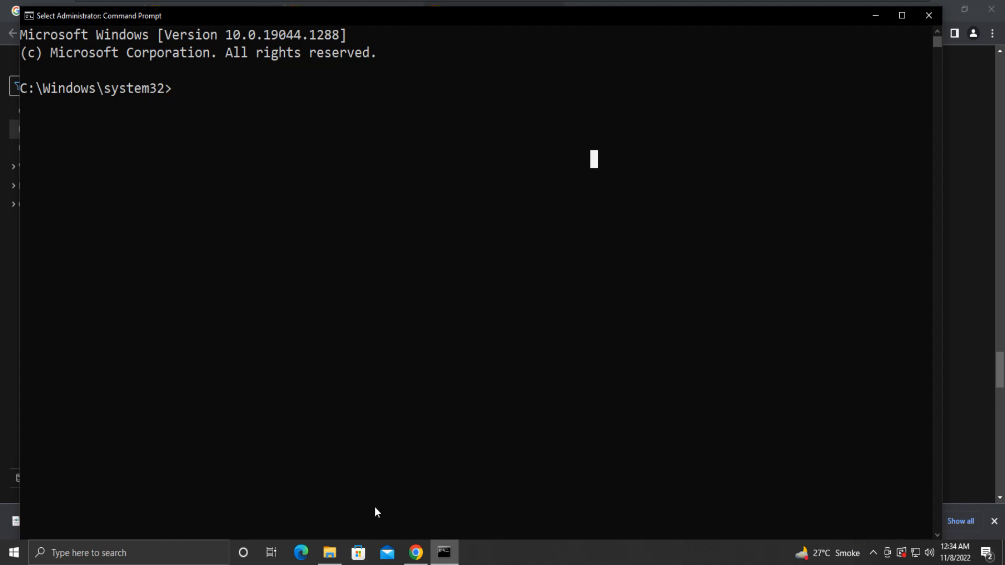
pyautogui.click(330, 553)
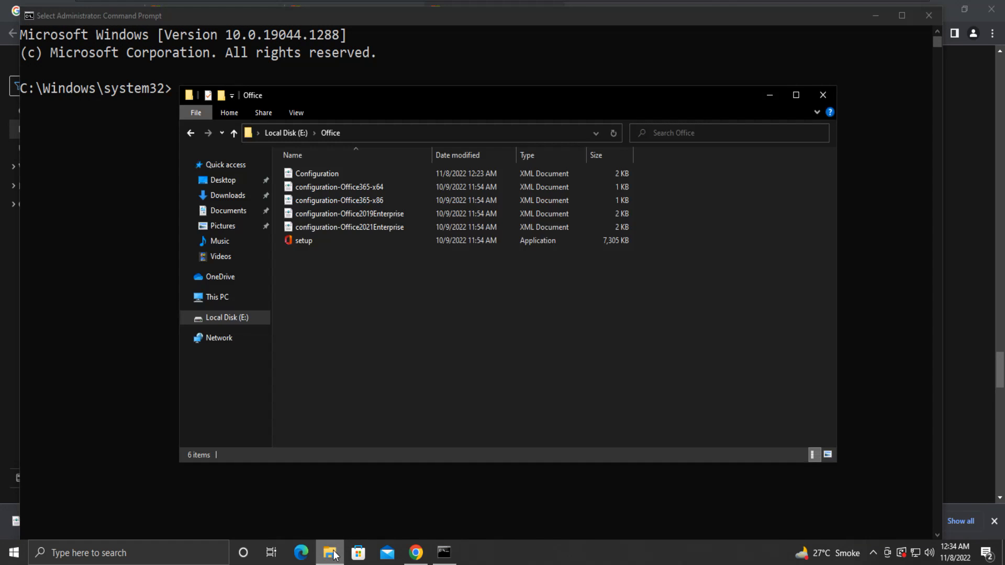
pyautogui.moveTo(390, 136)
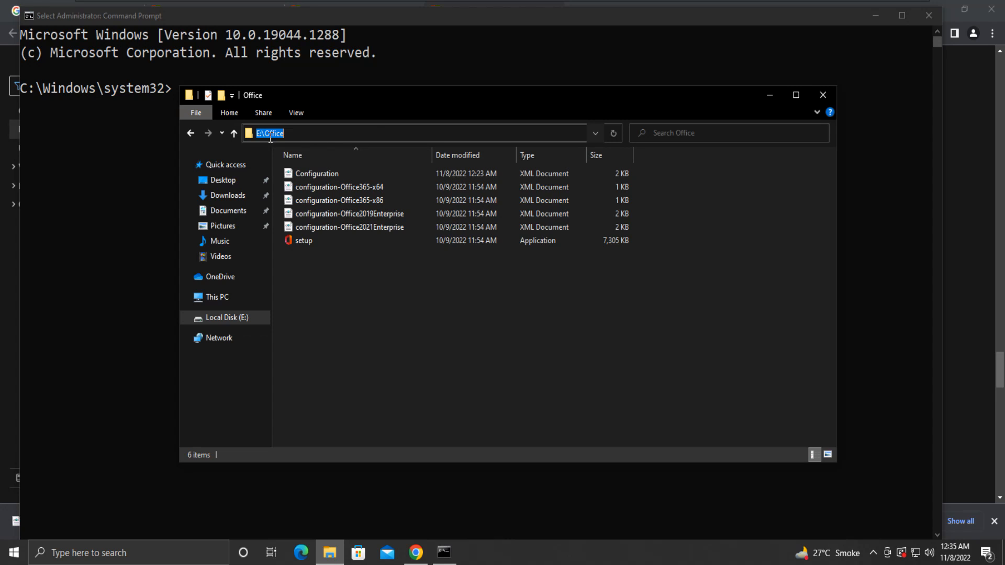
pyautogui.rightClick(269, 133)
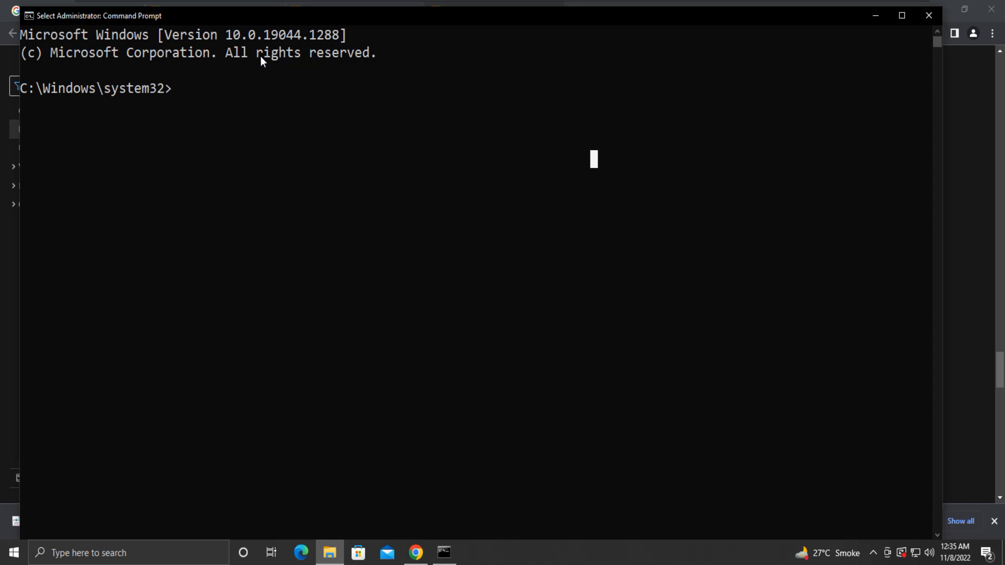
pyautogui.moveTo(190, 88)
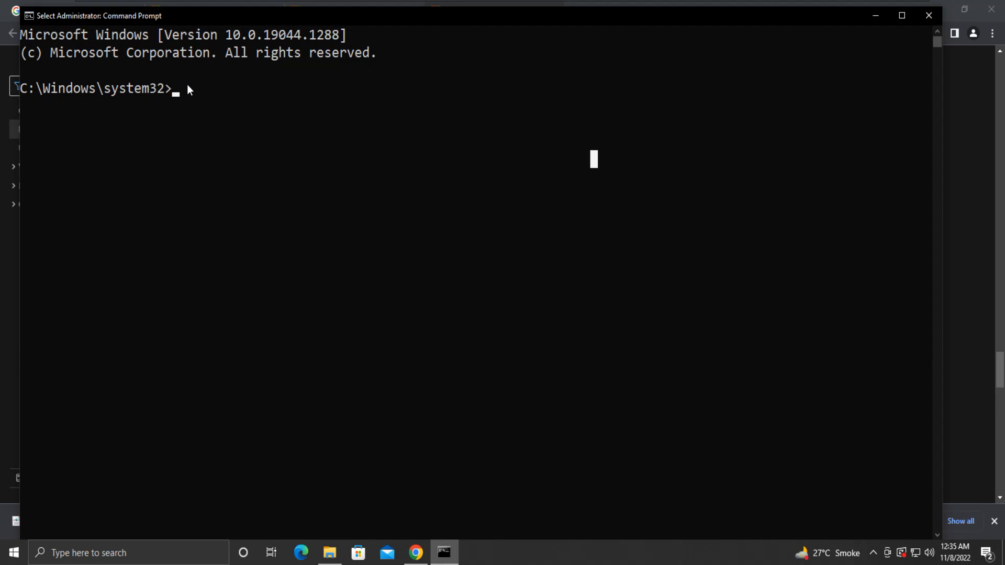
# Step: Change the Command Prompt working directory to E:\Office
pyautogui.write('cd')
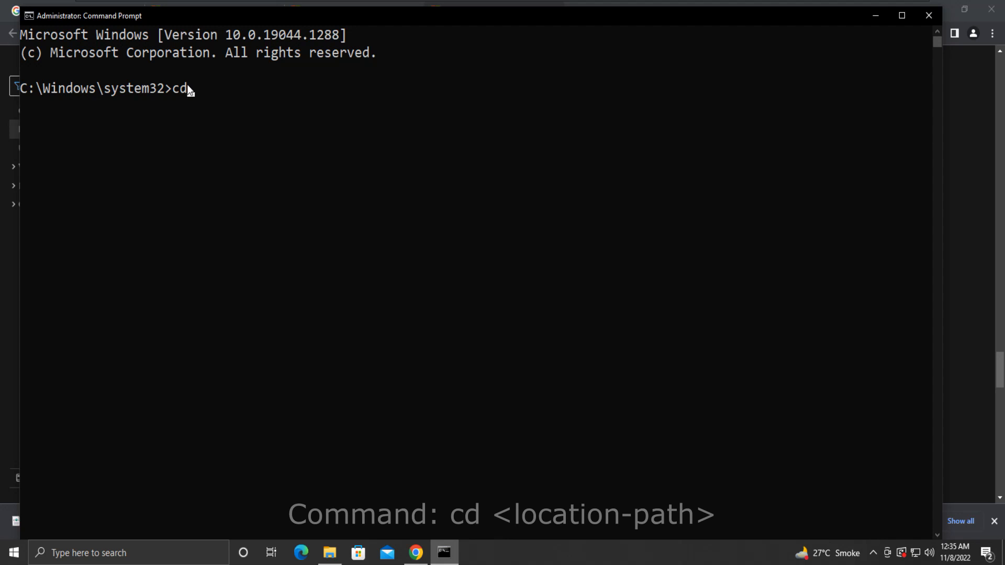
pyautogui.moveTo(229, 110)
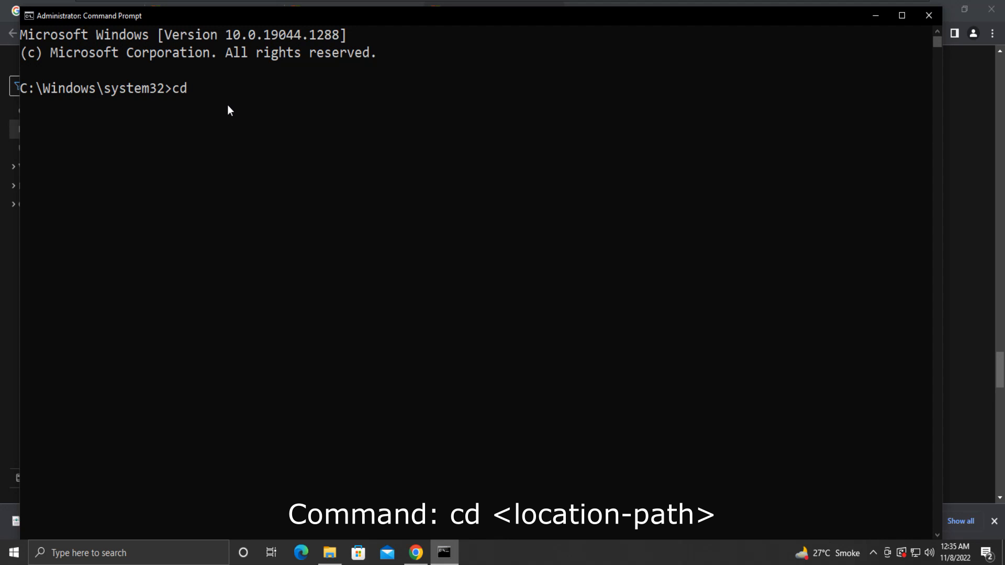
pyautogui.write('E:\\Office')
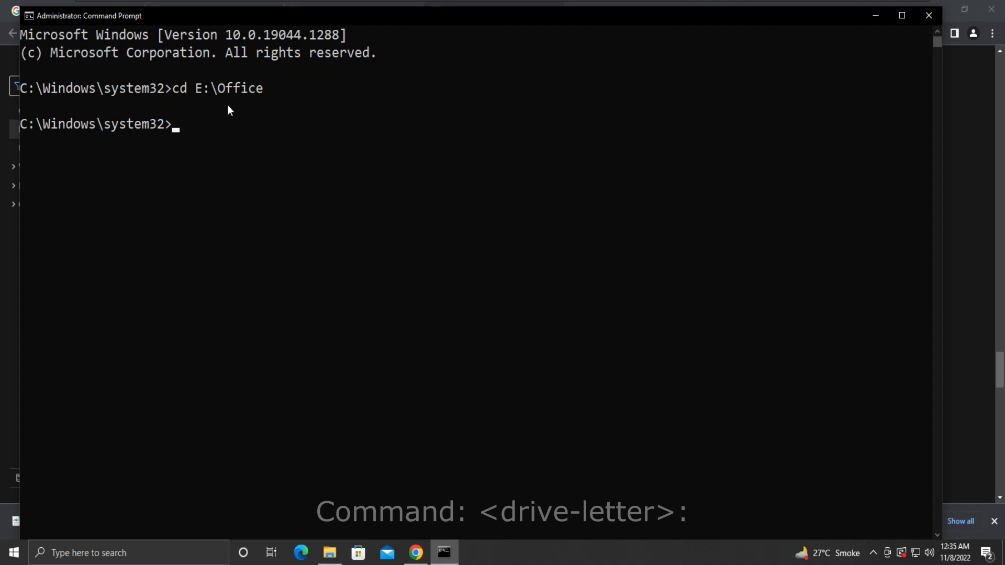
pyautogui.write('e:')
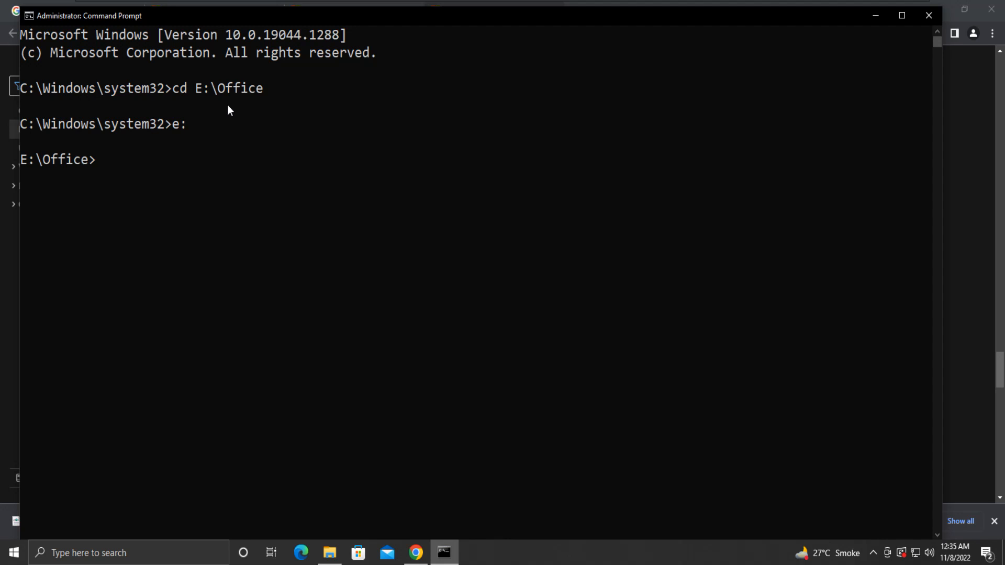
pyautogui.moveTo(76, 172)
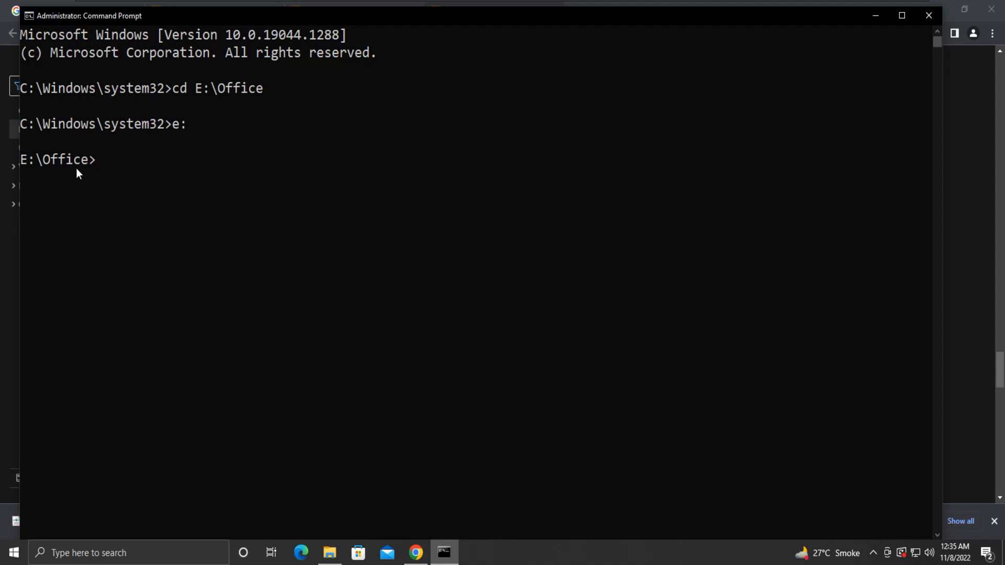
pyautogui.moveTo(119, 187)
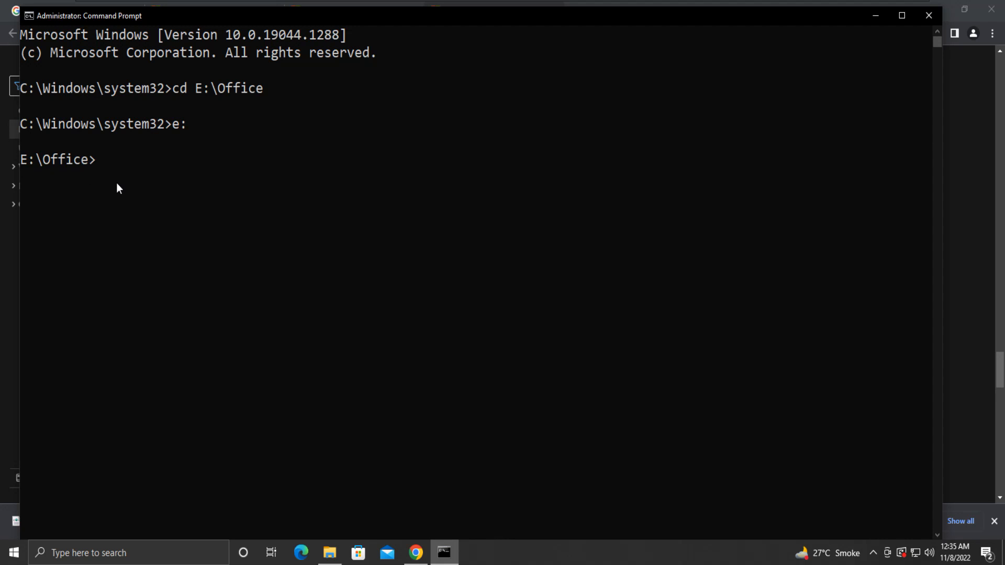
# Step: Copy the setup /configure command from the Microsoft Learn article and return to Command Prompt
pyautogui.click(416, 553)
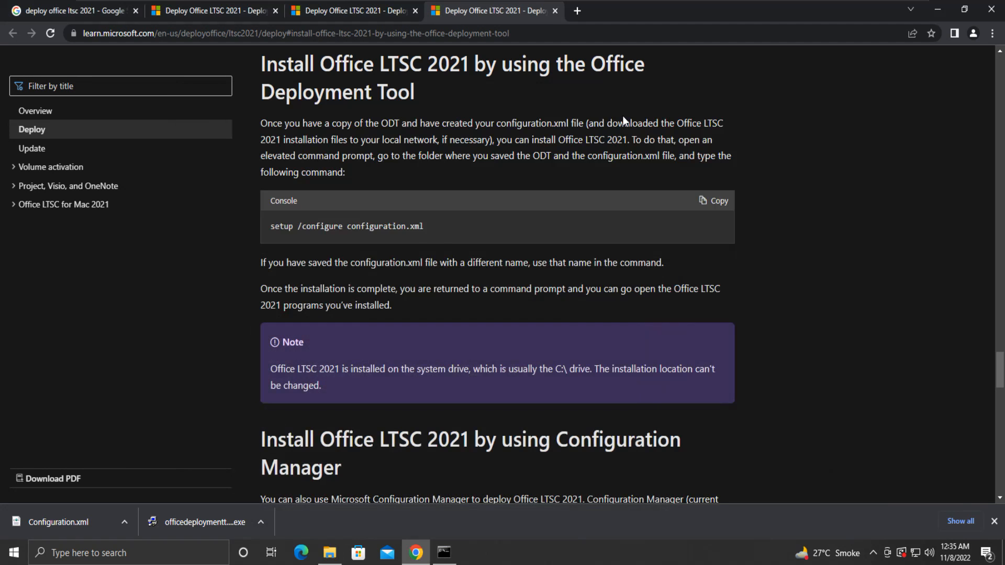
pyautogui.tripleClick(347, 226)
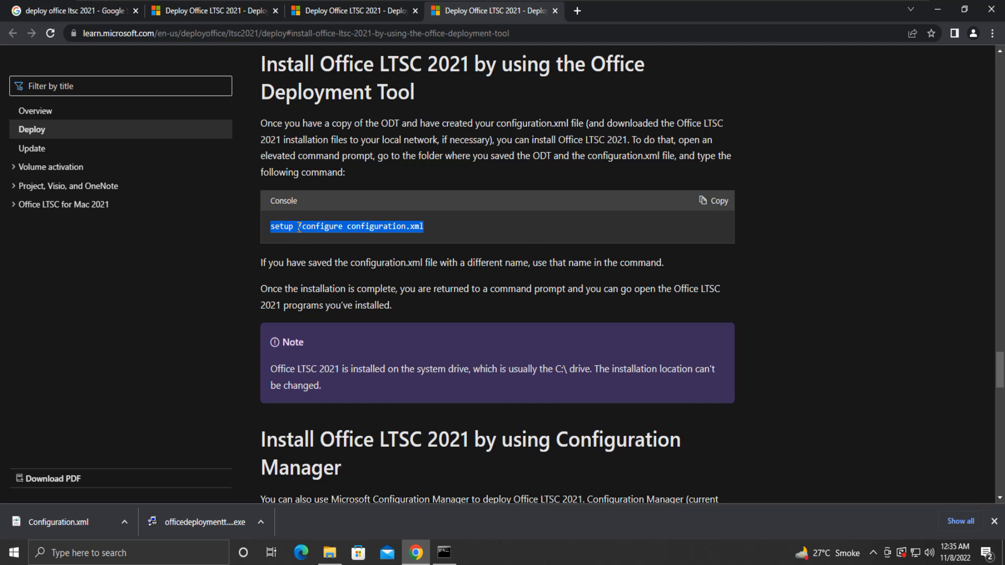
pyautogui.moveTo(457, 517)
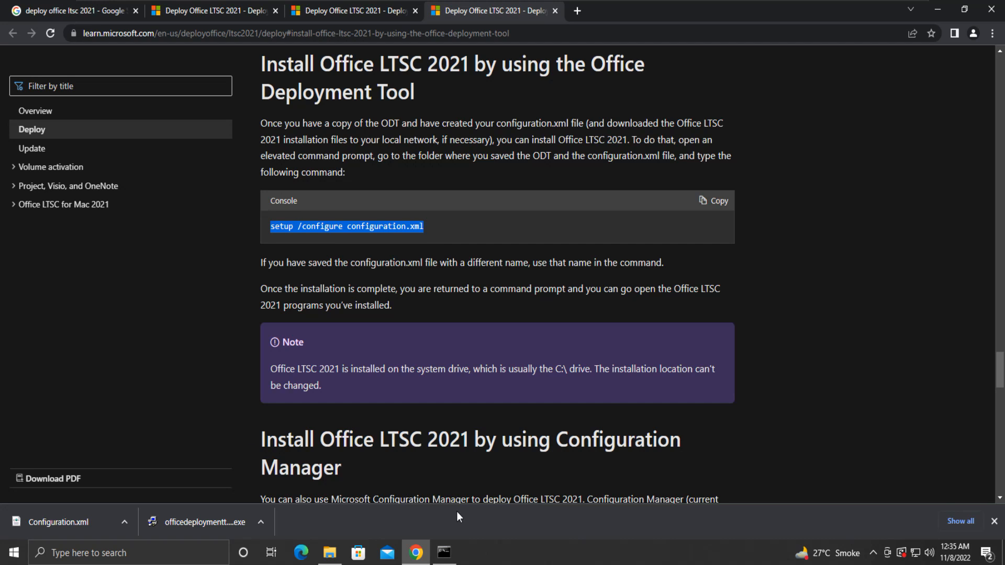
pyautogui.click(444, 553)
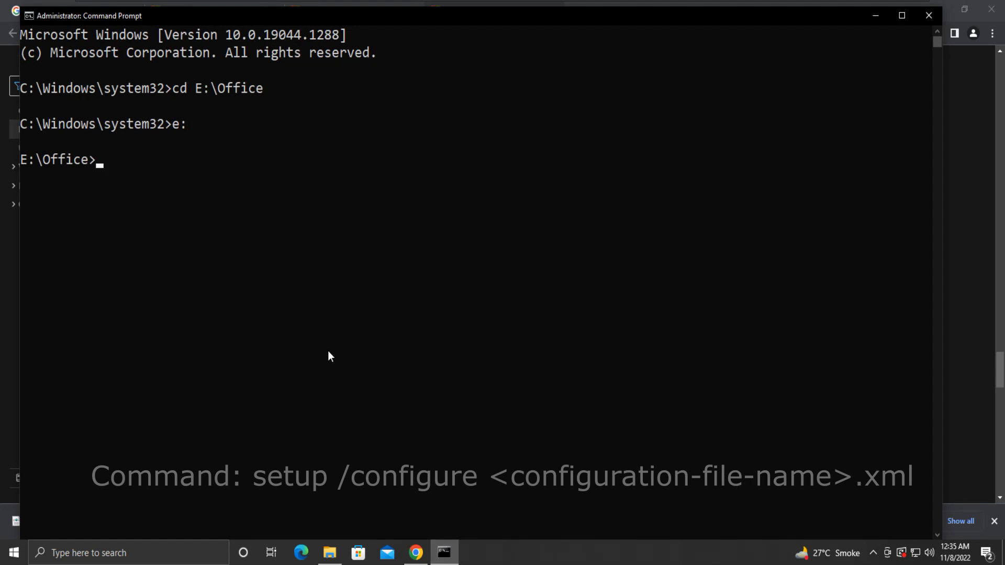
# Step: Run setup /configure configuration.xml to download and install Office LTSC 2021
pyautogui.write('setup /configure configuration.xml')
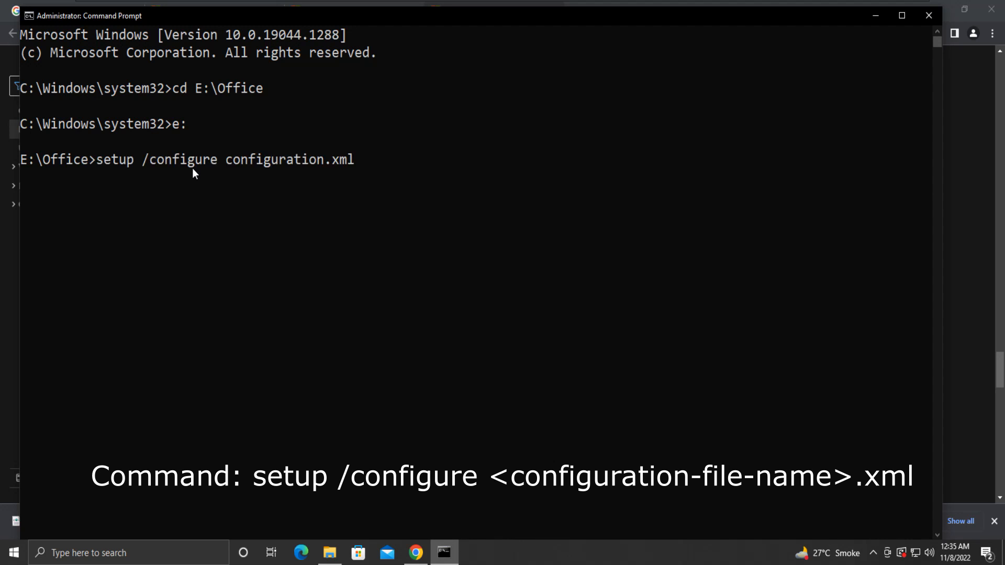
pyautogui.press('Return')
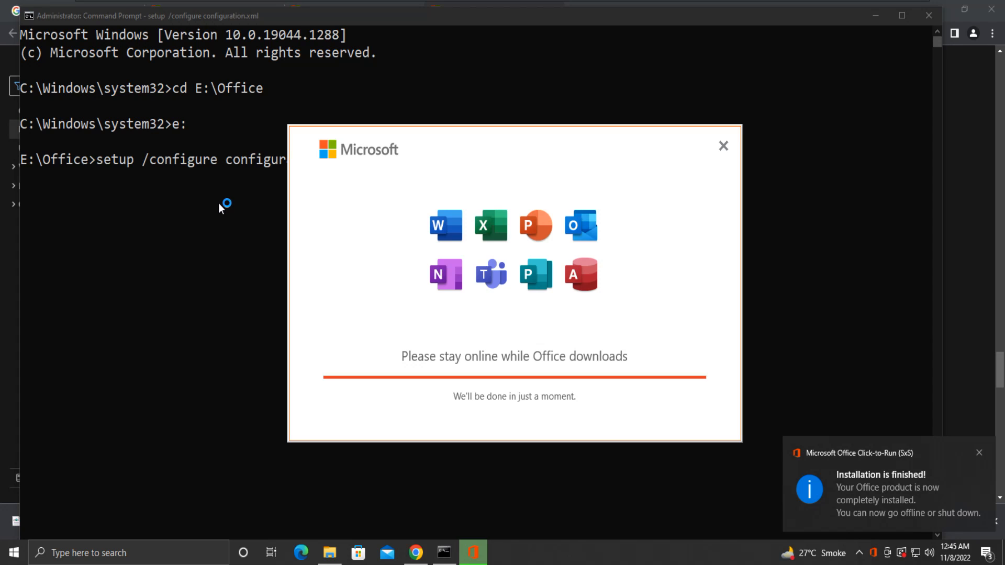
# Step: Close the 'You're all set! Office is installed now' window
pyautogui.click(980, 452)
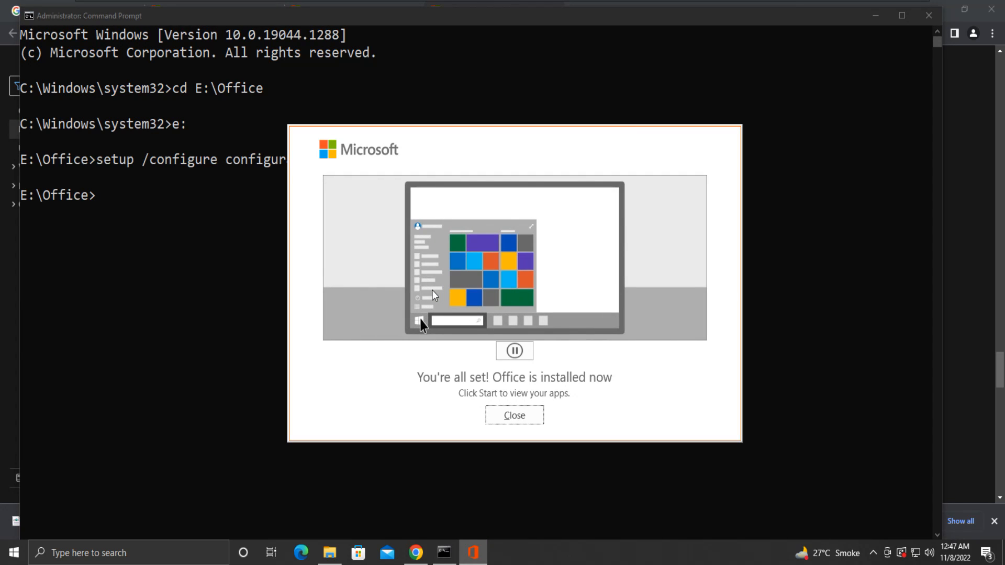
pyautogui.moveTo(547, 386)
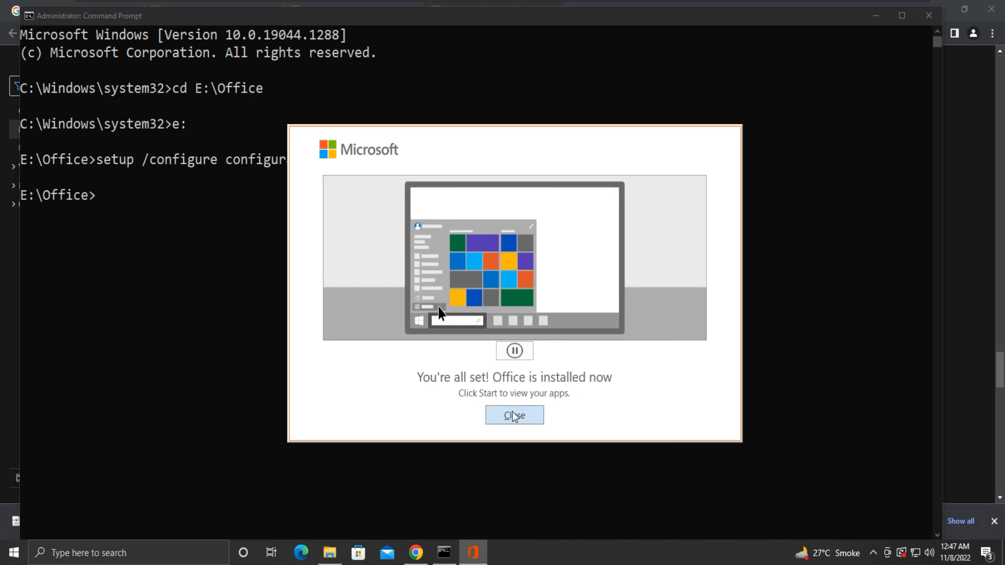
pyautogui.click(514, 415)
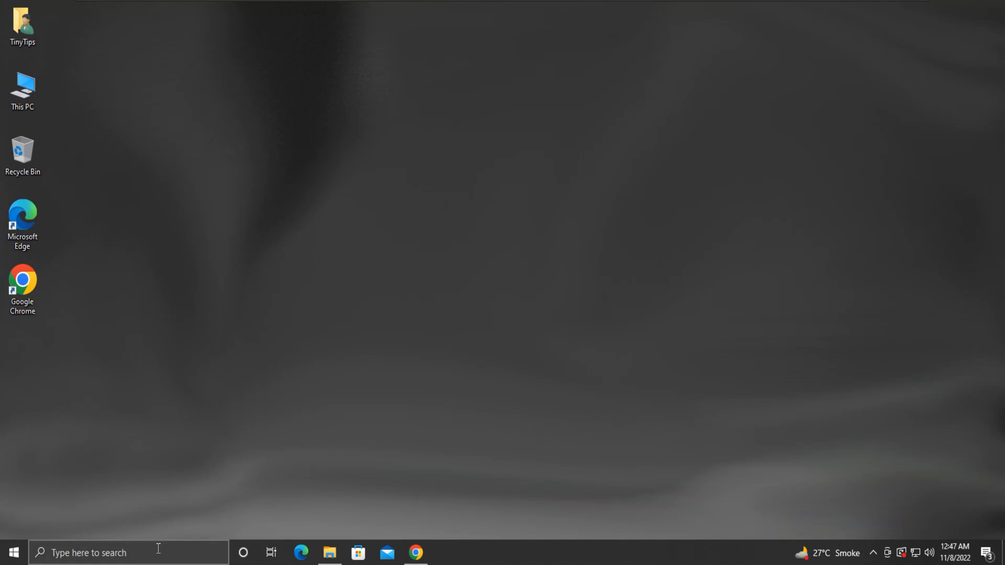
# Step: Search Windows for 'office' and launch PowerPoint from the Apps results
pyautogui.write('offi')
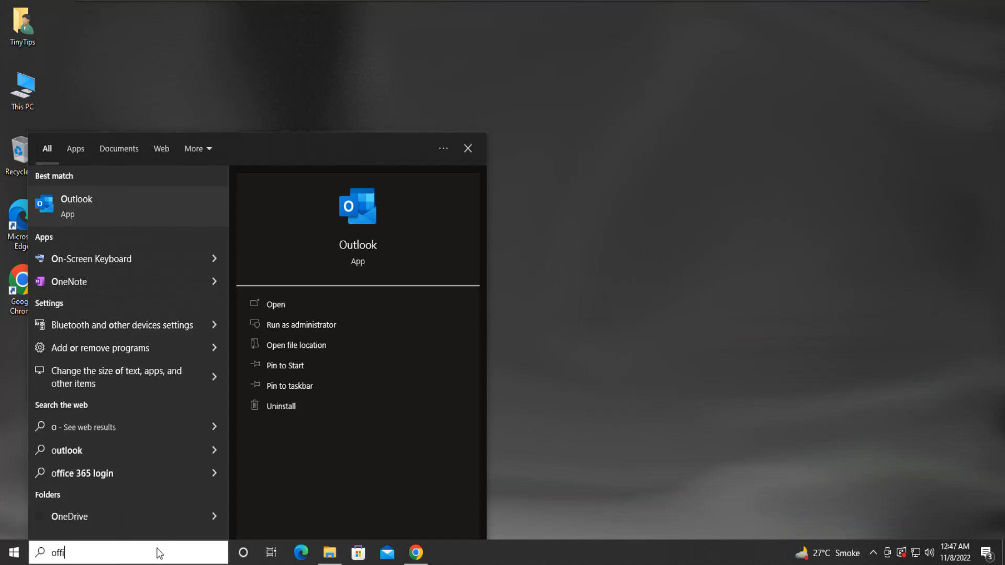
pyautogui.write('ce')
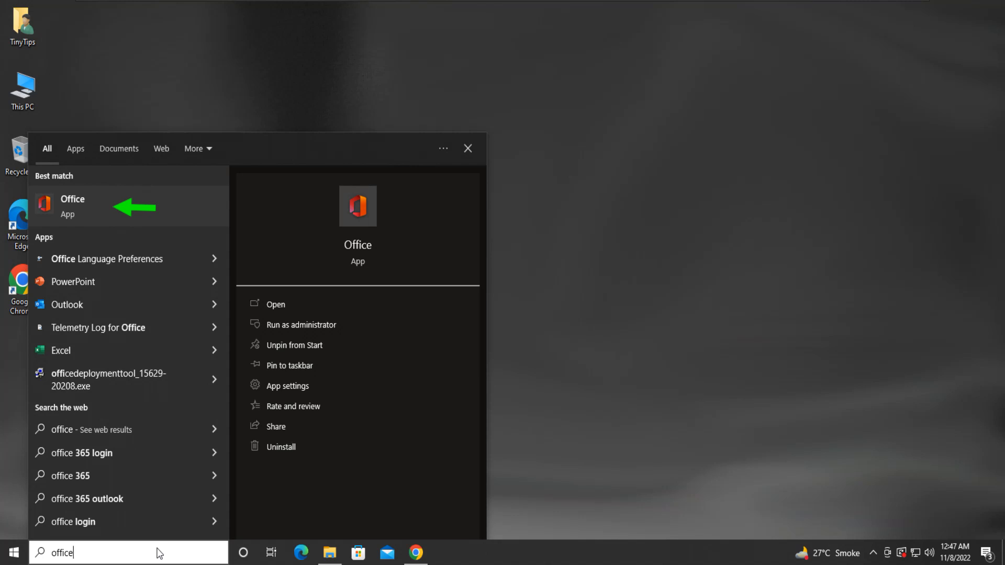
pyautogui.moveTo(119, 377)
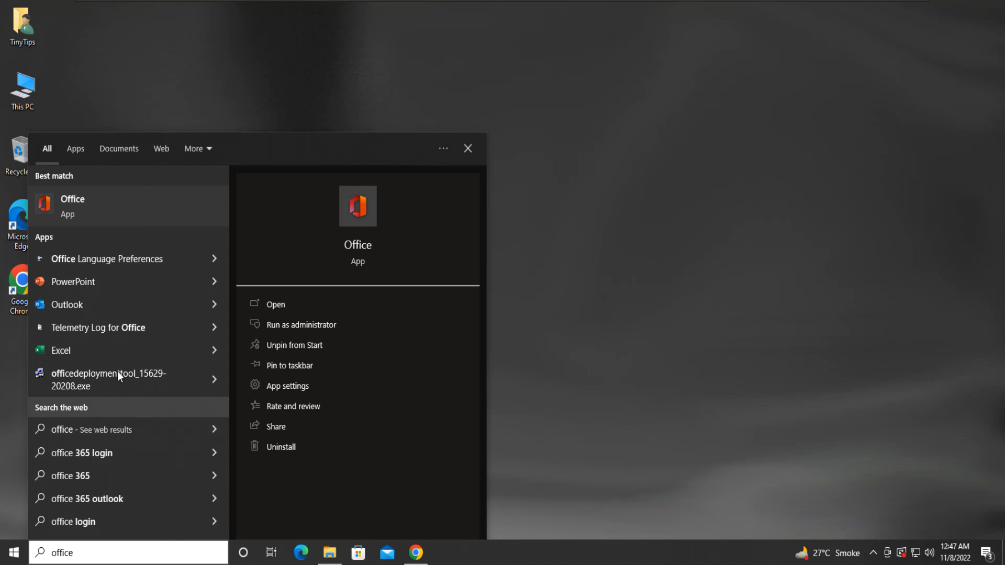
pyautogui.moveTo(132, 295)
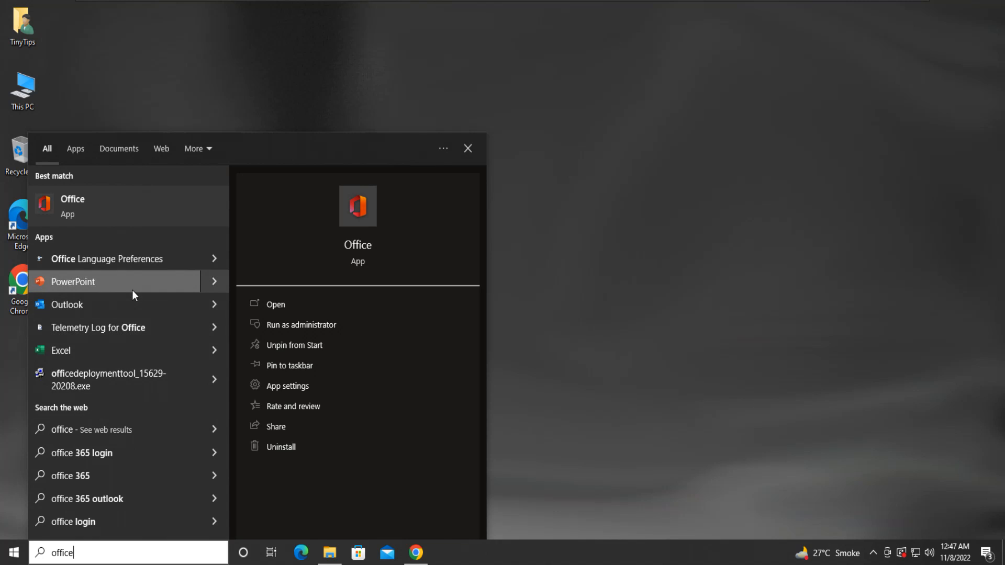
pyautogui.click(72, 281)
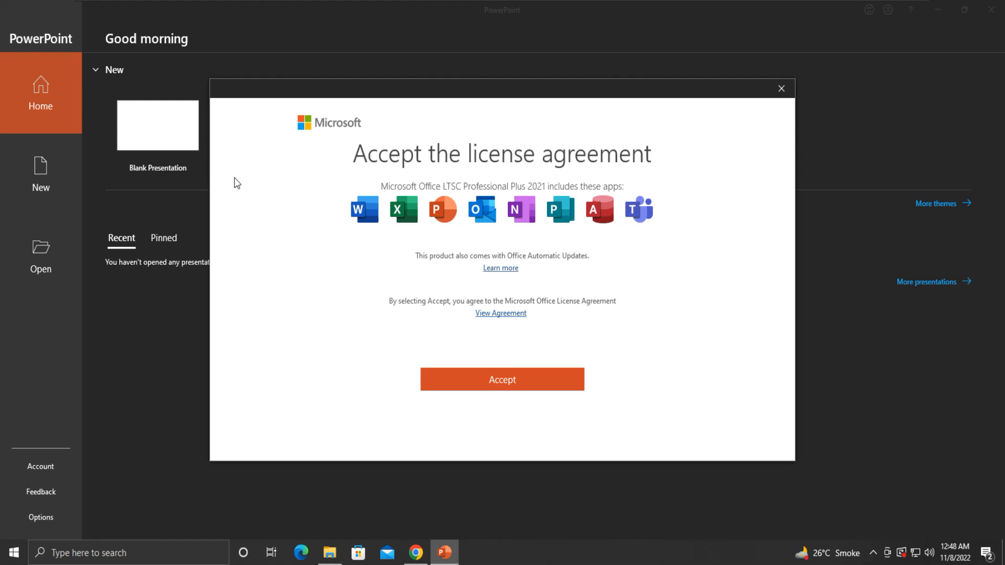
pyautogui.moveTo(480, 379)
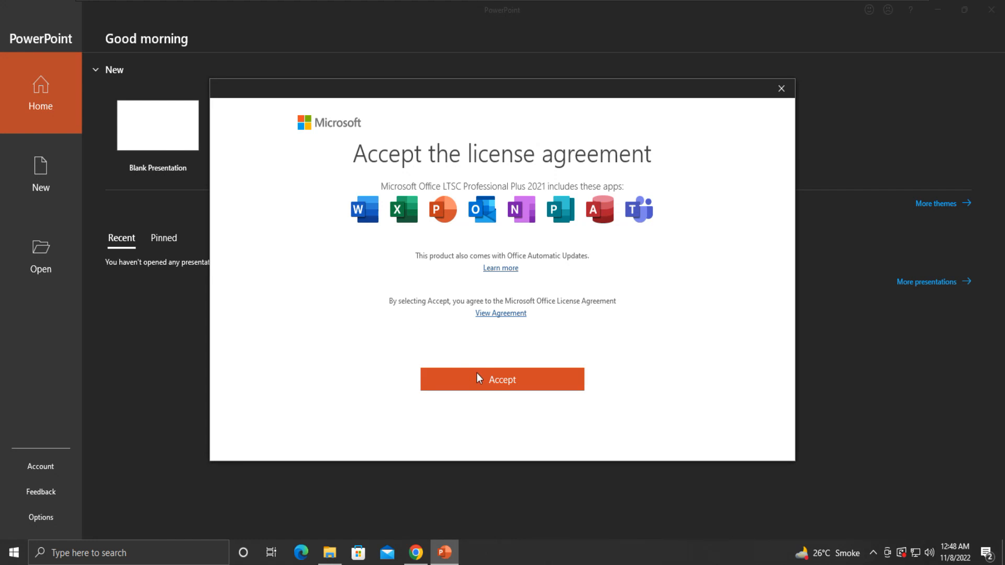
# Step: Accept the licence, dismiss the privacy notice, create a blank presentation, close sign-in, then search 'word'
pyautogui.click(502, 379)
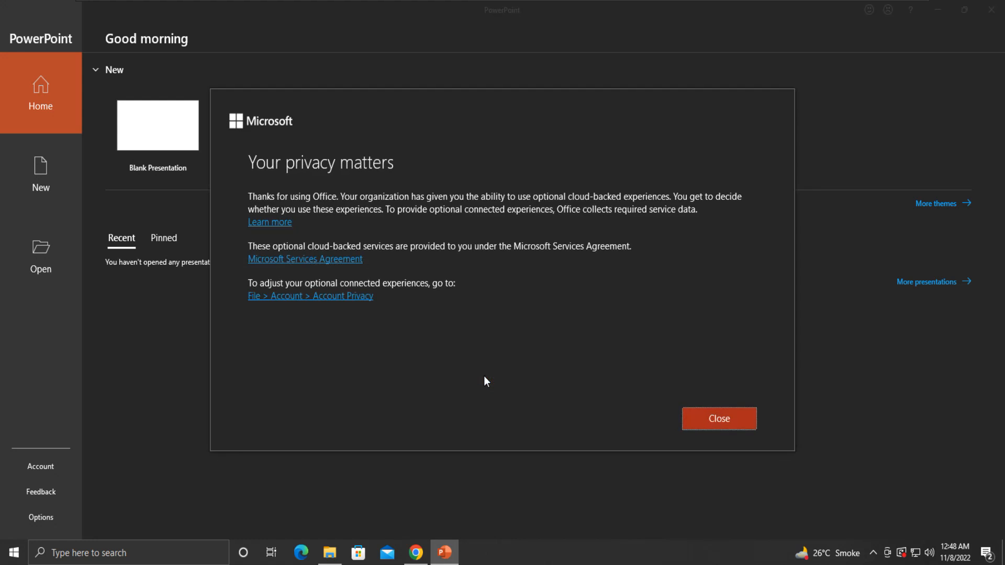
pyautogui.moveTo(676, 418)
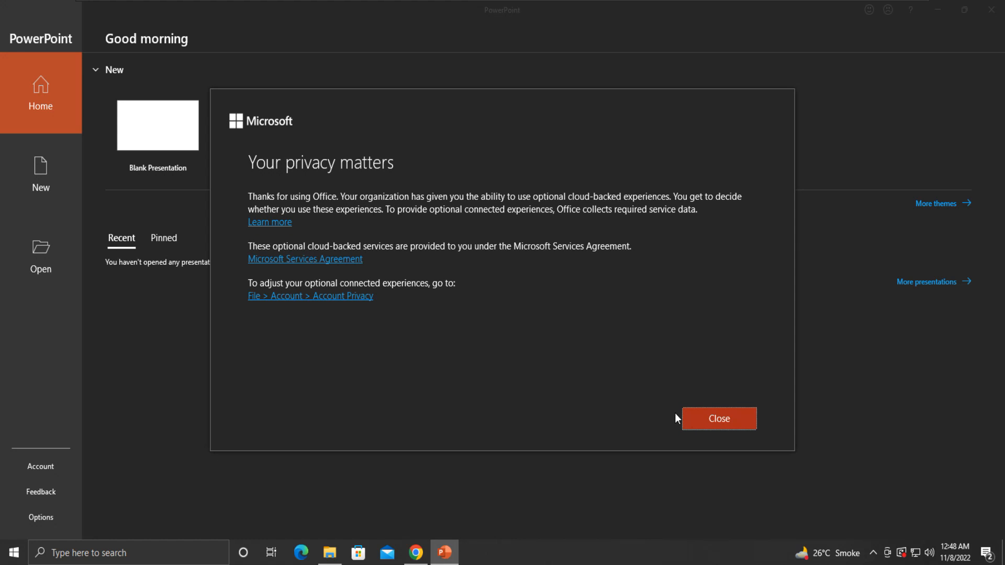
pyautogui.click(718, 419)
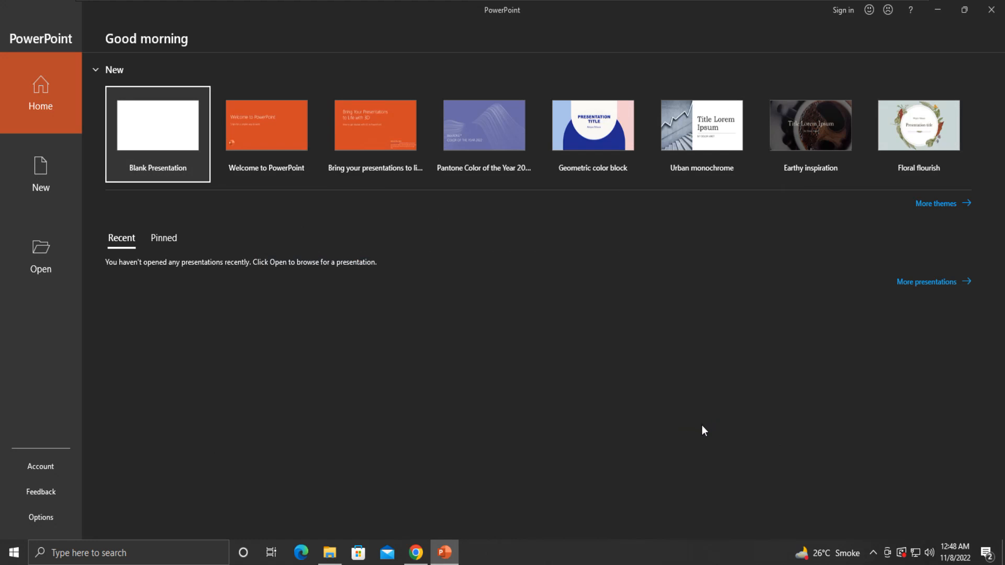
pyautogui.moveTo(176, 128)
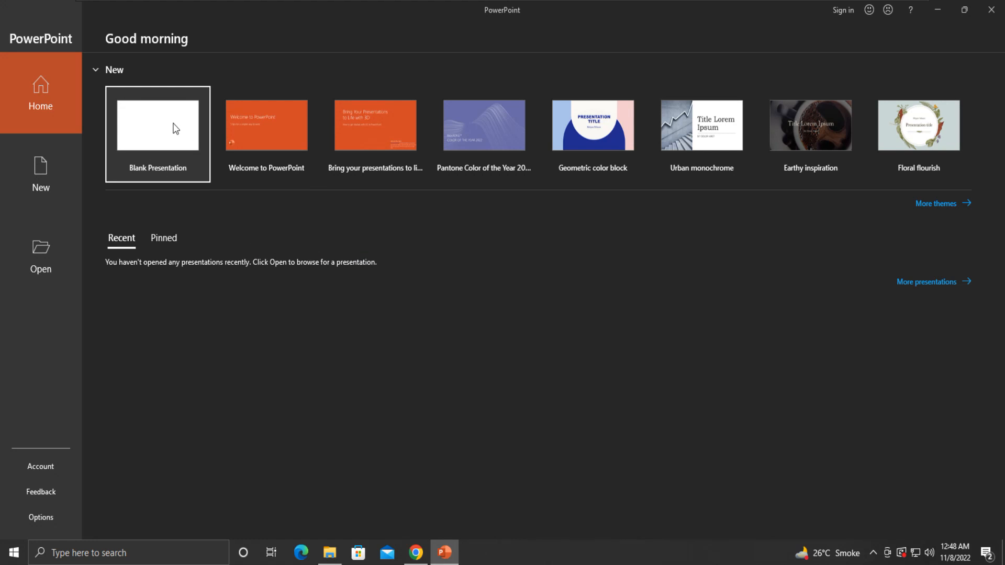
pyautogui.click(157, 124)
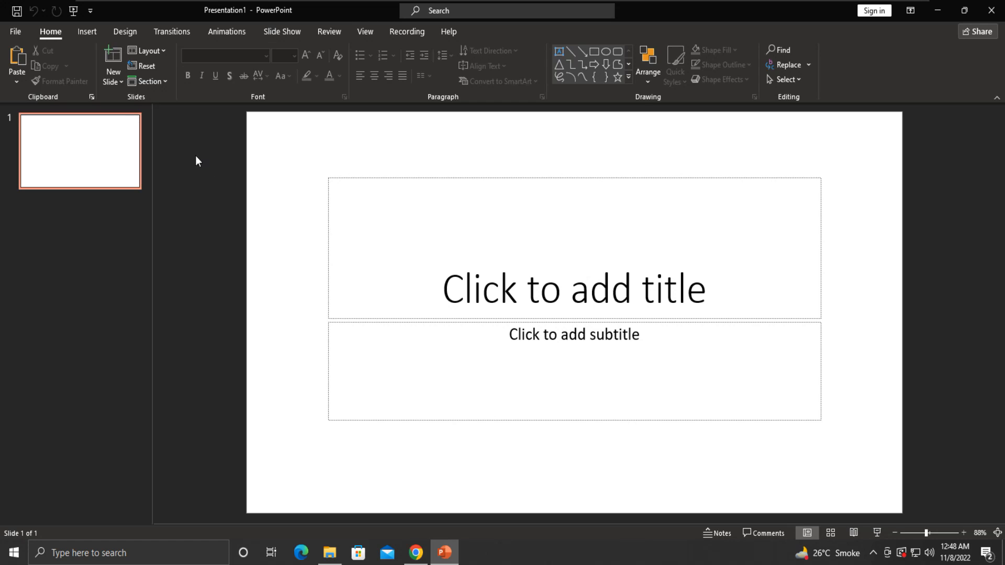
pyautogui.moveTo(874, 10)
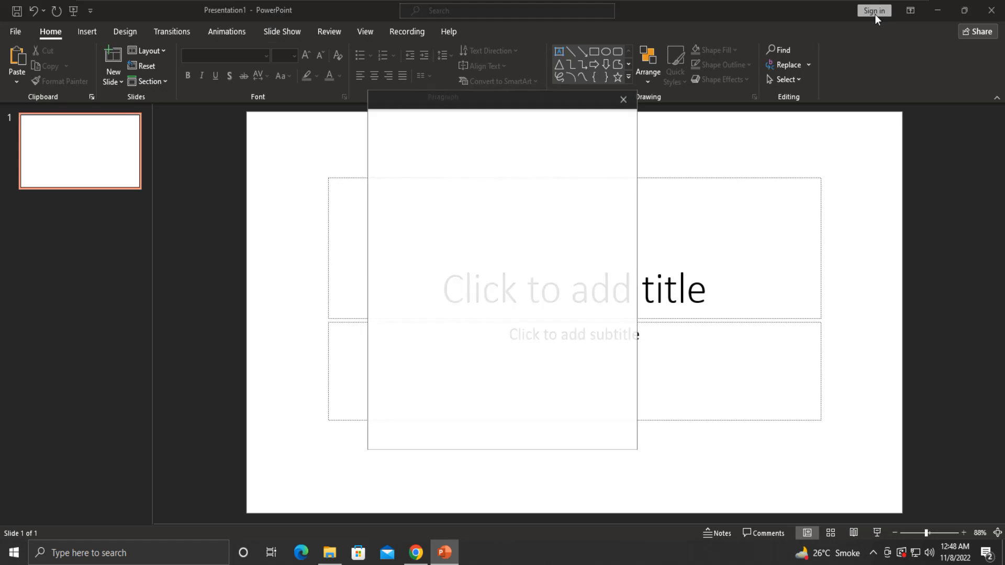
pyautogui.click(873, 11)
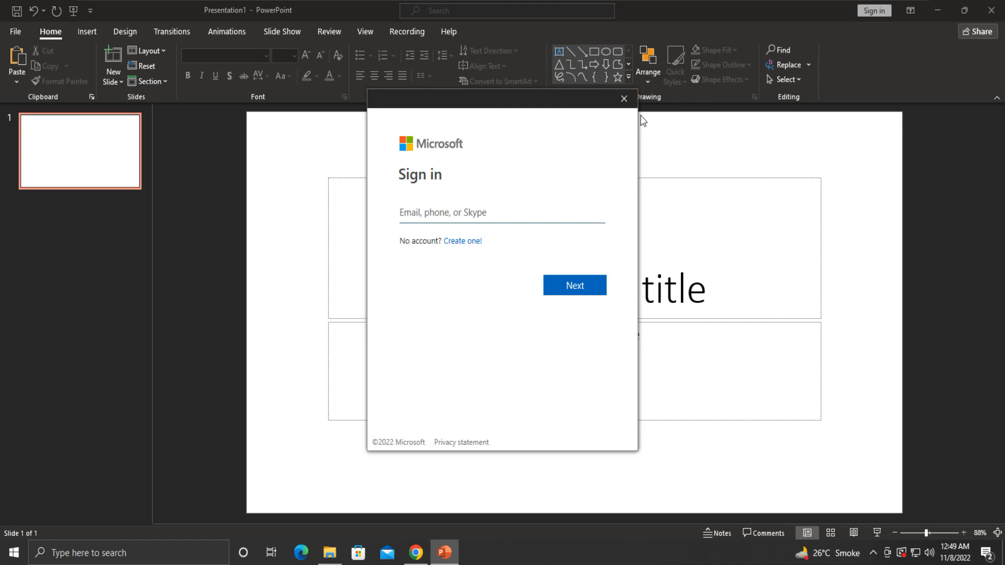
pyautogui.write('word')
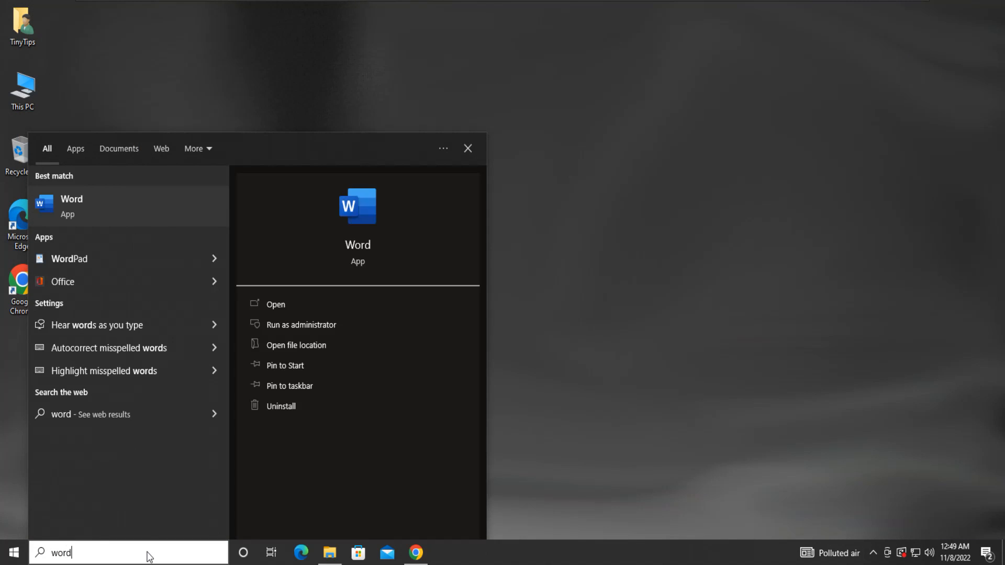
pyautogui.moveTo(104, 218)
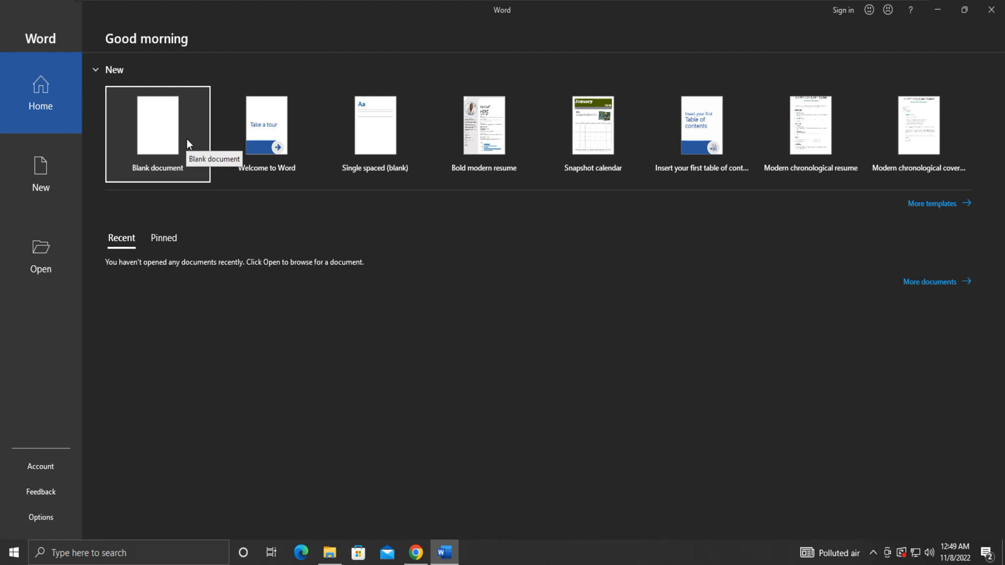
# Step: Create a new blank Word document, Document1, from the Home screen
pyautogui.click(157, 124)
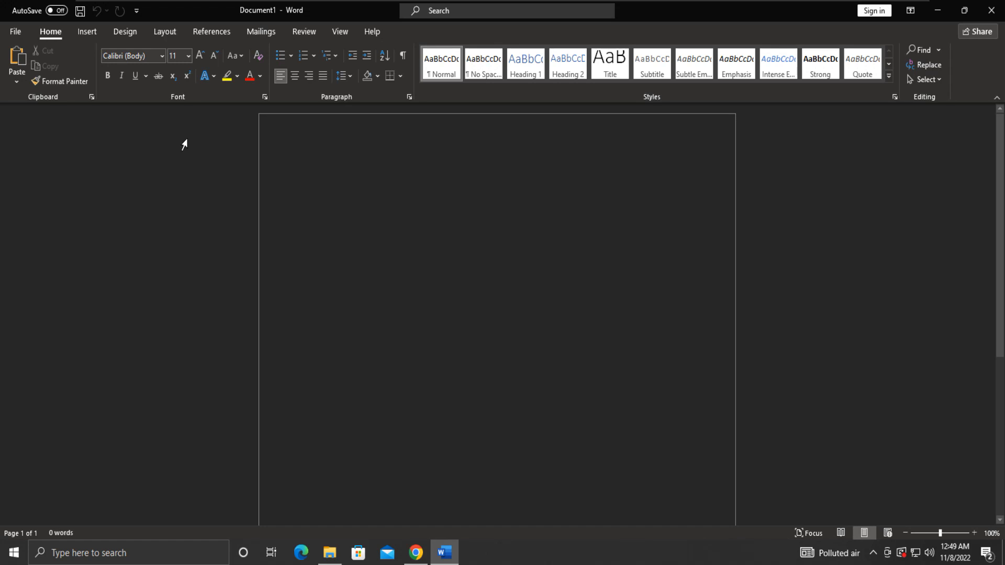
pyautogui.moveTo(272, 158)
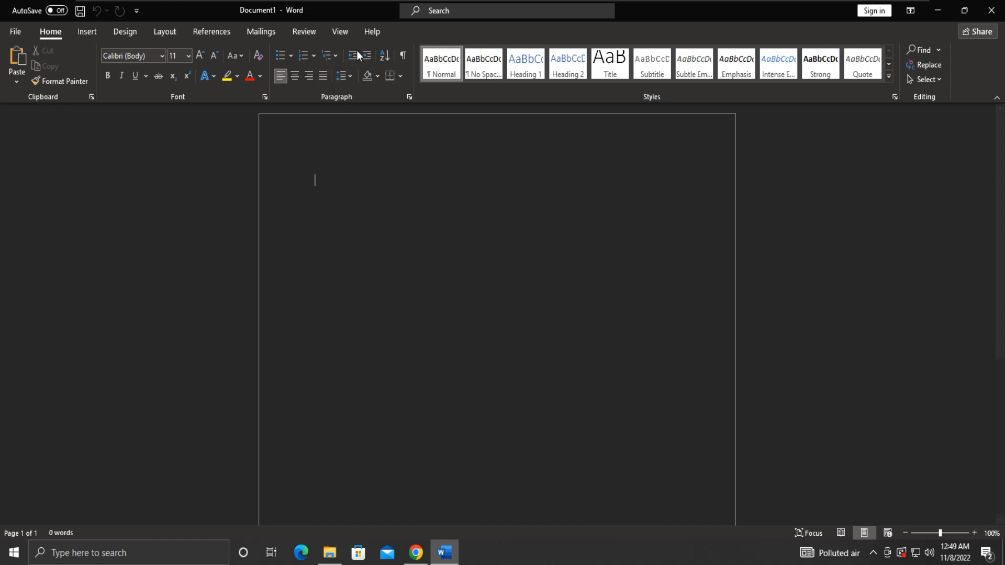
pyautogui.moveTo(372, 32)
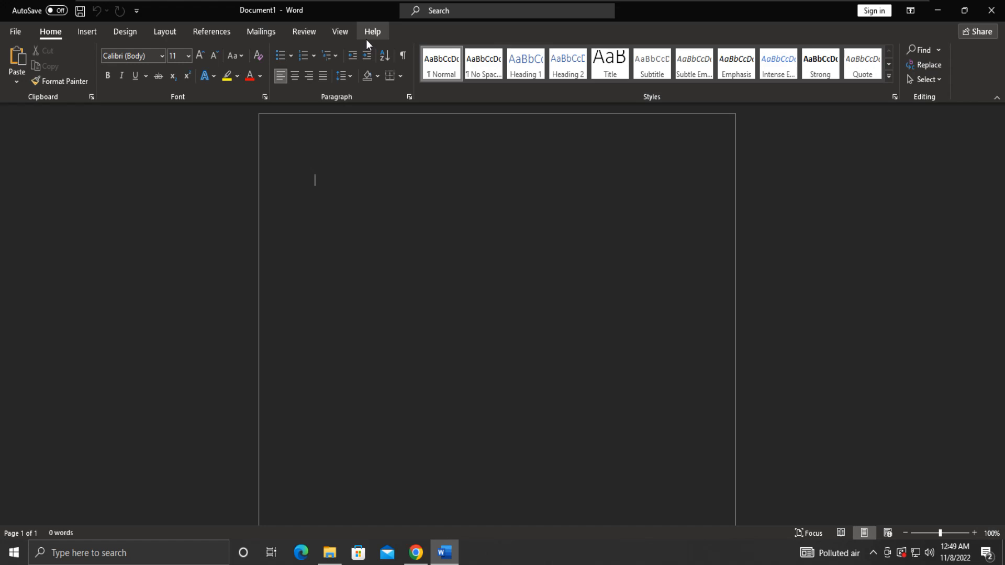